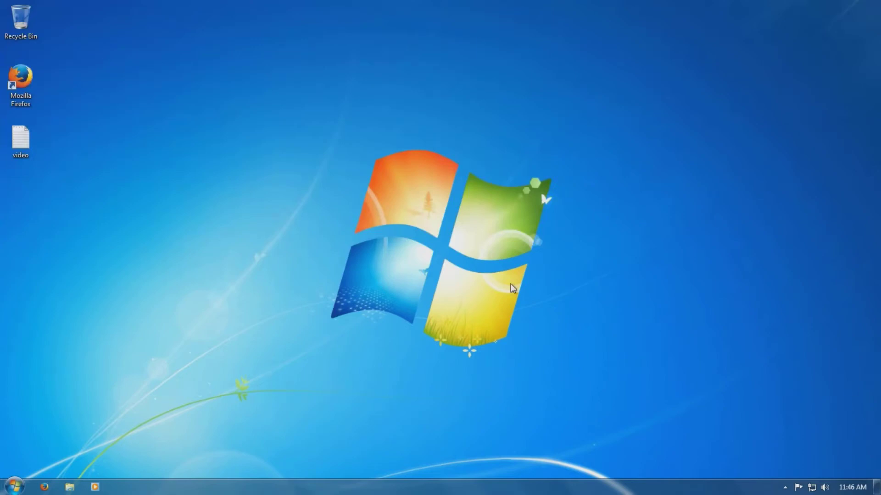
pyautogui.moveTo(447, 324)
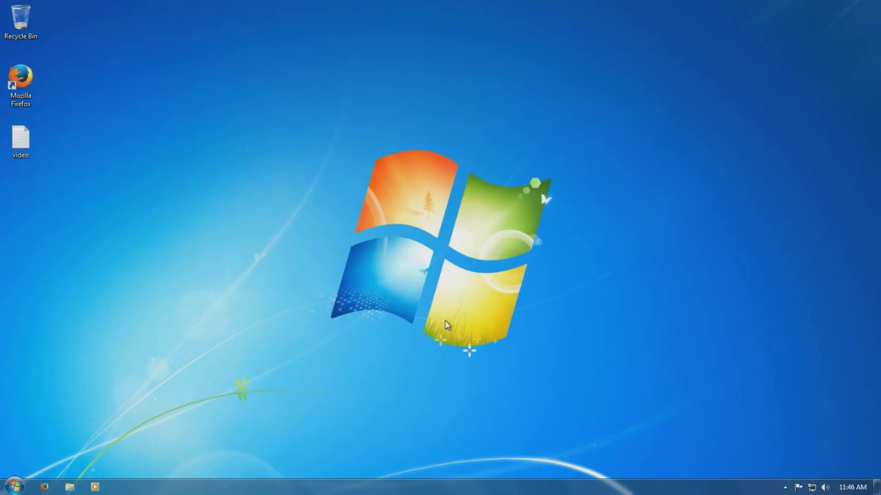
pyautogui.moveTo(732, 189)
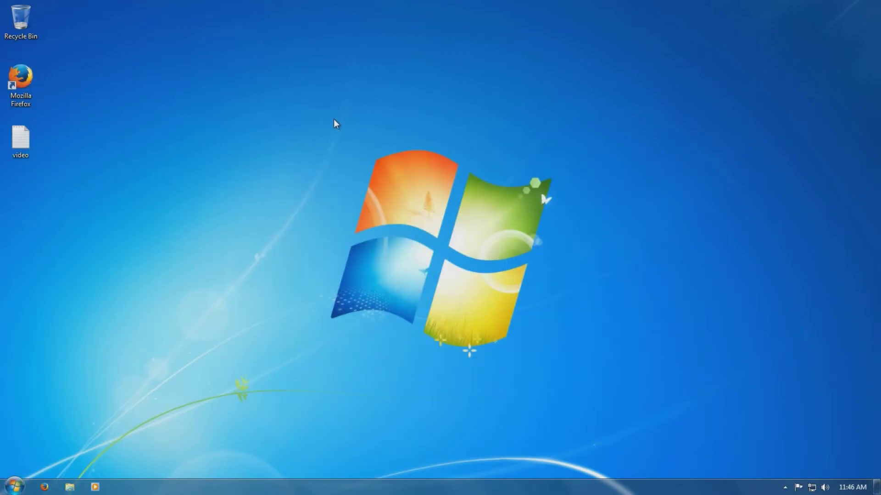
pyautogui.moveTo(684, 399)
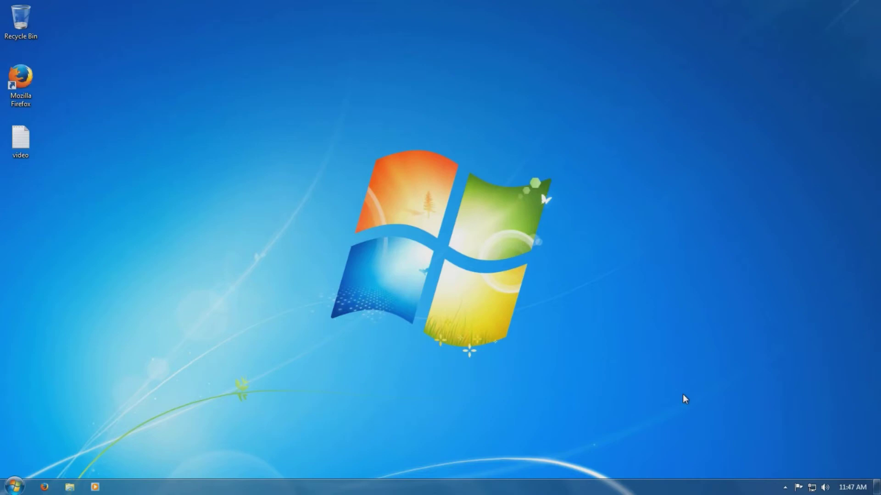
# Bring up the desktop video notes file in Notepad with its download links.
pyautogui.click(20, 140)
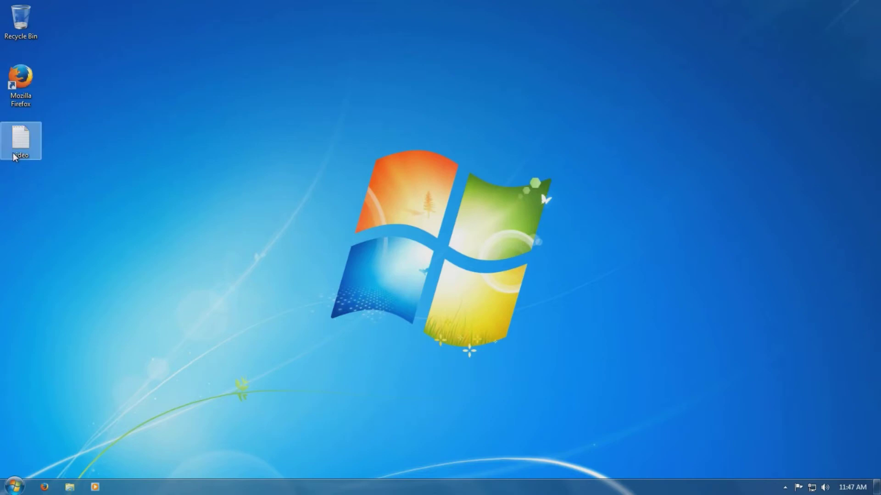
pyautogui.doubleClick(20, 140)
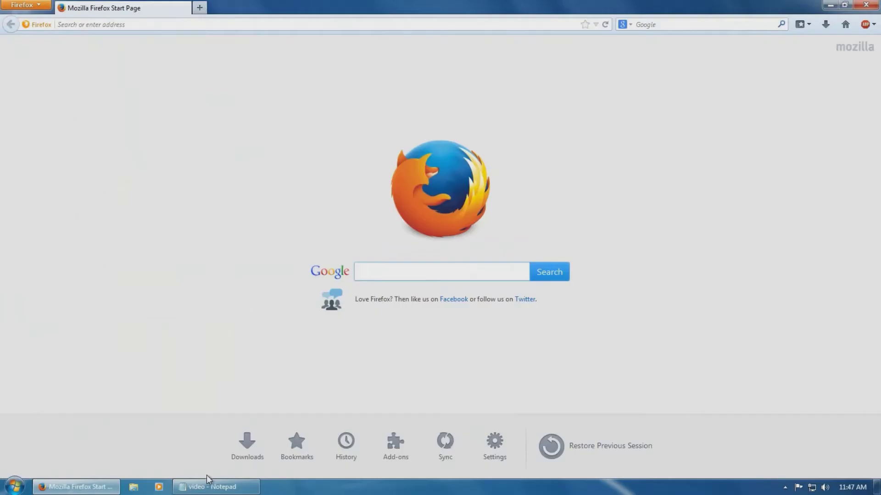
pyautogui.click(215, 487)
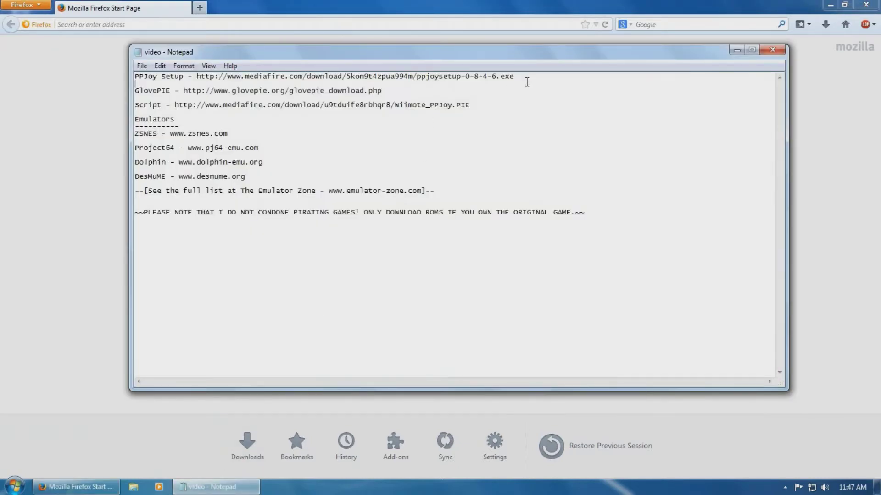
# Highlight the PPJoy Setup and full GlovePIE download addresses in the notes.
pyautogui.moveTo(201, 76); pyautogui.dragTo(512, 77)
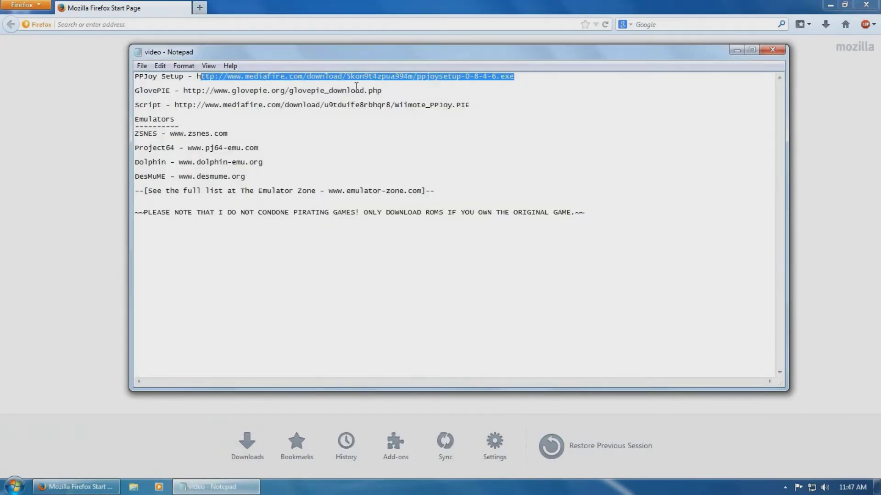
pyautogui.moveTo(219, 91); pyautogui.dragTo(381, 91)
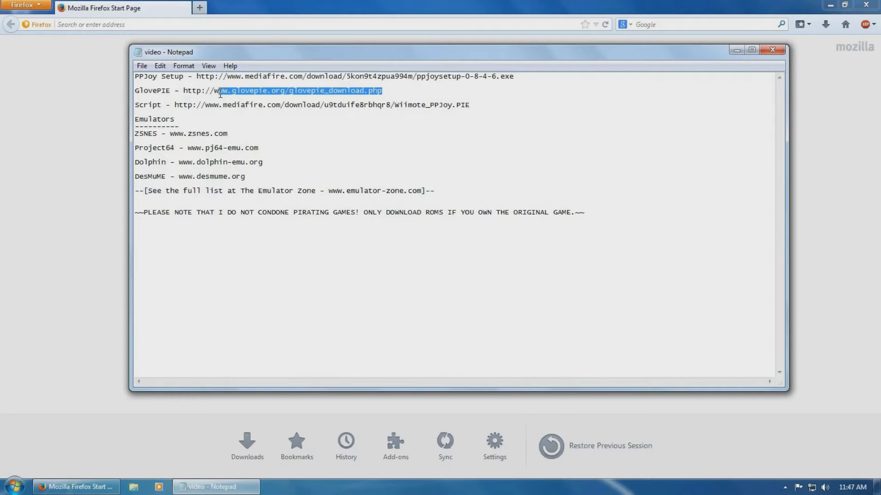
pyautogui.moveTo(220, 91); pyautogui.dragTo(183, 91)
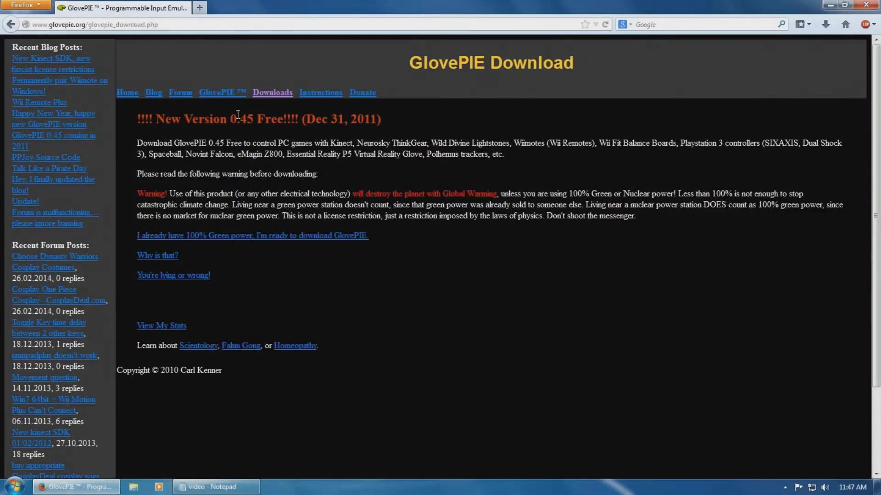
# Accept the Green power notice, download GlovePIE 0.43 without Emotiv support, and view the zip in Explorer.
pyautogui.click(252, 236)
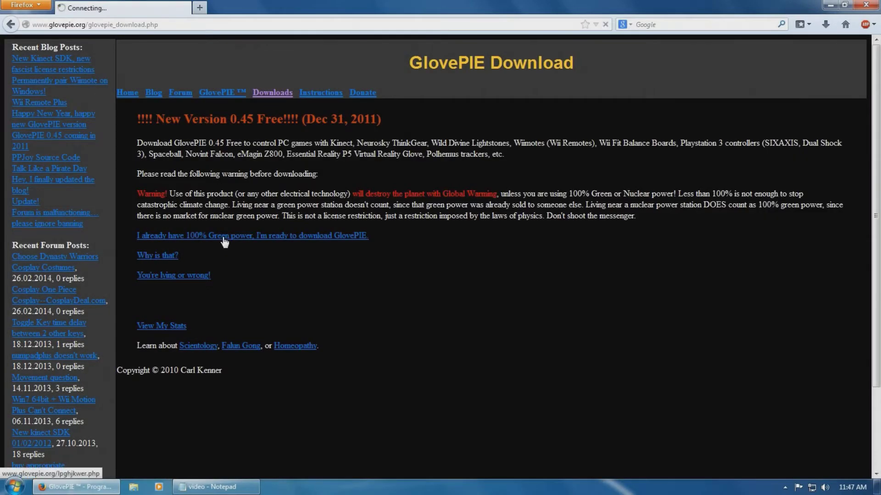
pyautogui.click(252, 235)
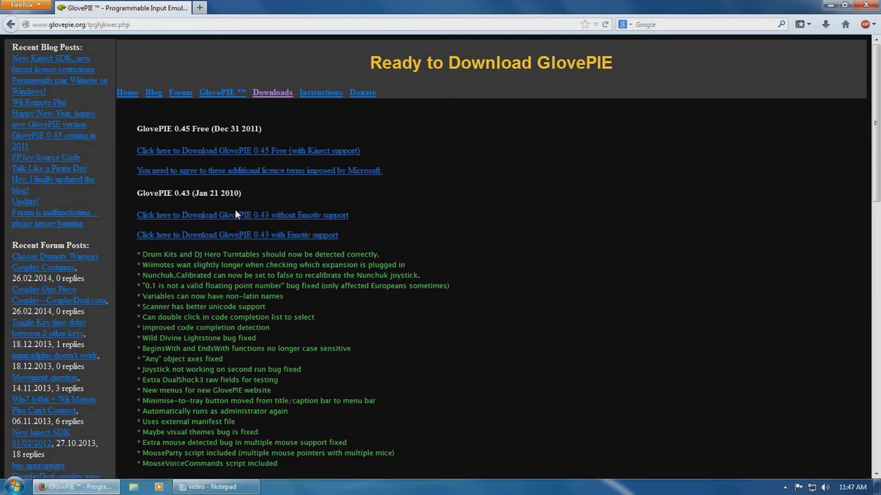
pyautogui.moveTo(239, 227)
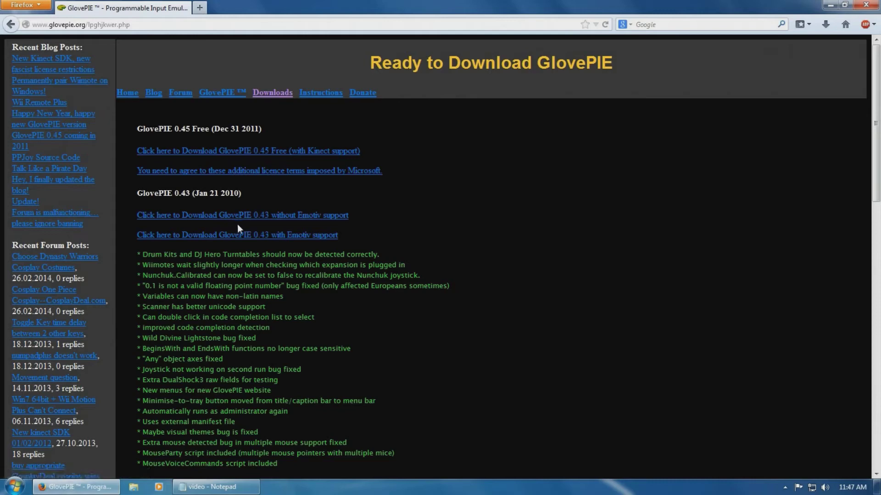
pyautogui.click(242, 214)
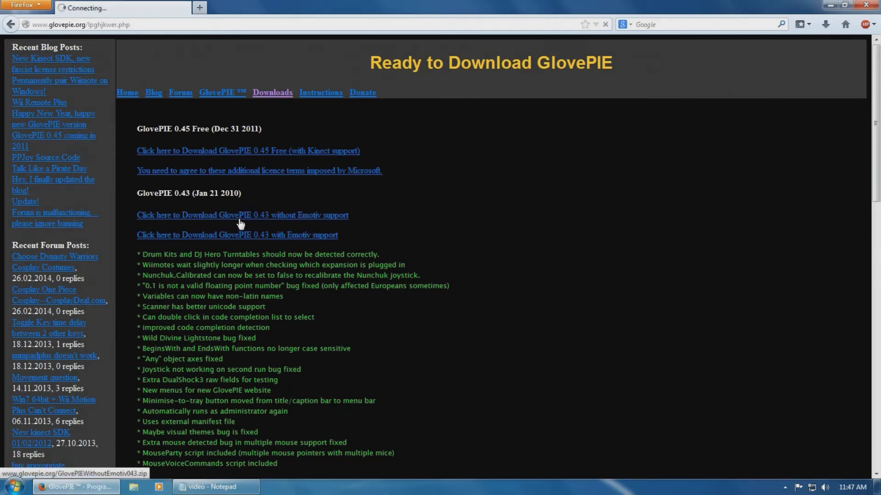
pyautogui.click(242, 215)
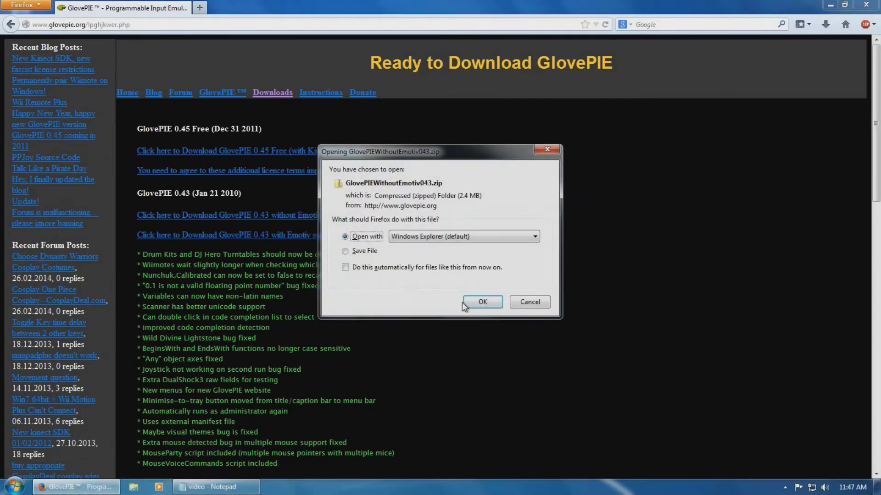
pyautogui.click(482, 302)
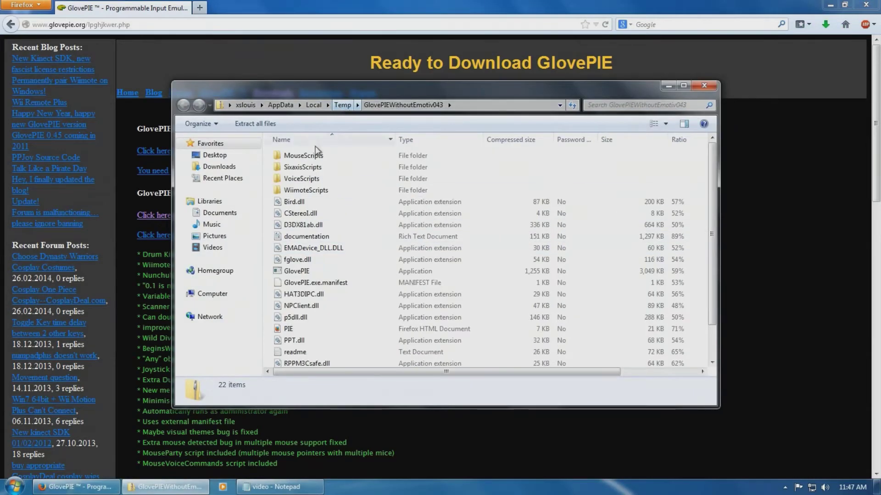
# Extract the archive into a new GlovePIE folder under C:\Program Files (x86).
pyautogui.click(11, 486)
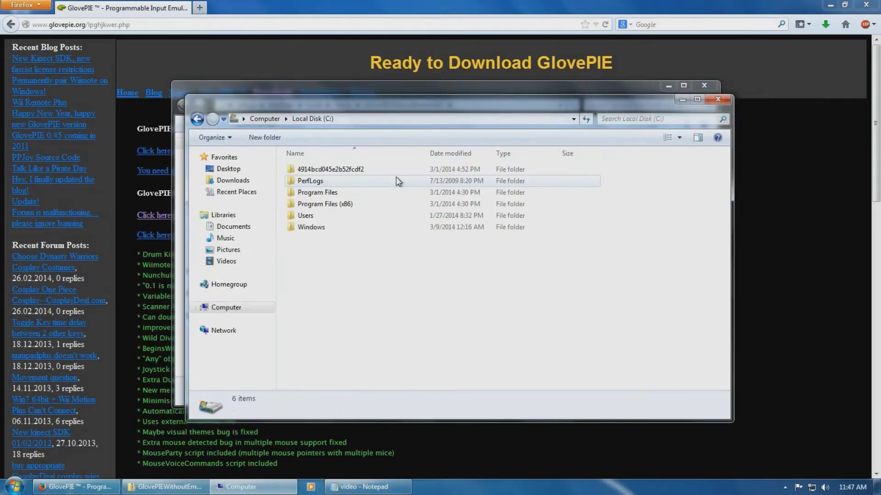
pyautogui.doubleClick(325, 204)
pyautogui.write('G')
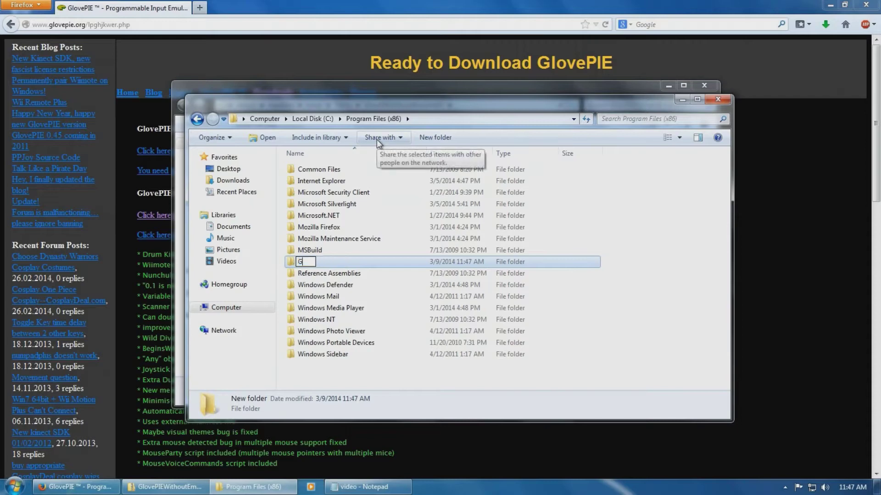
pyautogui.write('loveP')
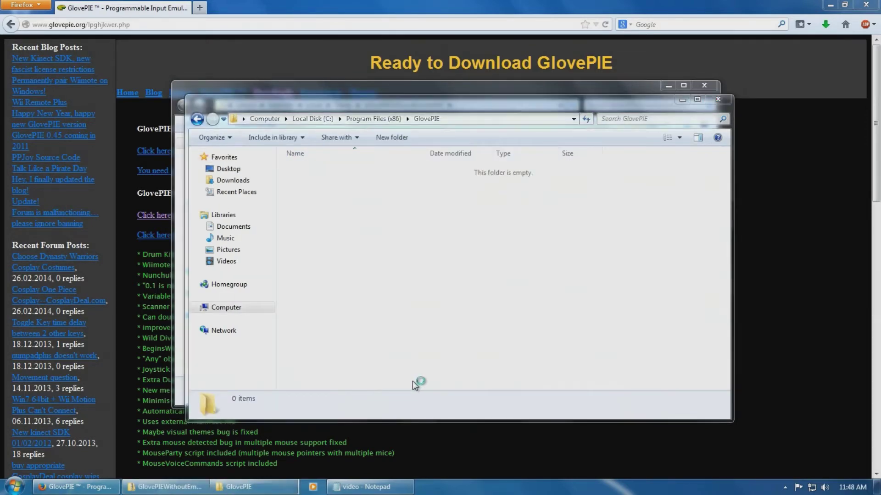
pyautogui.press('ctrl+a')
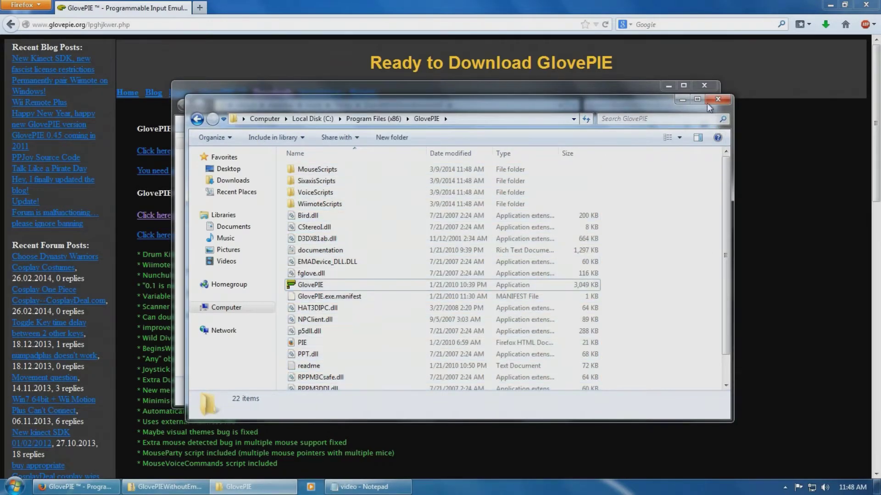
# Create a desktop shortcut to GlovePIE.exe and close the Explorer windows.
pyautogui.click(704, 85)
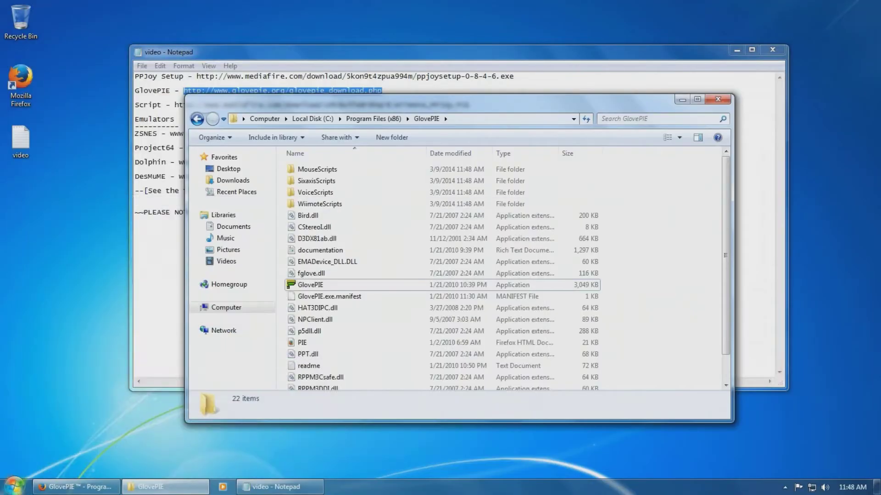
pyautogui.click(310, 285)
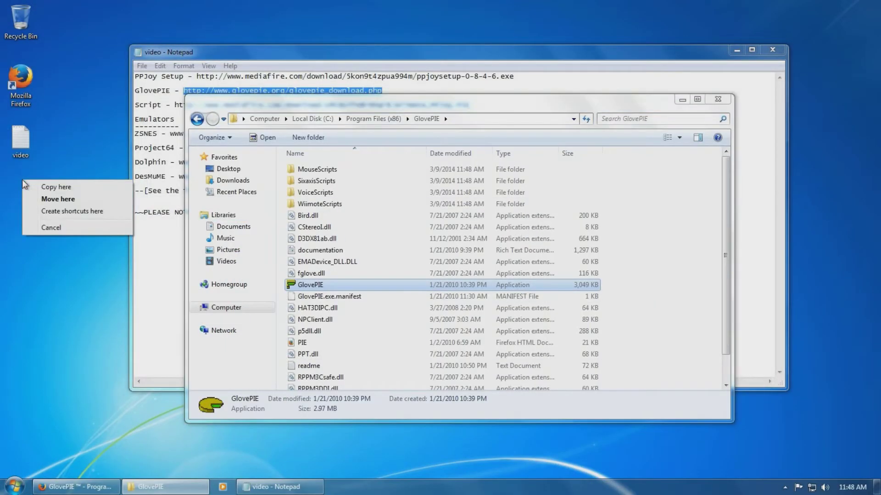
pyautogui.click(72, 211)
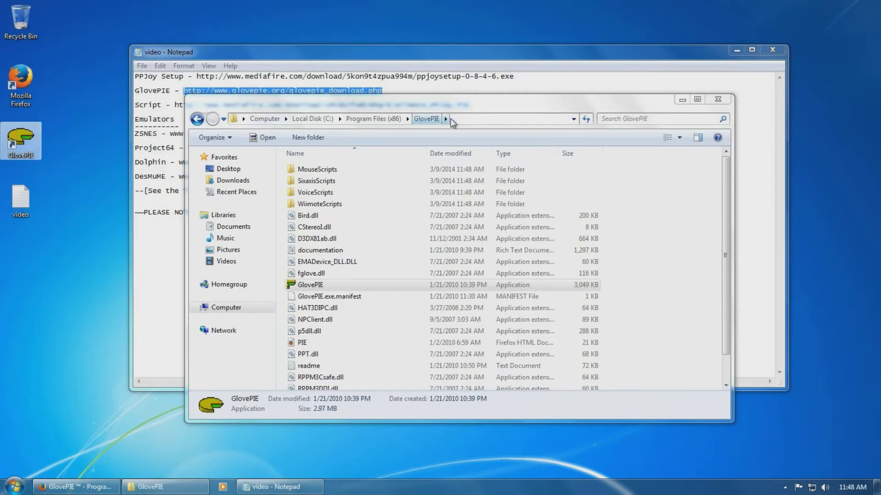
pyautogui.moveTo(717, 99)
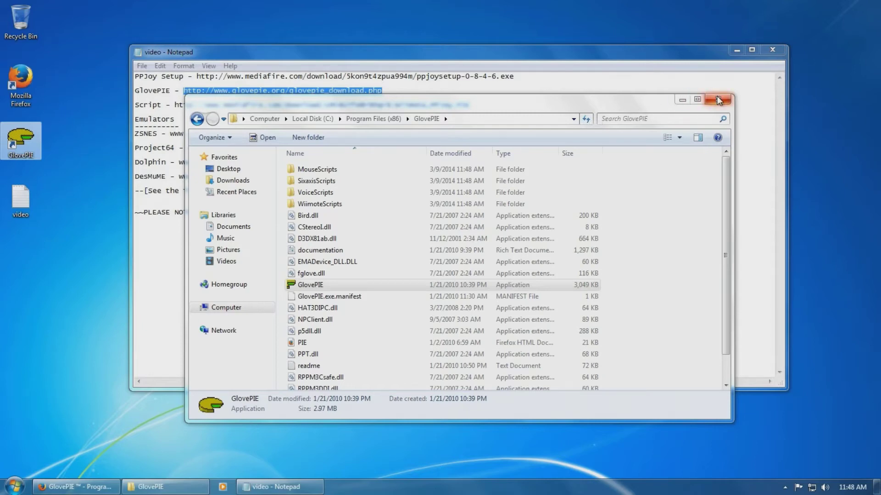
pyautogui.click(719, 99)
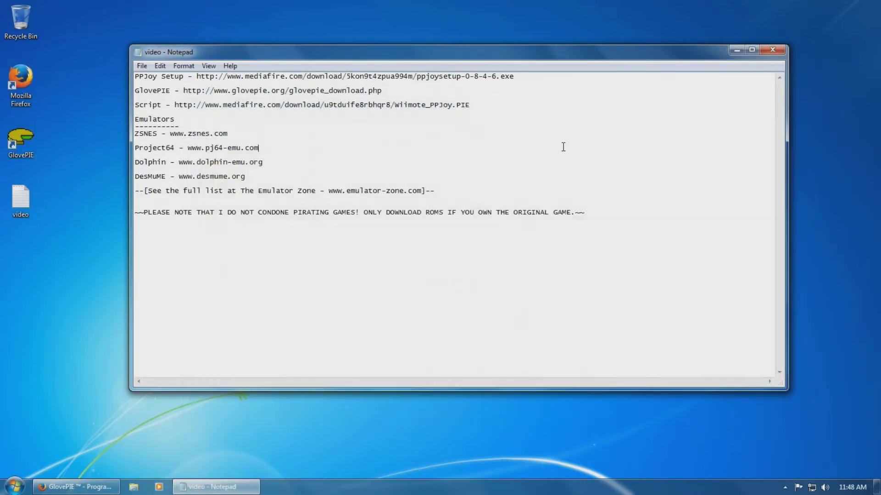
# Download the Wiimote PPJoy.PIE script from its MediaFire link, saving the file.
pyautogui.moveTo(197, 105); pyautogui.dragTo(469, 104)
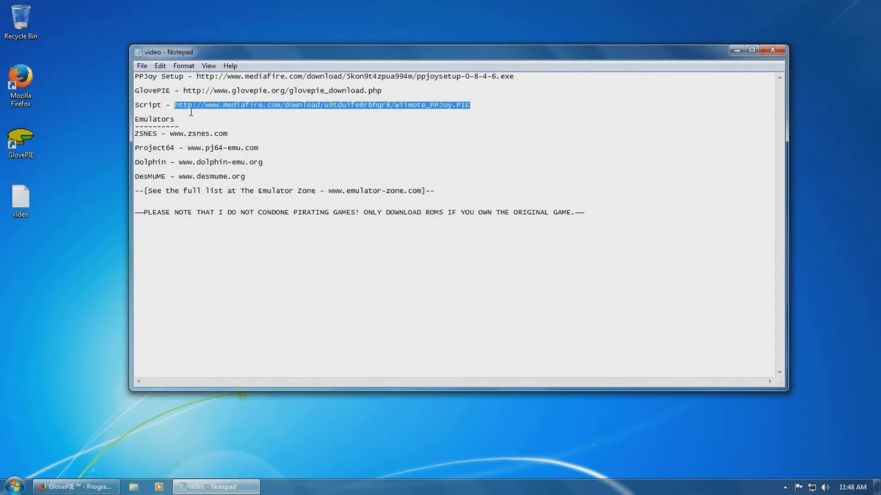
pyautogui.click(75, 486)
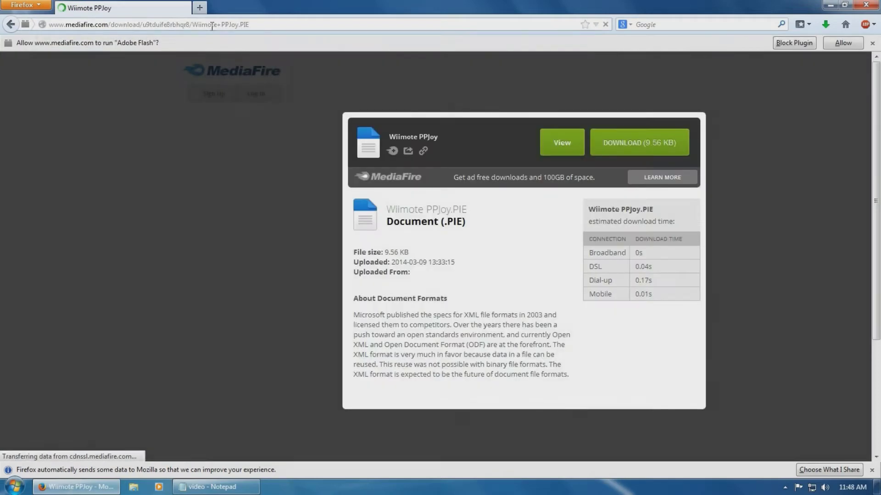
pyautogui.click(639, 143)
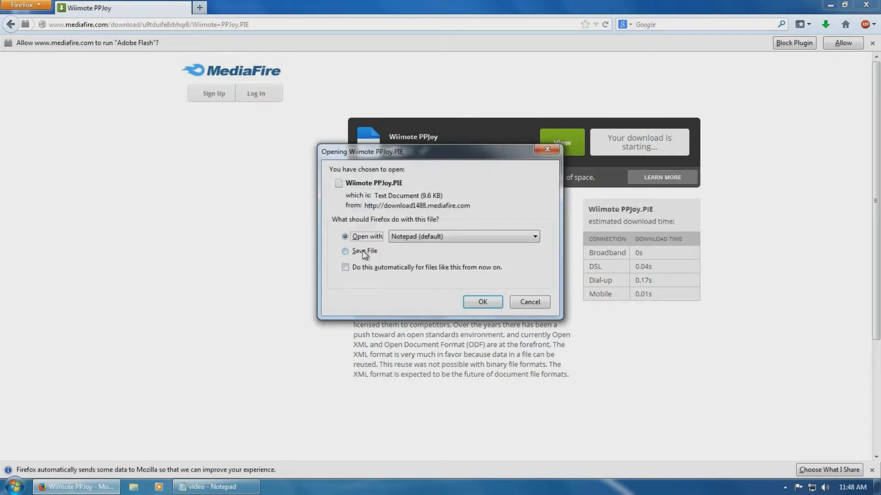
pyautogui.click(528, 302)
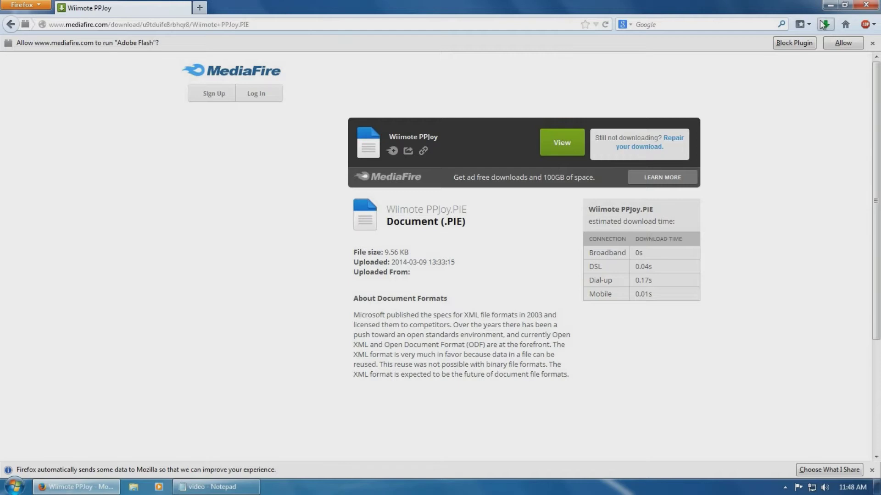
# Check the recent downloads list, then return to the notes of download links.
pyautogui.click(825, 24)
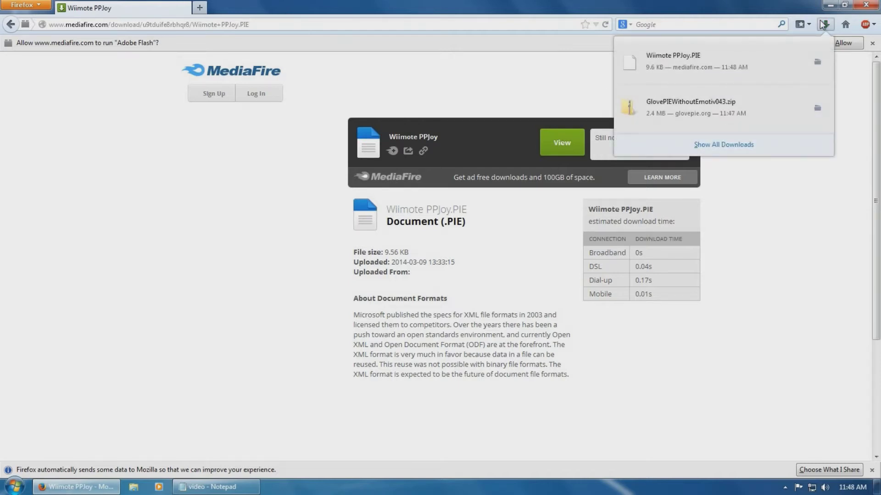
pyautogui.click(825, 24)
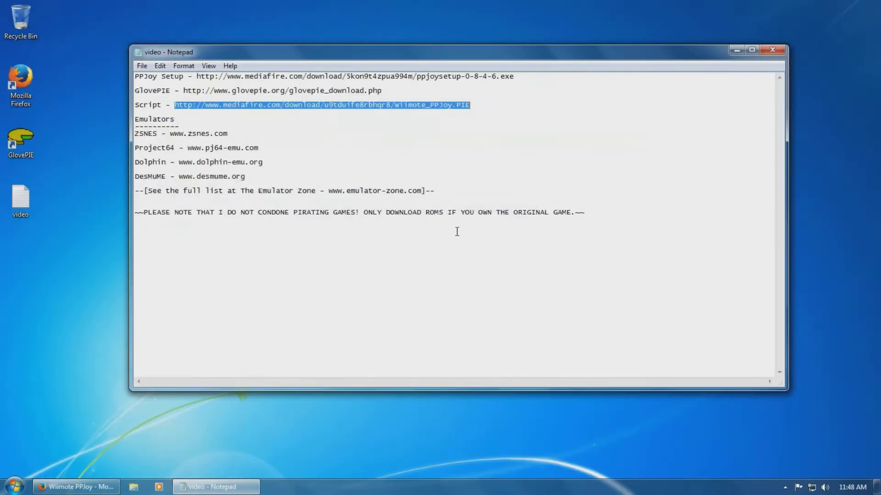
# Download PPJoy setup 0.8.4.6 from MediaFire and run it past the security warning.
pyautogui.click(385, 91)
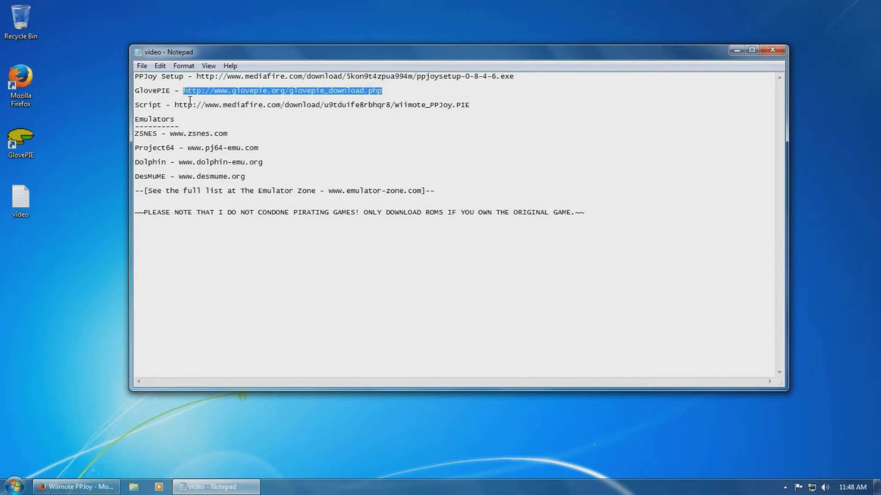
pyautogui.moveTo(505, 88)
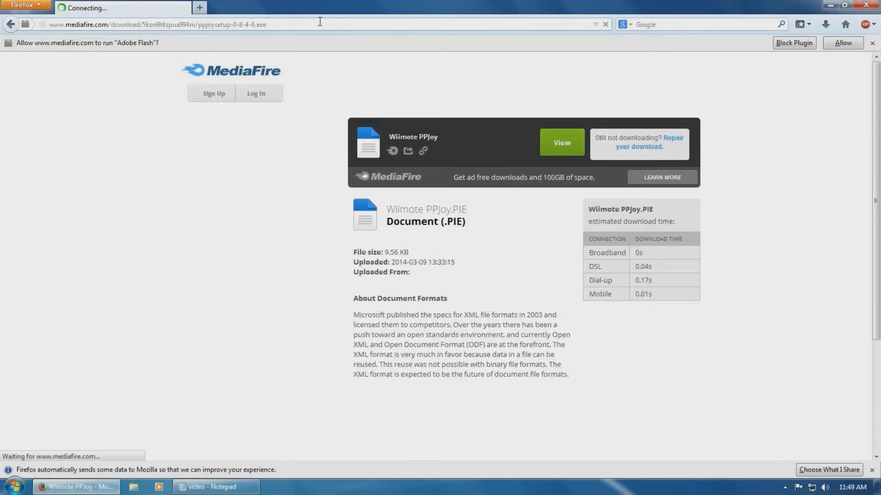
pyautogui.click(561, 142)
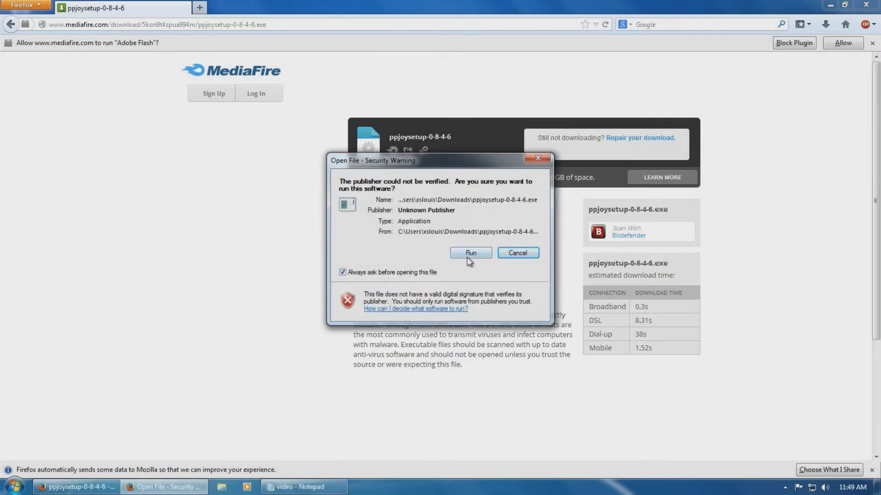
pyautogui.click(469, 253)
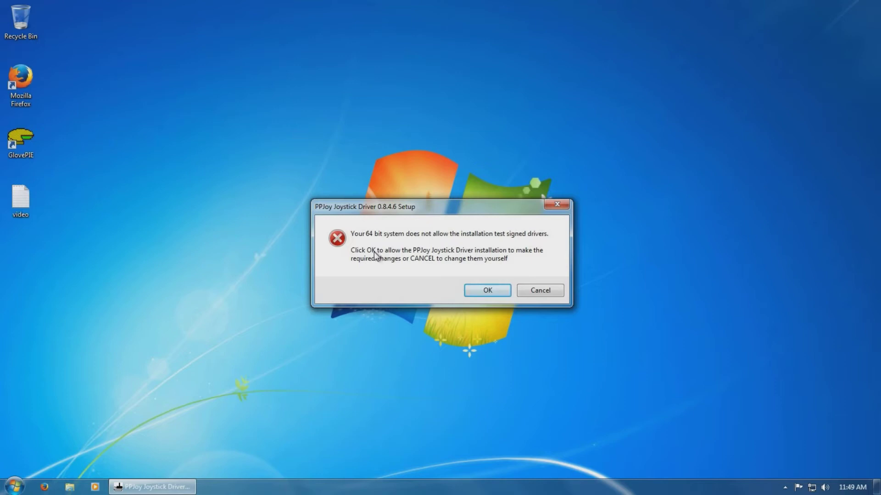
pyautogui.moveTo(371, 262)
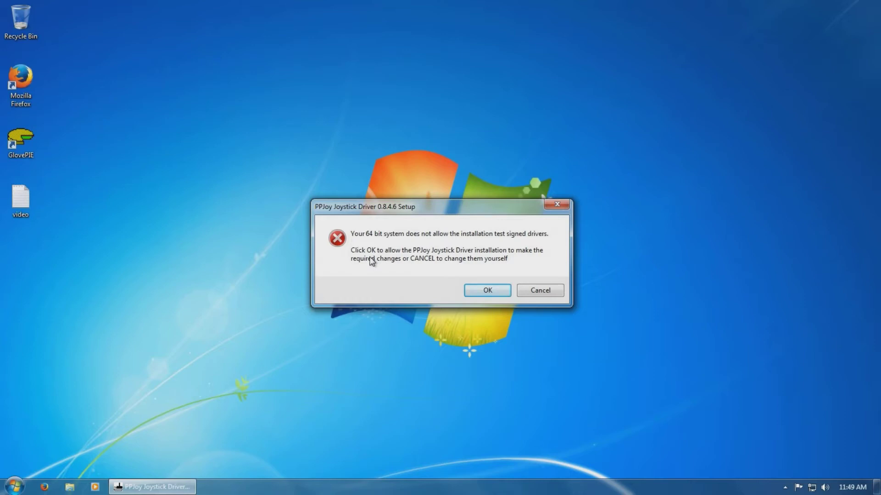
# Let the installer enable 64-bit test-signed drivers and reboot now.
pyautogui.click(486, 291)
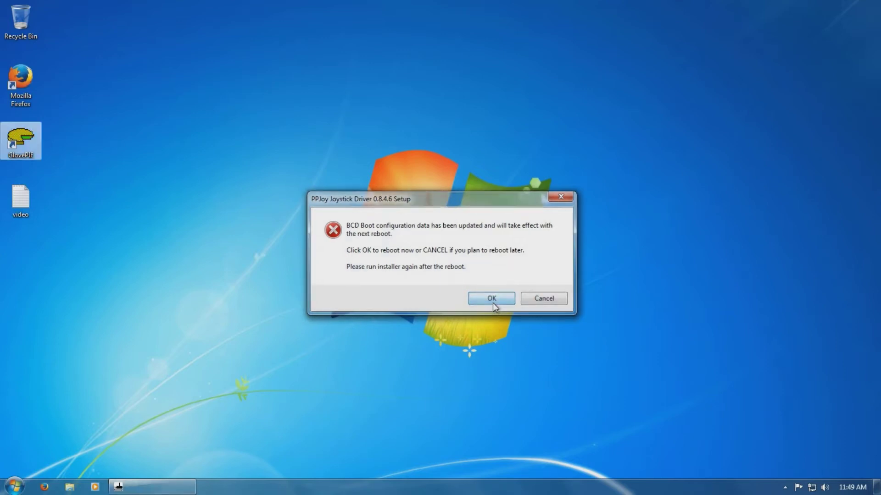
pyautogui.click(490, 299)
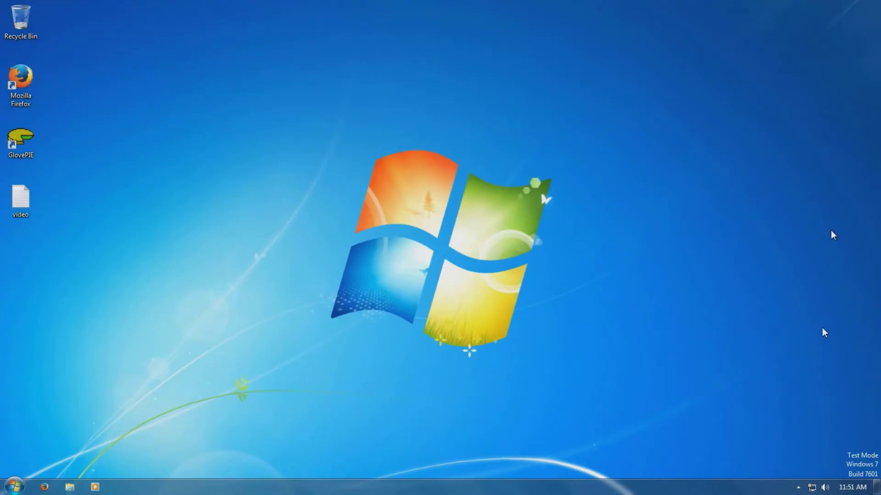
pyautogui.moveTo(726, 374)
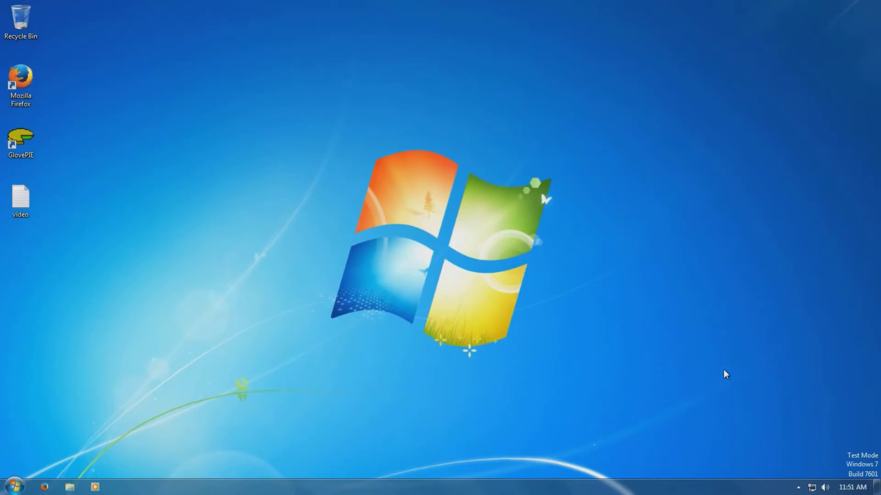
pyautogui.moveTo(718, 408)
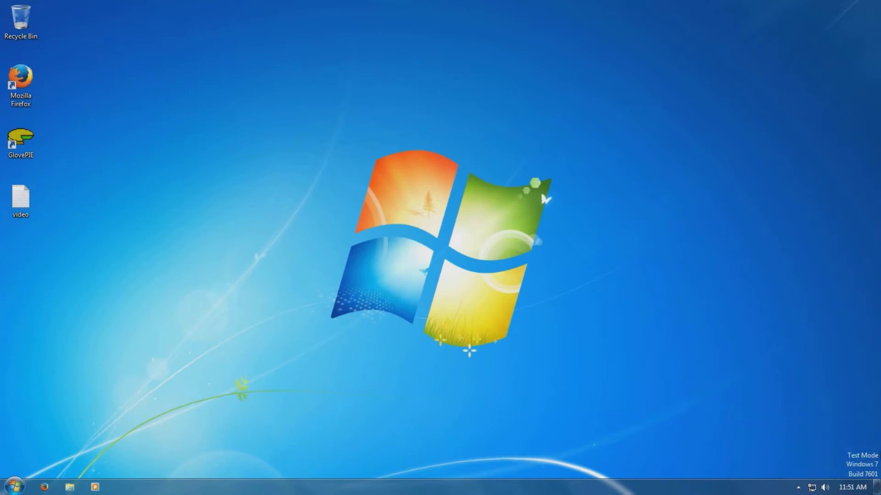
pyautogui.moveTo(868, 463)
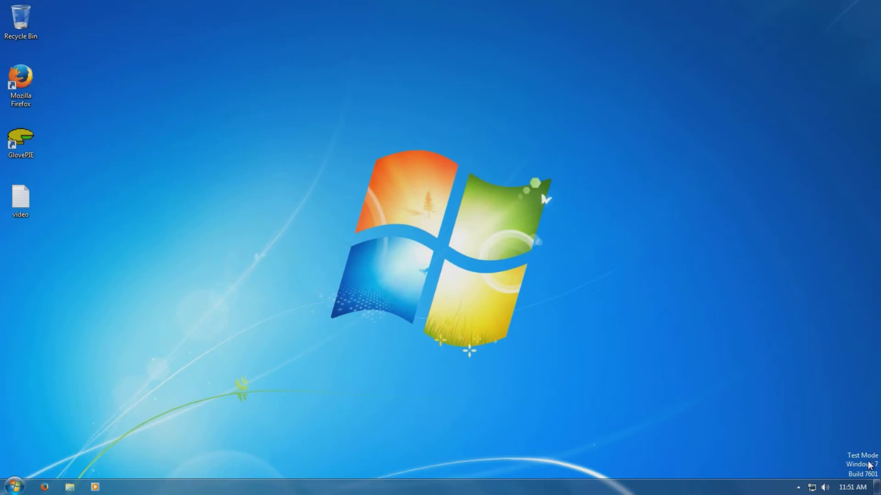
# After rebooting into Test Mode, bring up the Downloads folder in Explorer.
pyautogui.click(20, 201)
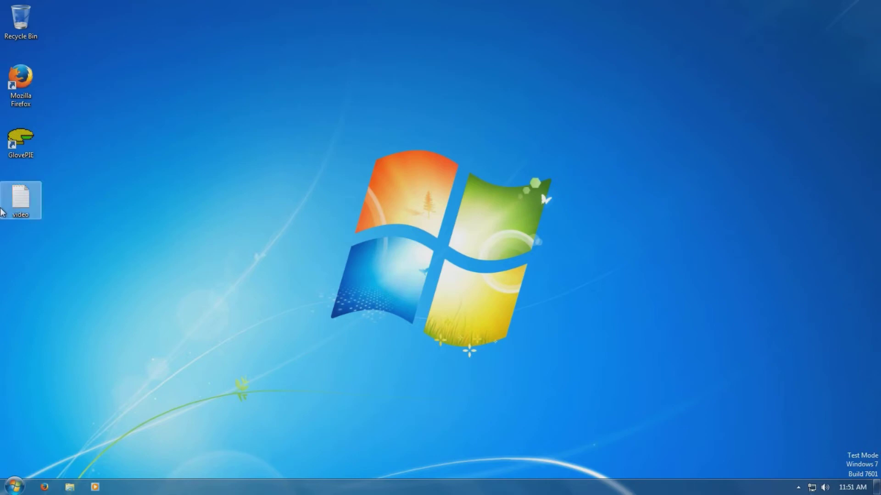
pyautogui.click(14, 487)
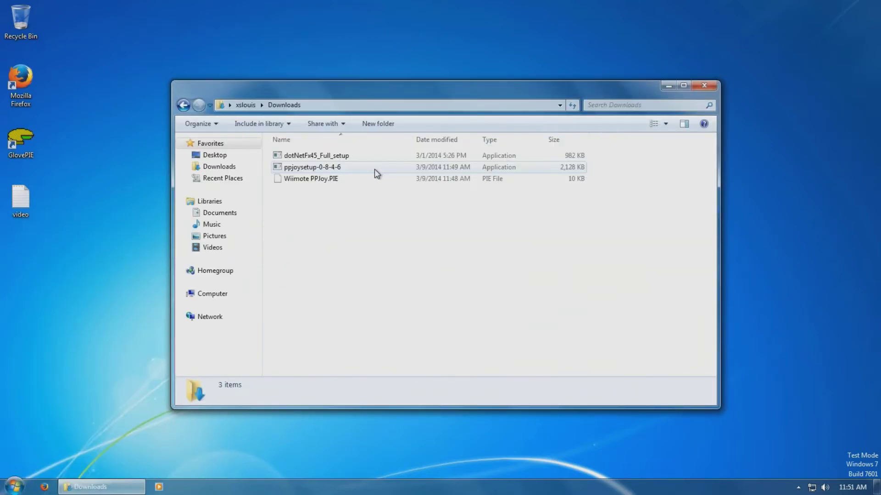
# Launch ppjoysetup-0-8-4-6 from Downloads and answer the unverified-publisher warning.
pyautogui.doubleClick(311, 167)
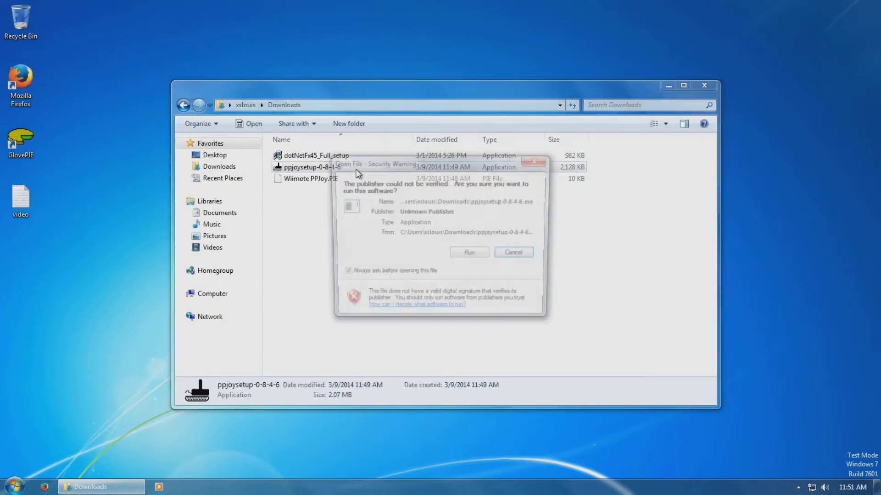
pyautogui.click(468, 251)
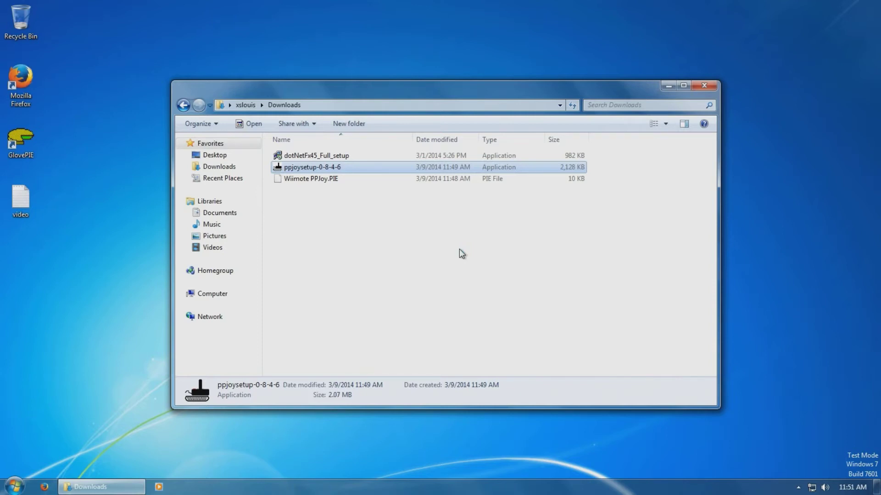
# Start the PPJoy installer and agree to its license.
pyautogui.doubleClick(312, 167)
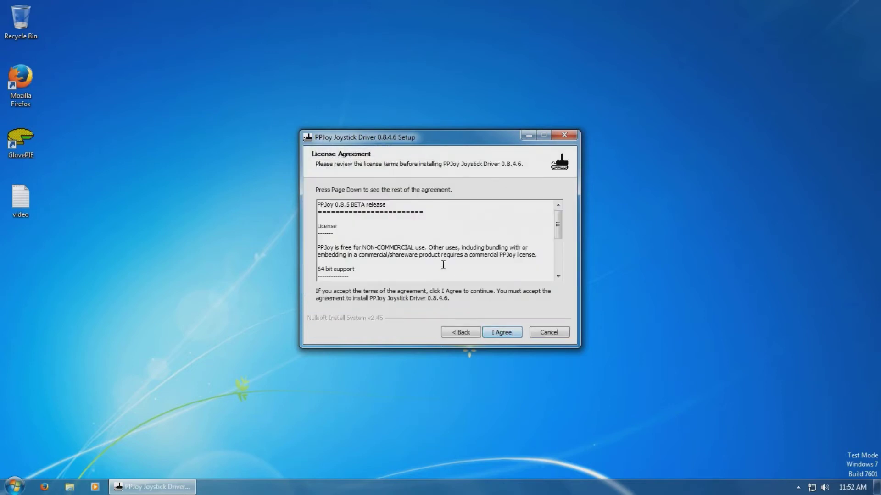
pyautogui.scroll(-3)
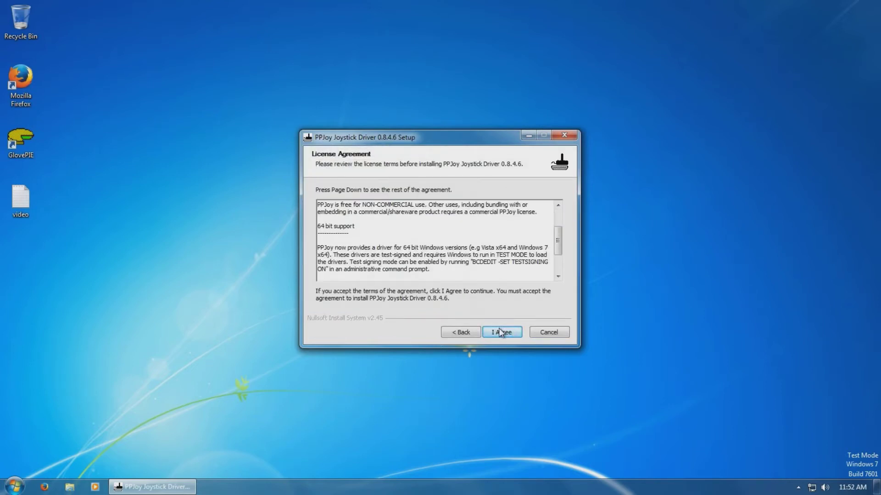
pyautogui.click(500, 332)
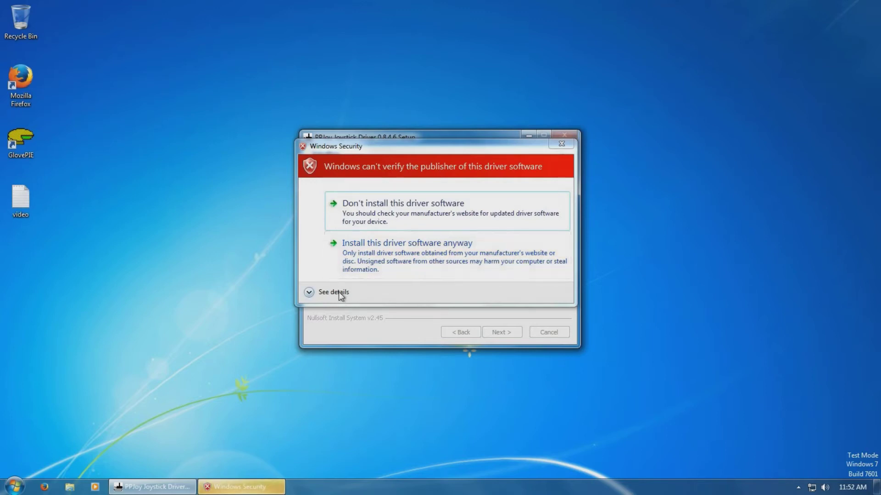
# Install the unverified joystick driver software anyway so setup completes.
pyautogui.click(407, 242)
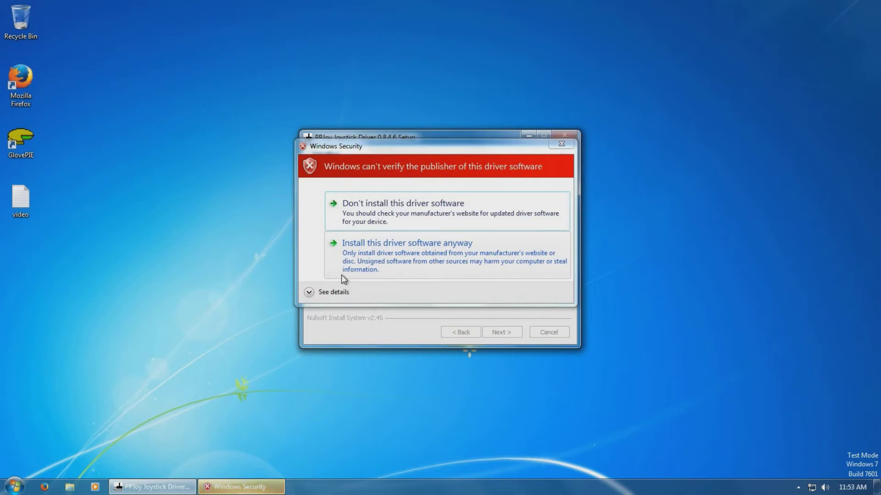
pyautogui.click(406, 242)
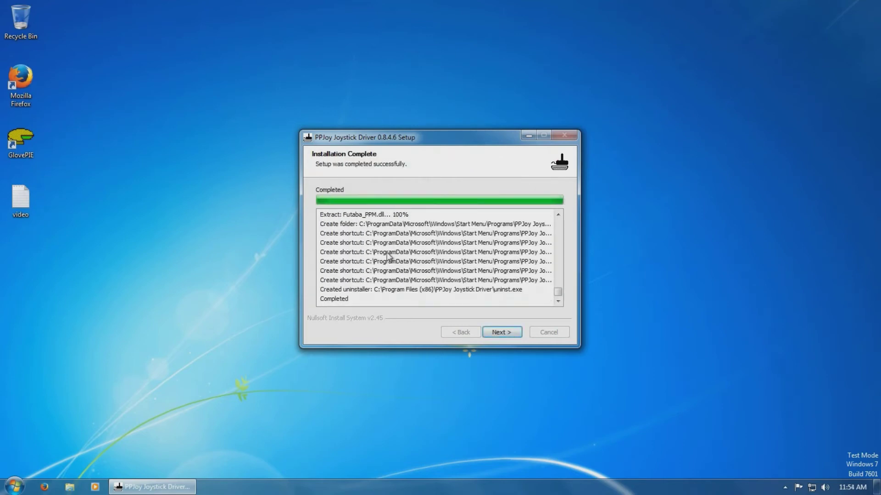
# Finish the PPJoy setup wizard with 'Run PPJoy Joystick Driver' checked, then close the configuration utility.
pyautogui.click(501, 332)
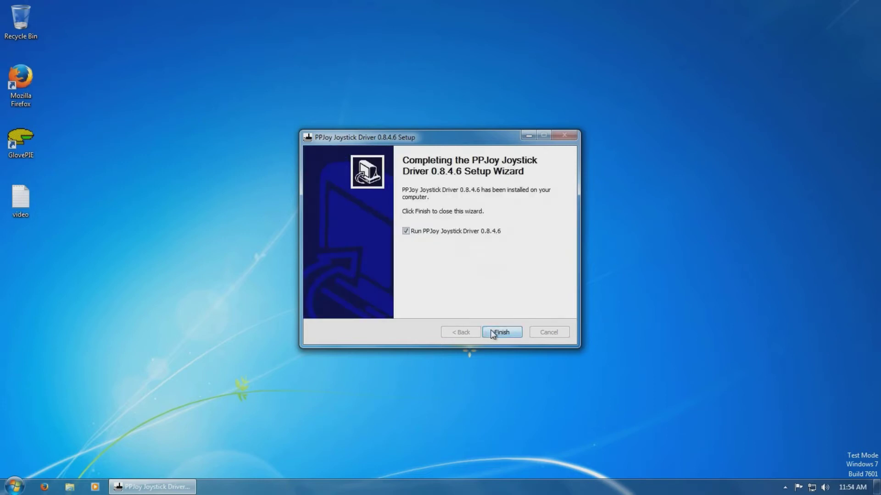
pyautogui.moveTo(476, 269)
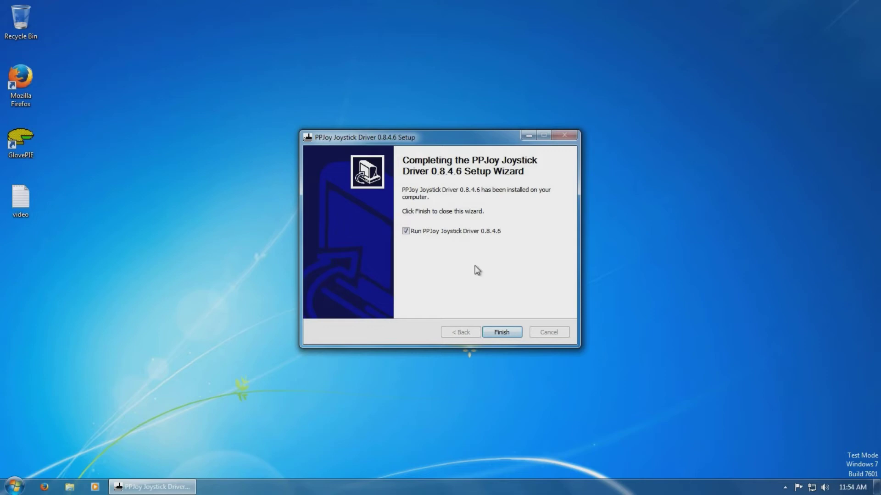
pyautogui.click(501, 332)
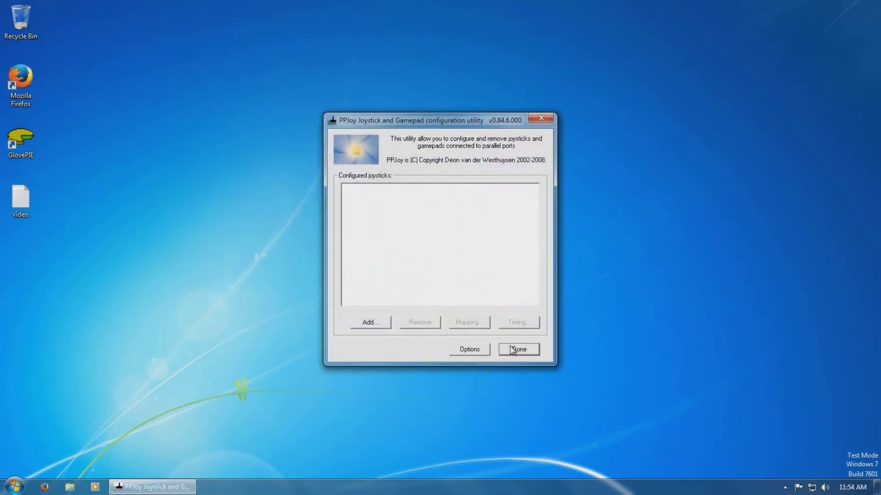
pyautogui.moveTo(507, 192)
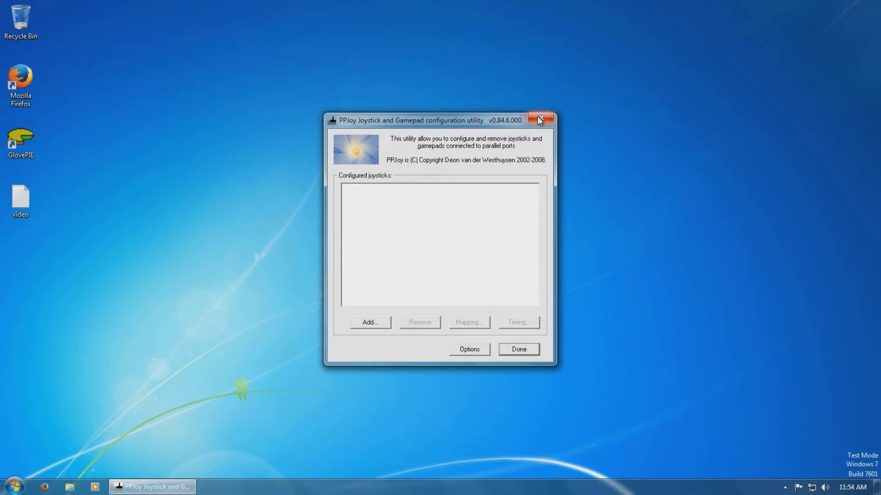
pyautogui.click(541, 119)
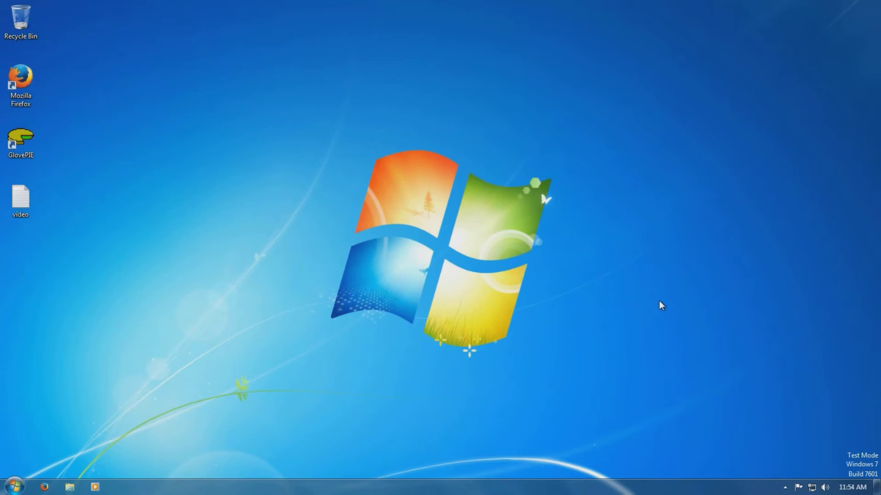
pyautogui.moveTo(782, 484)
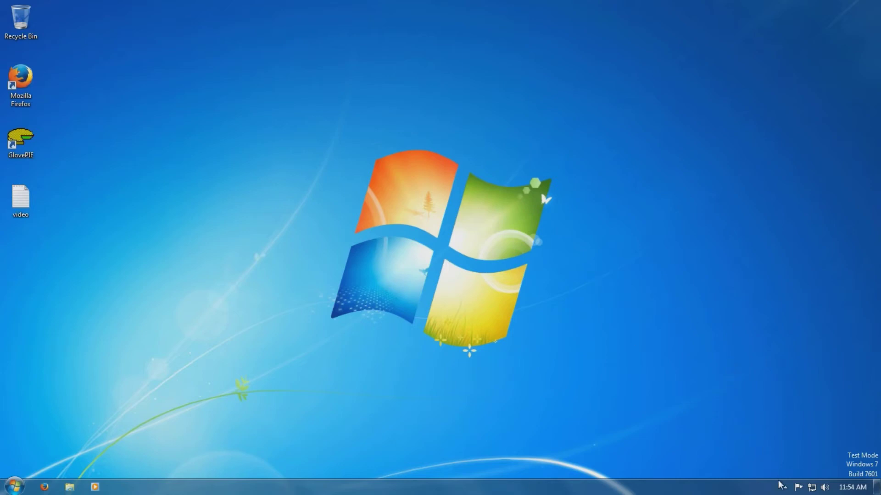
pyautogui.moveTo(712, 438)
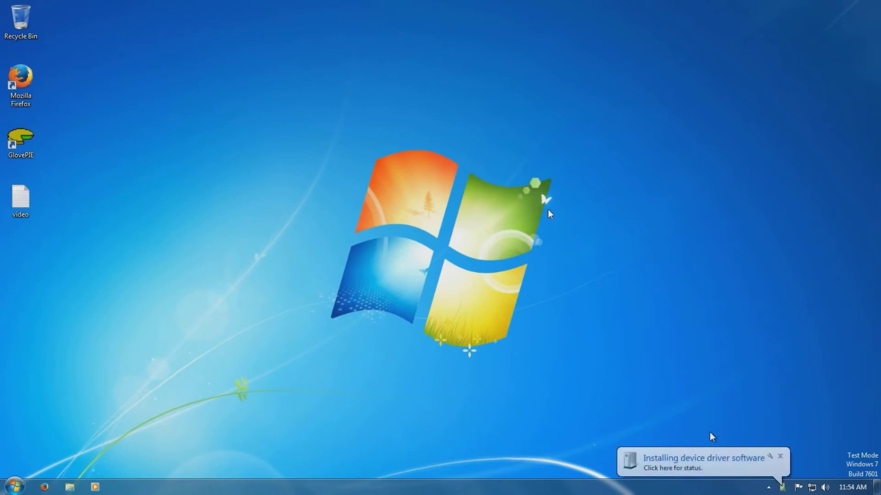
pyautogui.moveTo(672, 459)
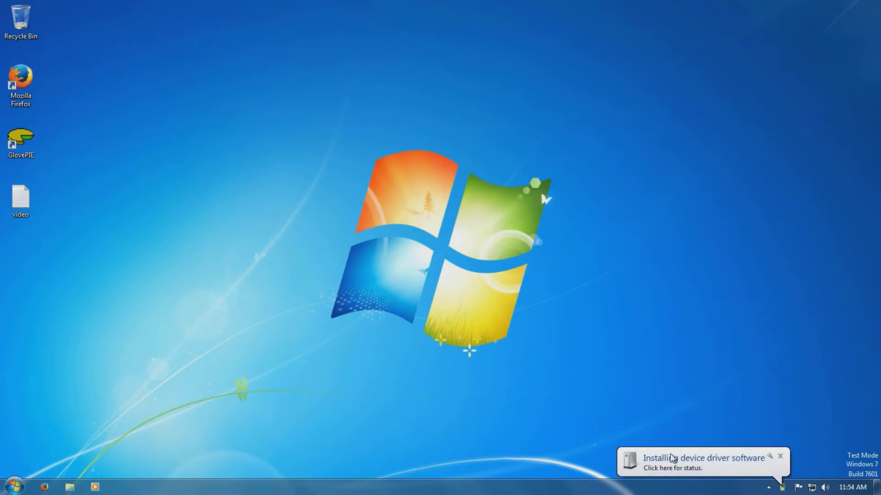
# Watch the Bluetooth driver installation until all devices show Ready to use, then close the status window.
pyautogui.click(701, 462)
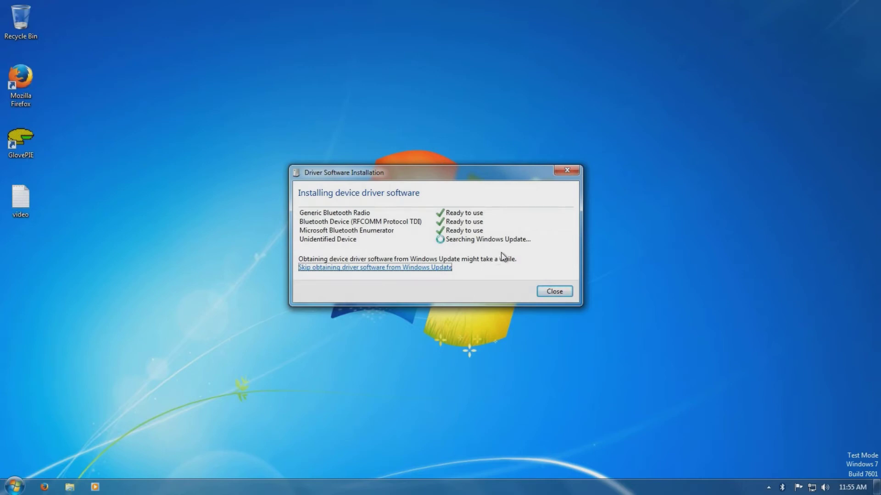
pyautogui.moveTo(532, 244)
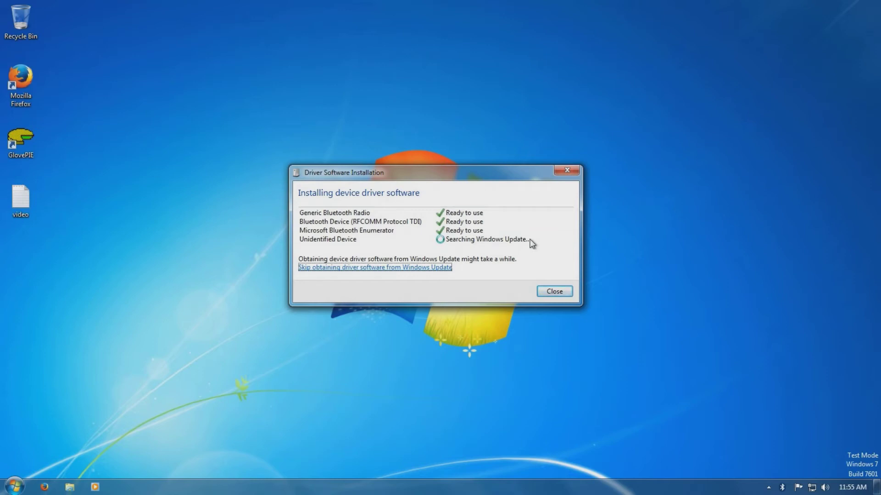
pyautogui.click(375, 266)
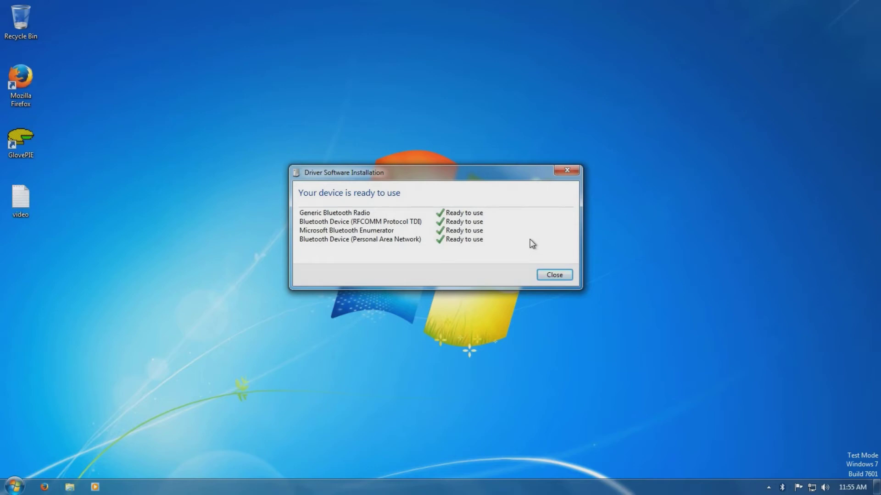
pyautogui.click(553, 274)
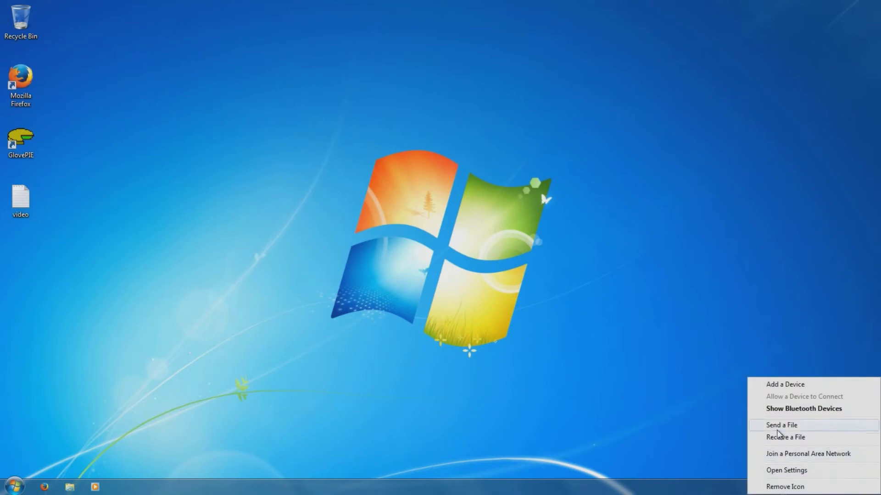
# Add the Nintendo RVL-CNT-01 as a Bluetooth device, pair without a code, and dismiss the HID driver notice.
pyautogui.click(784, 384)
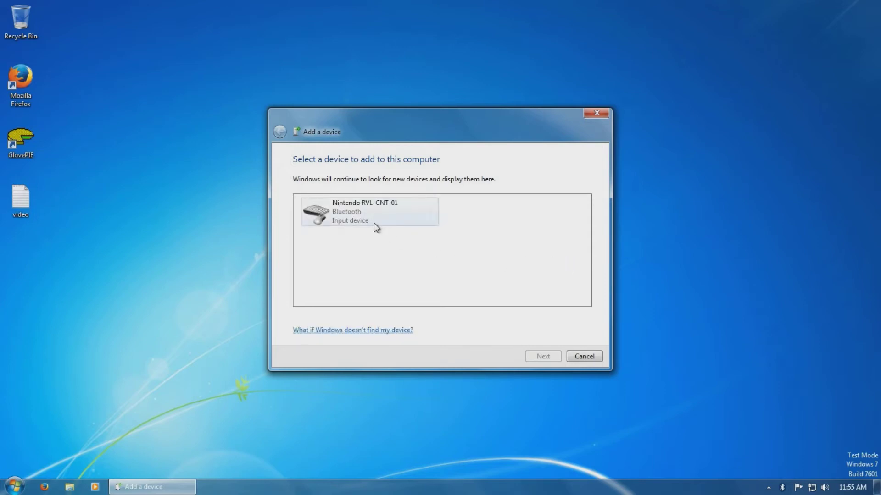
pyautogui.click(368, 212)
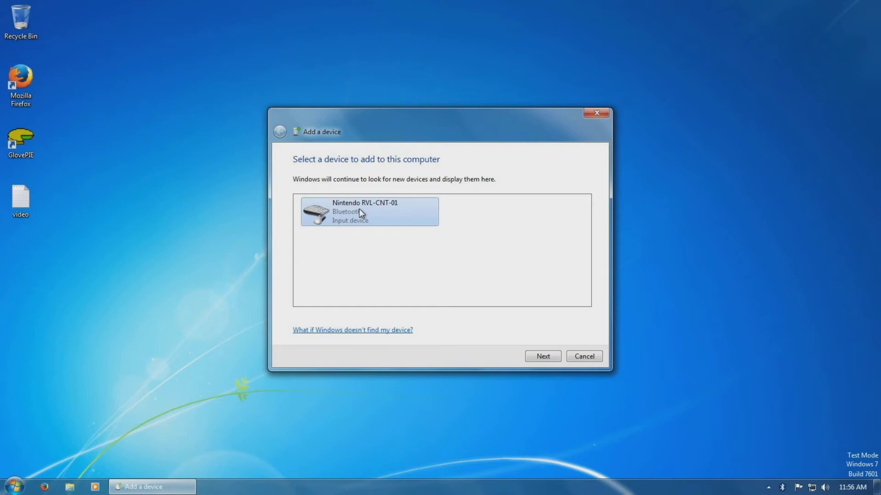
pyautogui.moveTo(539, 352)
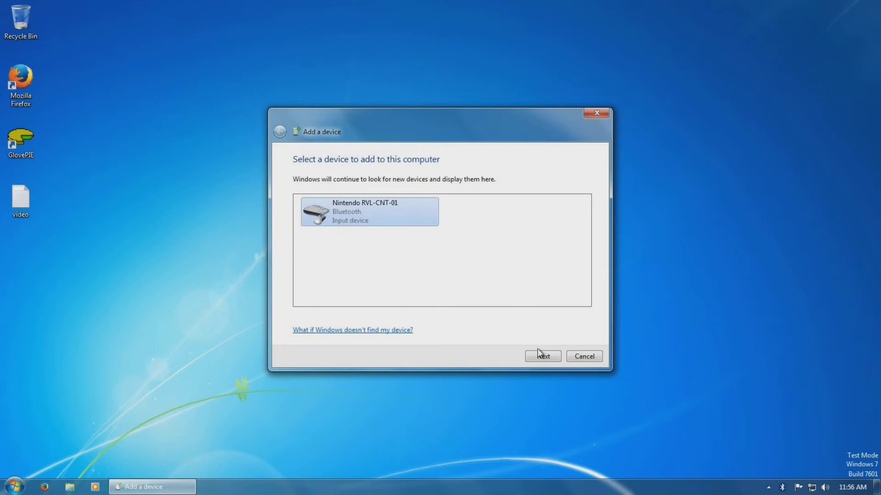
pyautogui.moveTo(554, 107)
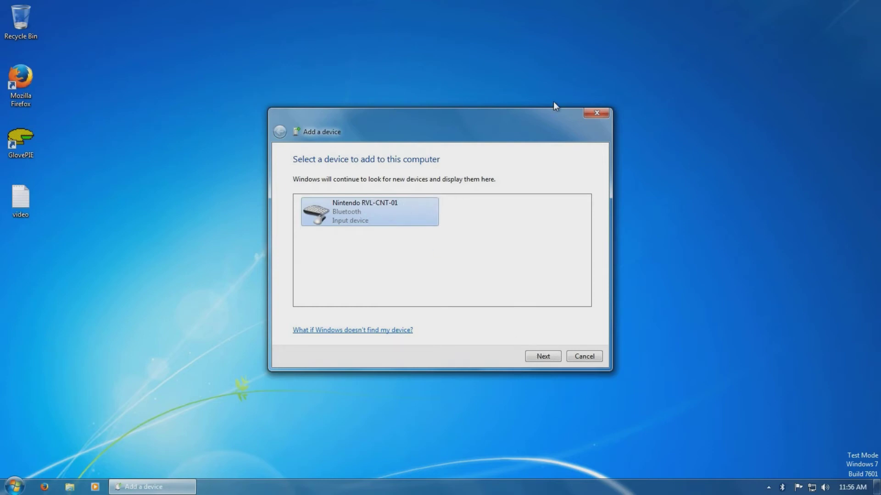
pyautogui.moveTo(547, 335)
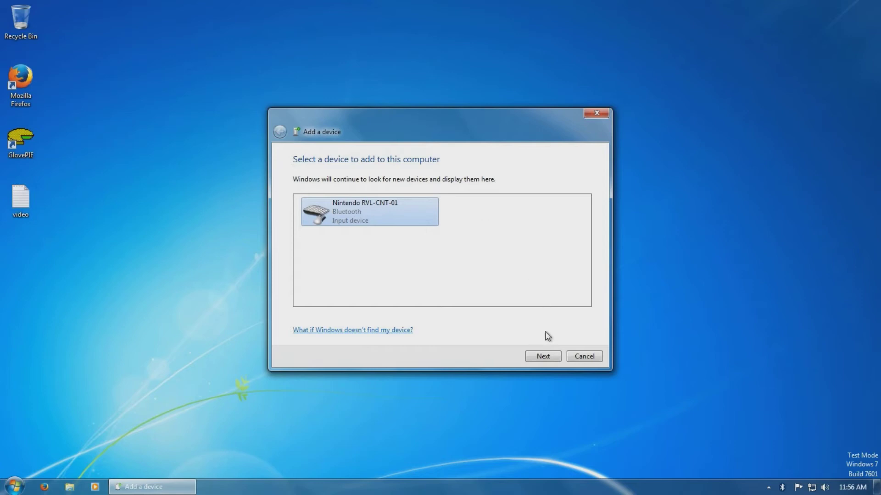
pyautogui.click(542, 356)
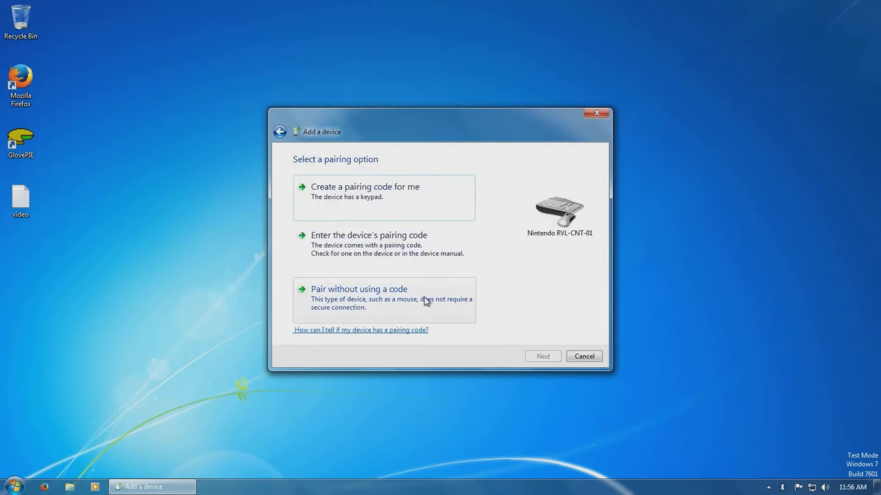
pyautogui.click(359, 289)
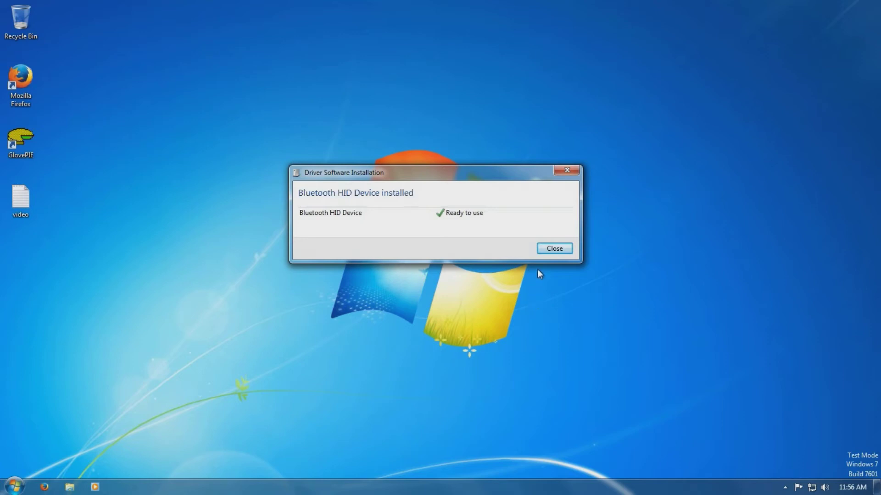
pyautogui.click(553, 249)
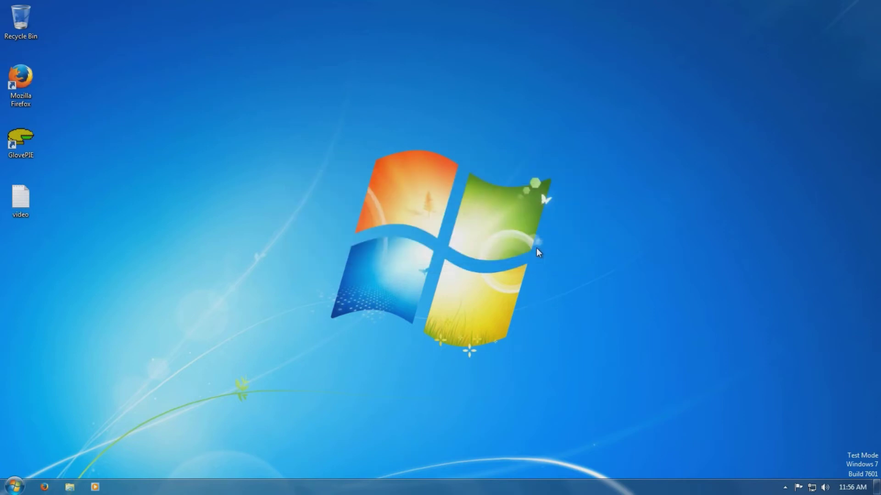
pyautogui.moveTo(3, 157)
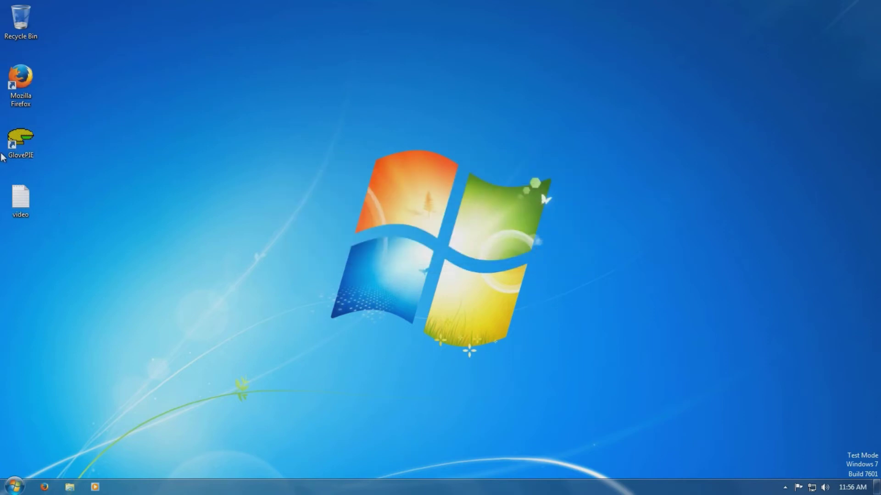
pyautogui.click(20, 140)
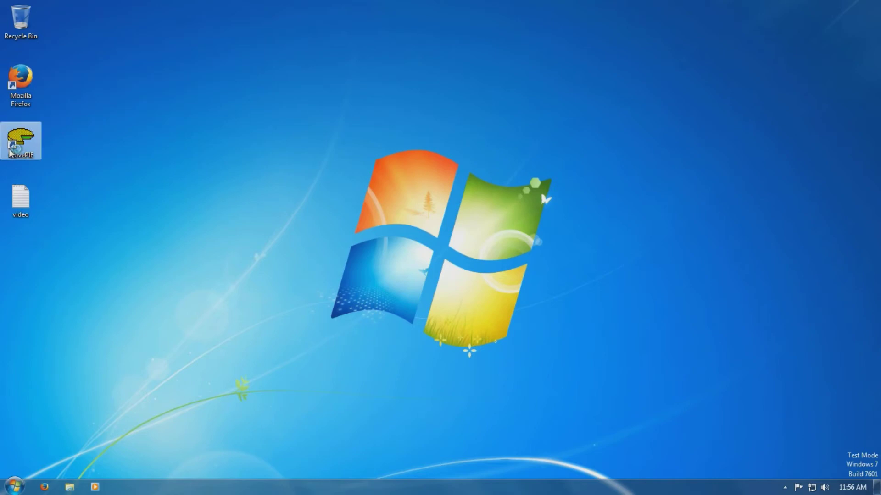
pyautogui.doubleClick(21, 140)
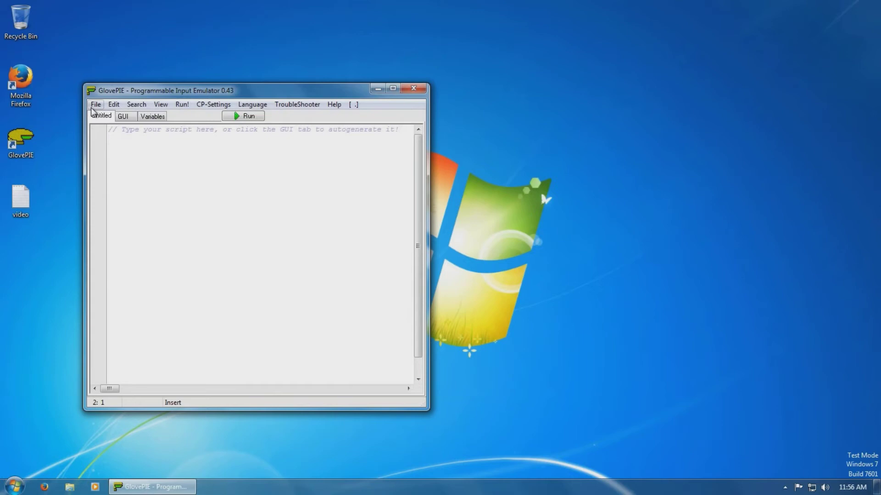
pyautogui.moveTo(405, 105)
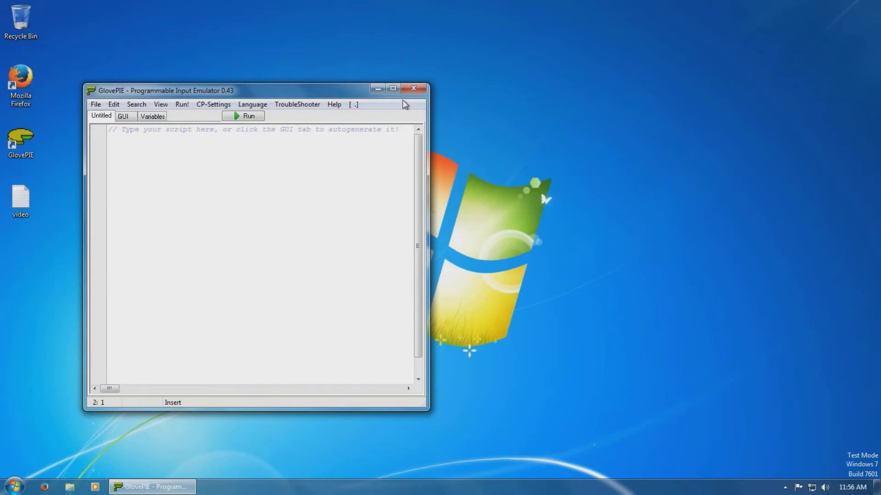
pyautogui.click(13, 484)
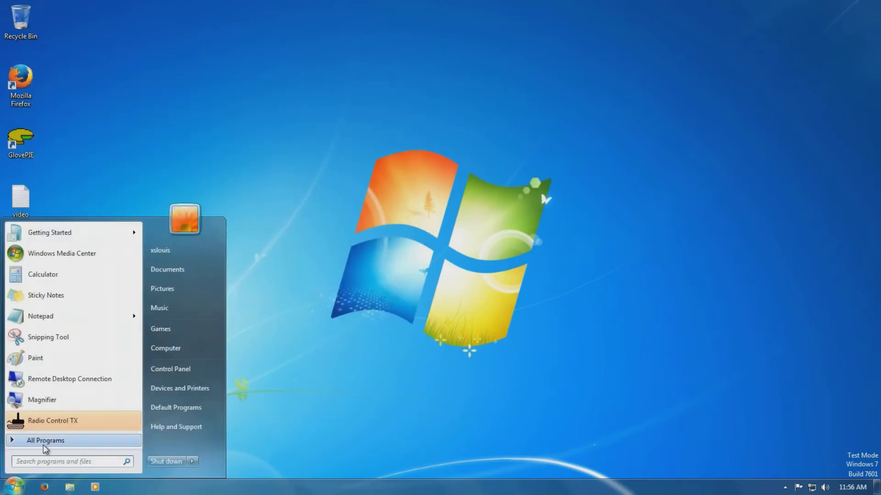
# Launch Configure Joysticks and add a controller on the Virtual joysticks port, creating PPJoy Virtual Joystick 1.
pyautogui.click(46, 439)
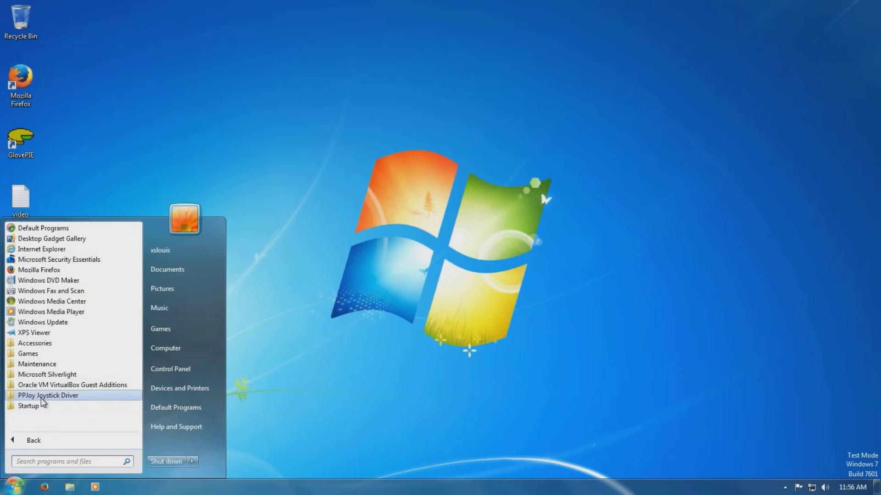
pyautogui.click(48, 396)
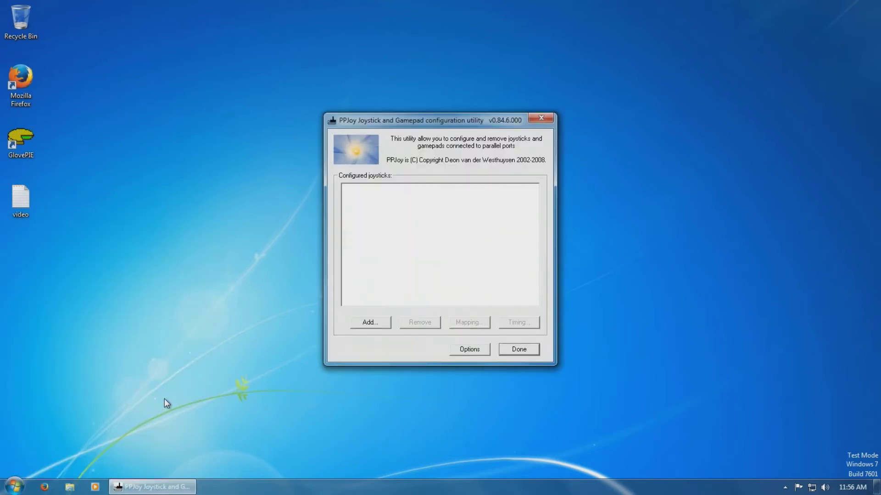
pyautogui.click(369, 322)
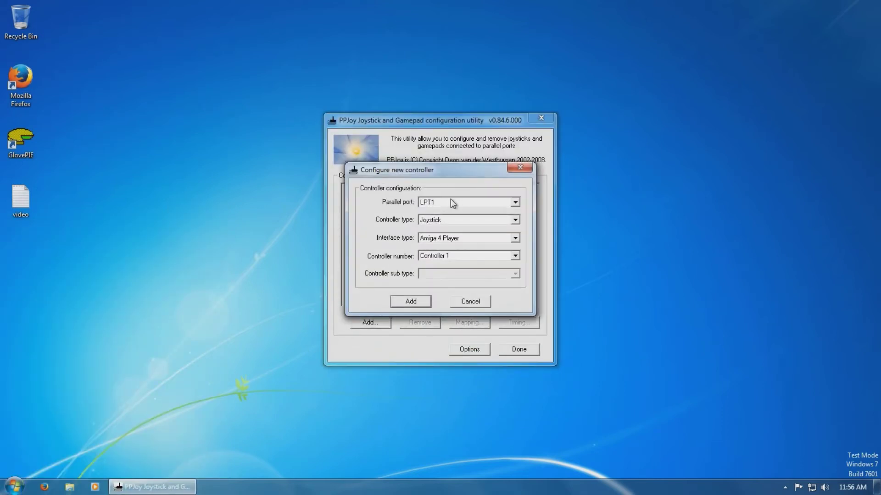
pyautogui.click(514, 202)
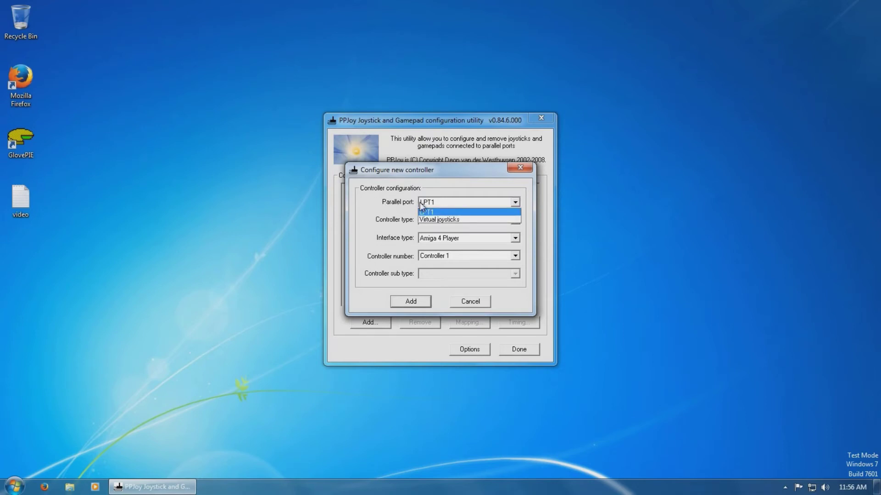
pyautogui.click(439, 220)
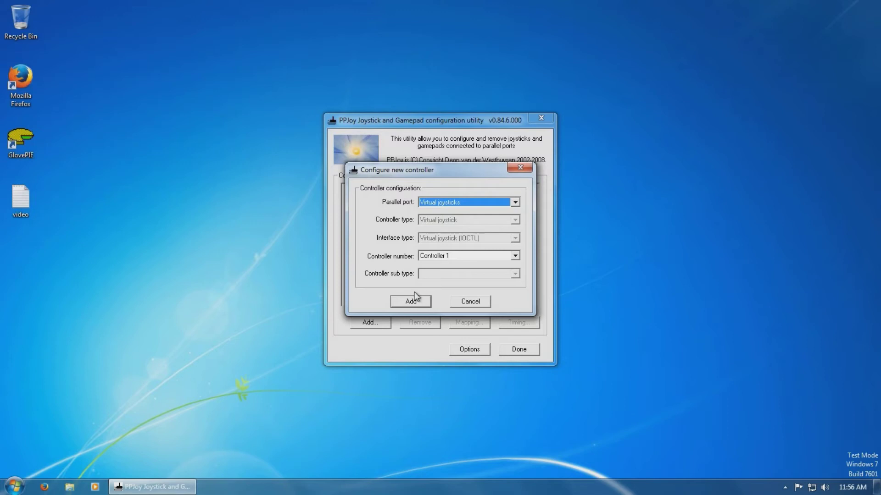
pyautogui.click(410, 301)
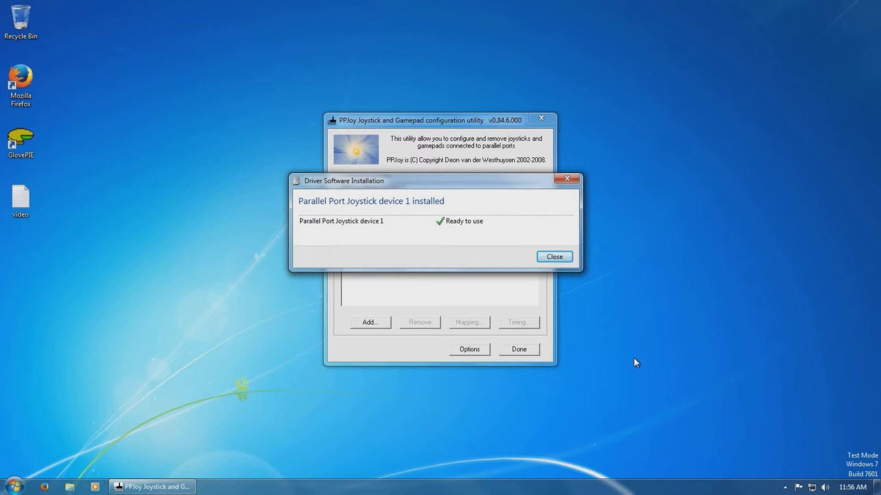
pyautogui.click(552, 257)
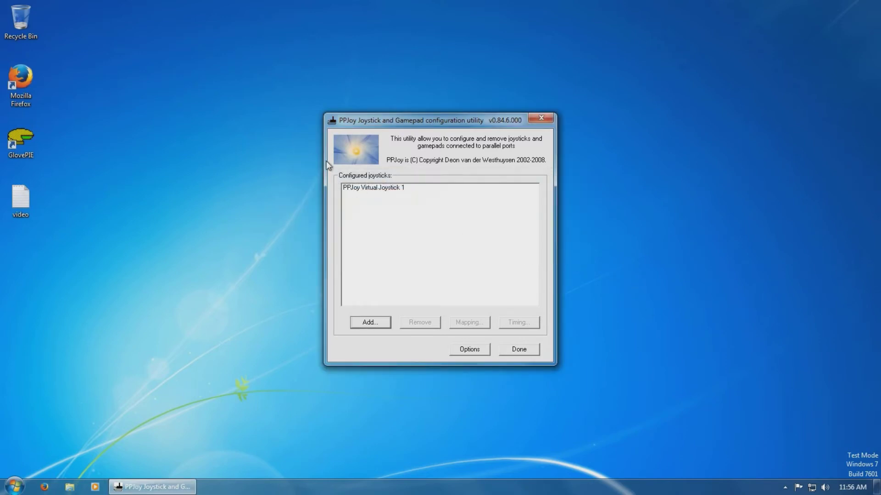
# In Virtual Joystick 1's mapping wizard, define a custom layout of 4 axes, 16 buttons and 1 POV hat.
pyautogui.click(469, 322)
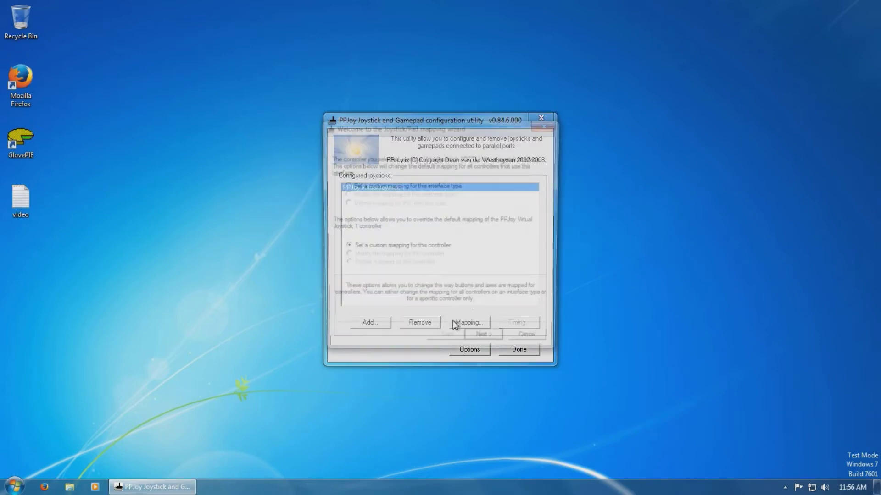
pyautogui.click(469, 322)
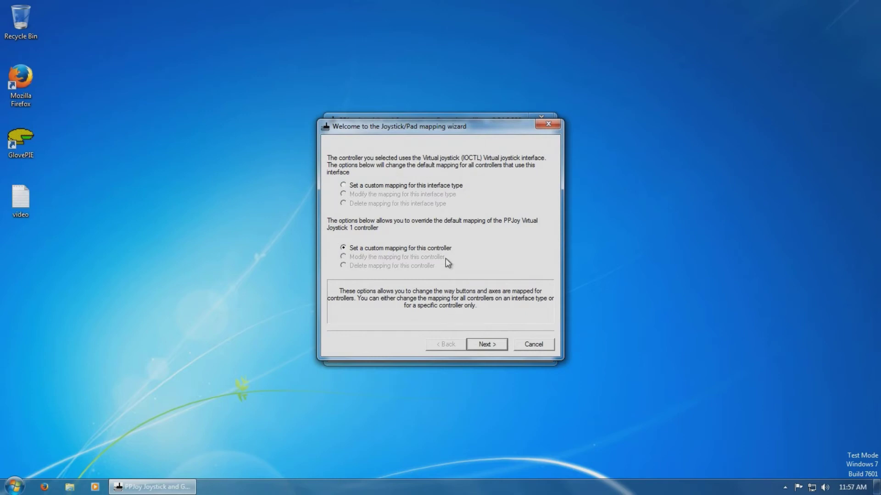
pyautogui.click(485, 344)
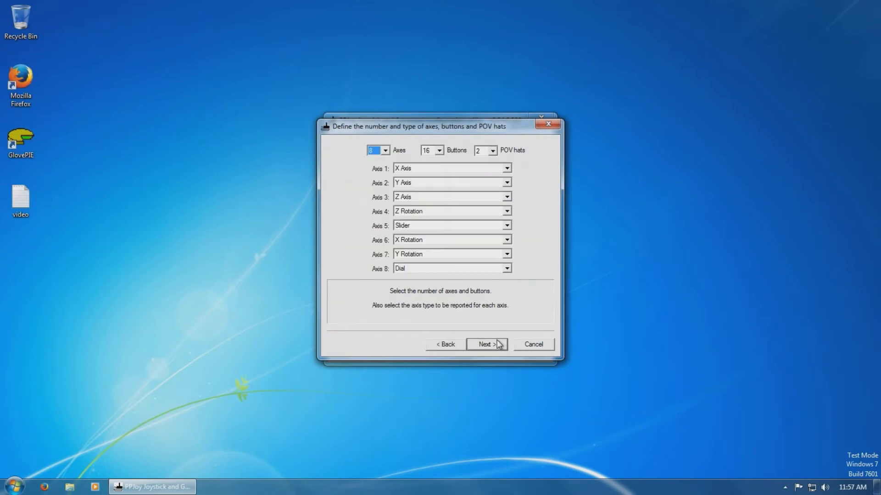
pyautogui.click(387, 150)
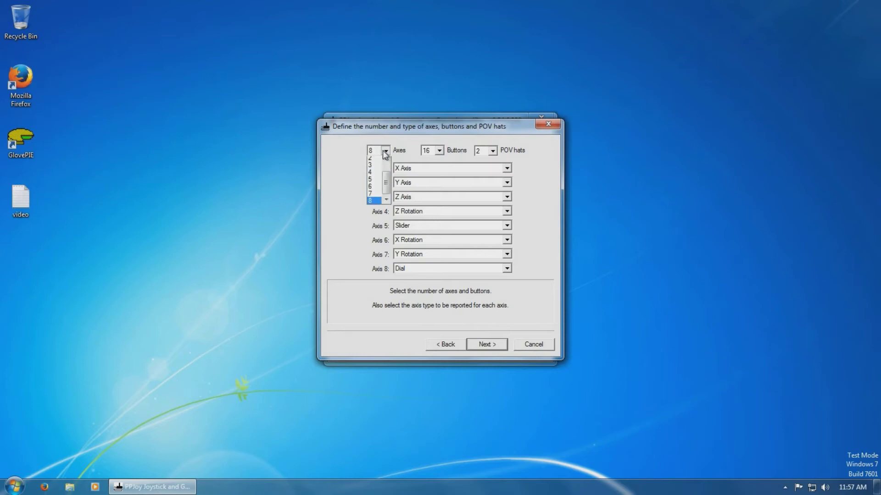
pyautogui.click(371, 163)
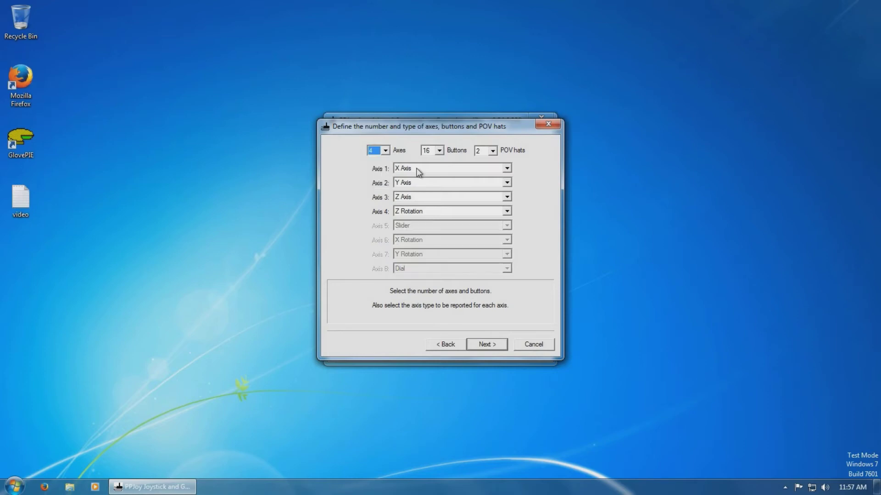
pyautogui.moveTo(446, 153)
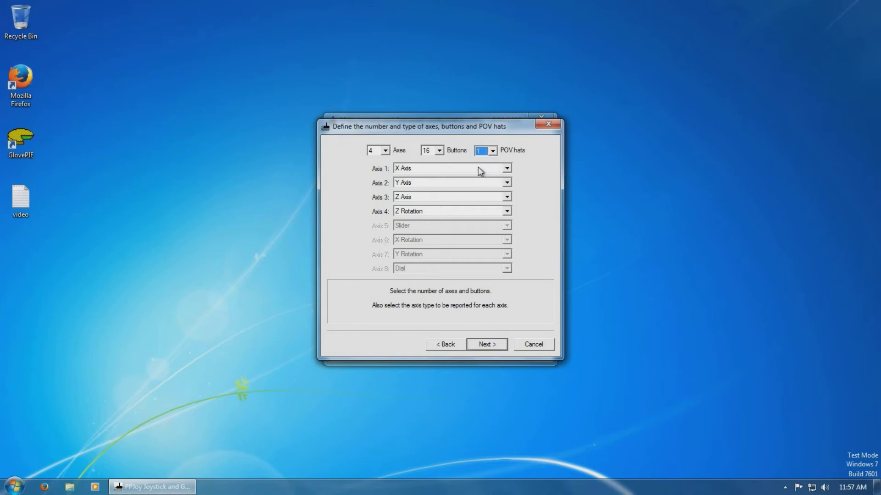
pyautogui.moveTo(406, 201)
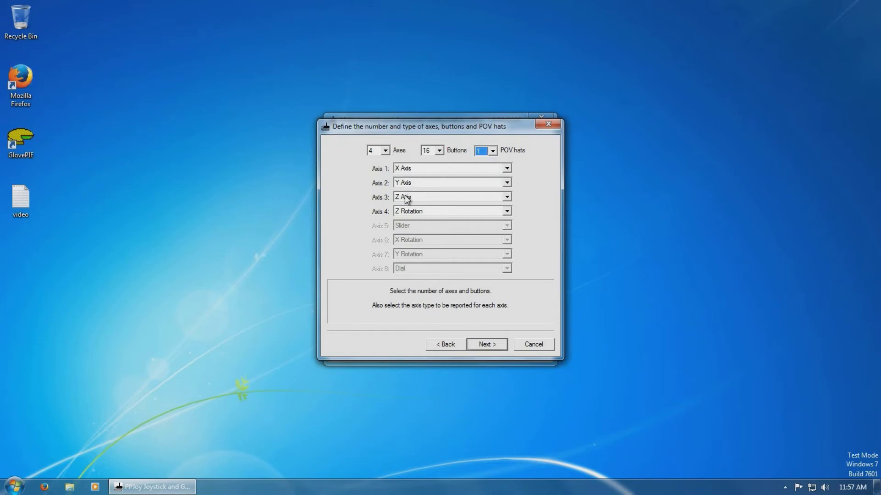
pyautogui.moveTo(506, 362)
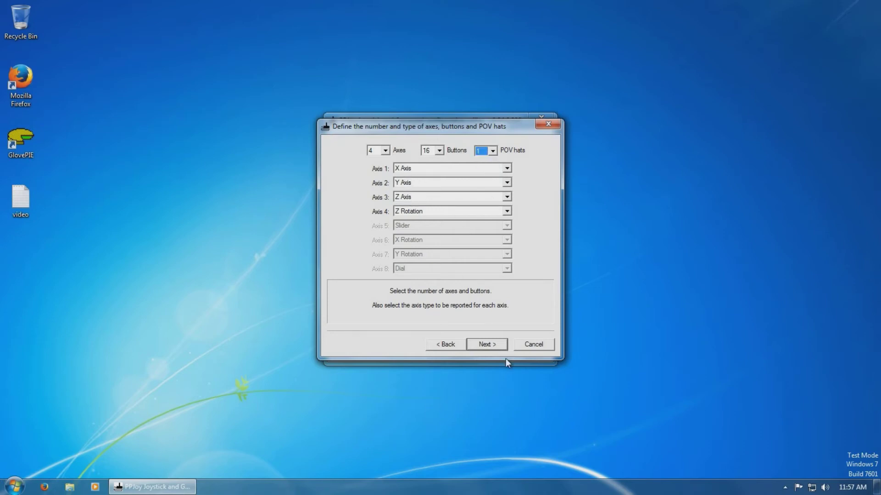
pyautogui.click(486, 344)
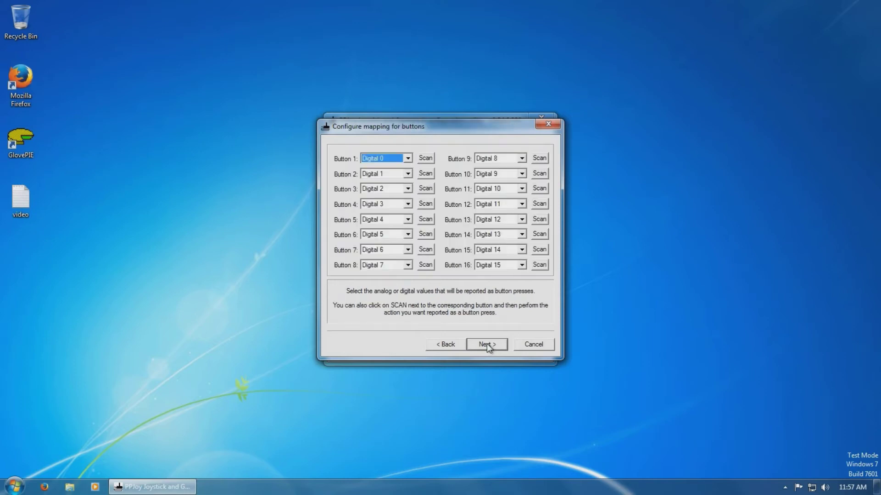
# Accept the default button, axis and POV hat mappings, finish the wizard and close the utility with Done.
pyautogui.click(485, 344)
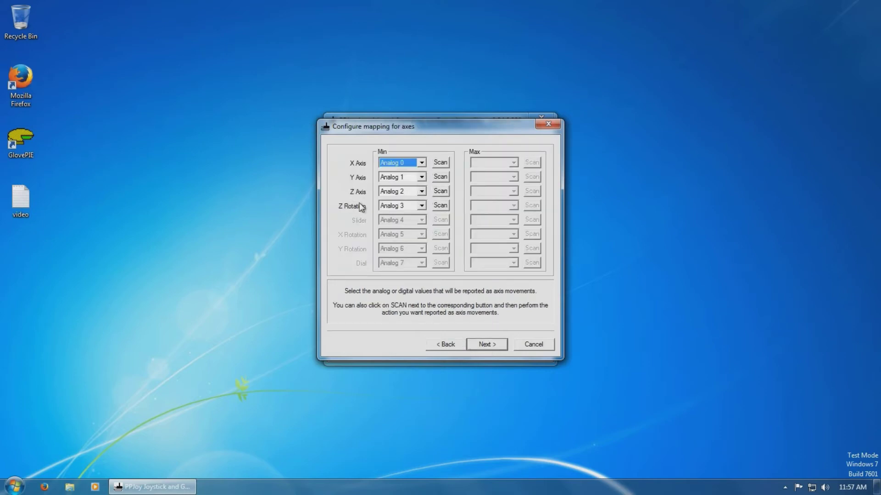
pyautogui.moveTo(450, 246)
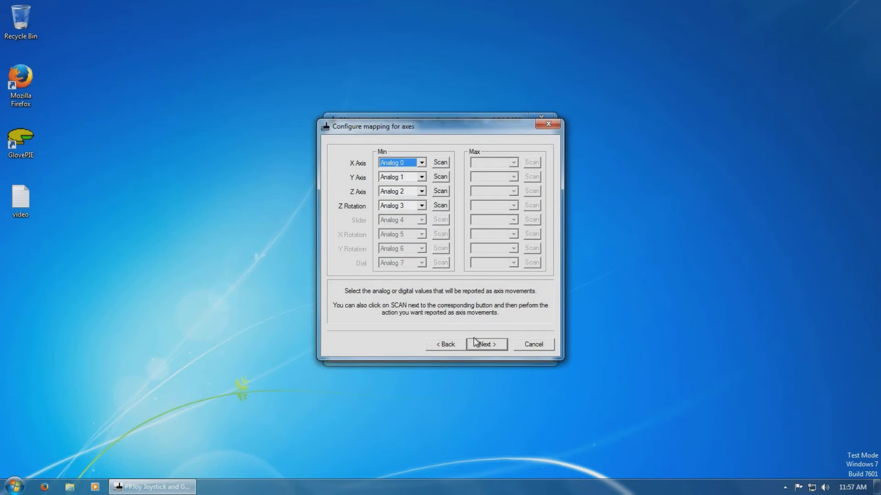
pyautogui.click(484, 344)
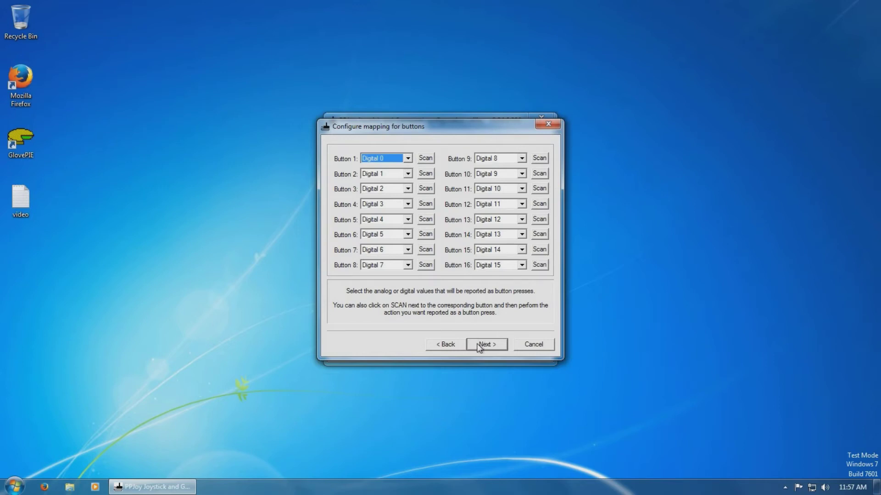
pyautogui.click(487, 344)
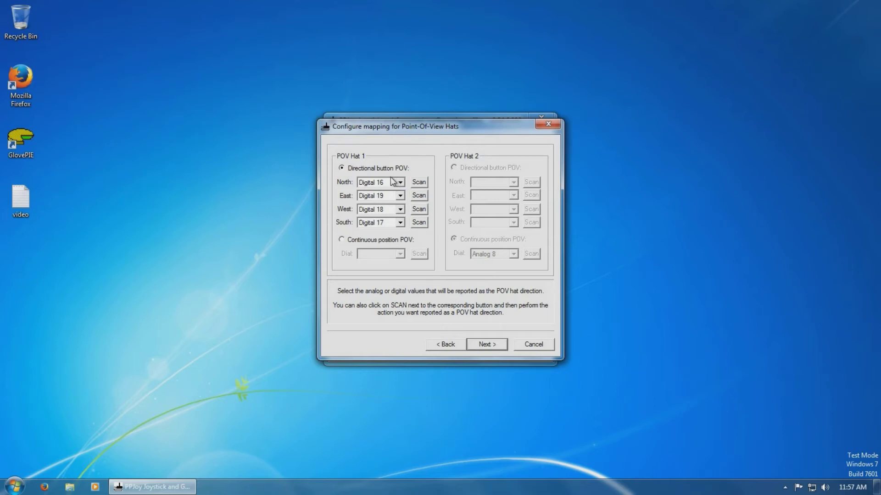
pyautogui.moveTo(390, 201)
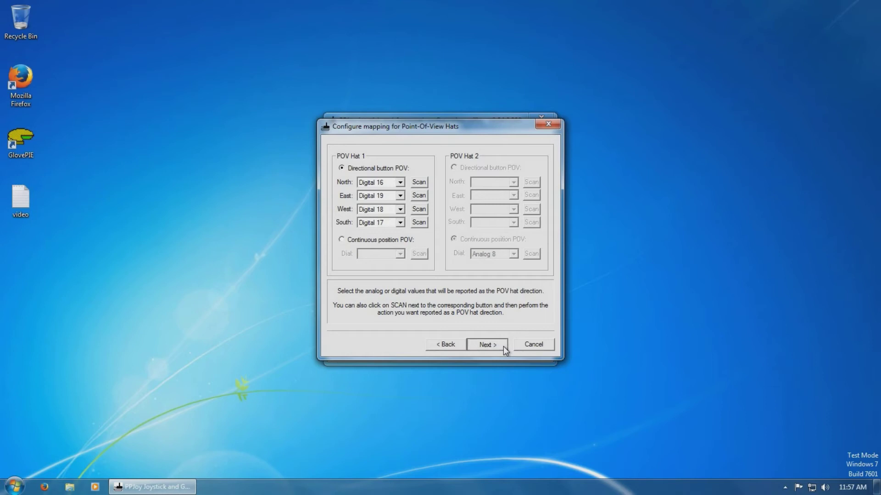
pyautogui.click(486, 344)
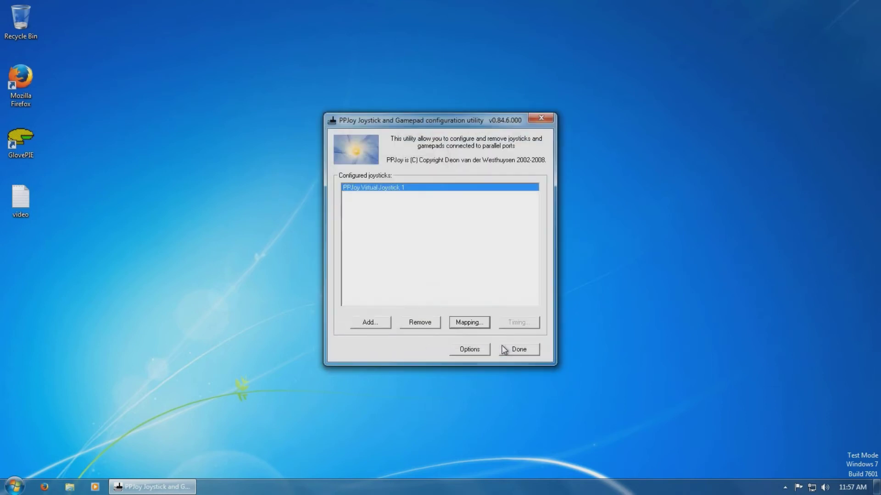
pyautogui.click(517, 348)
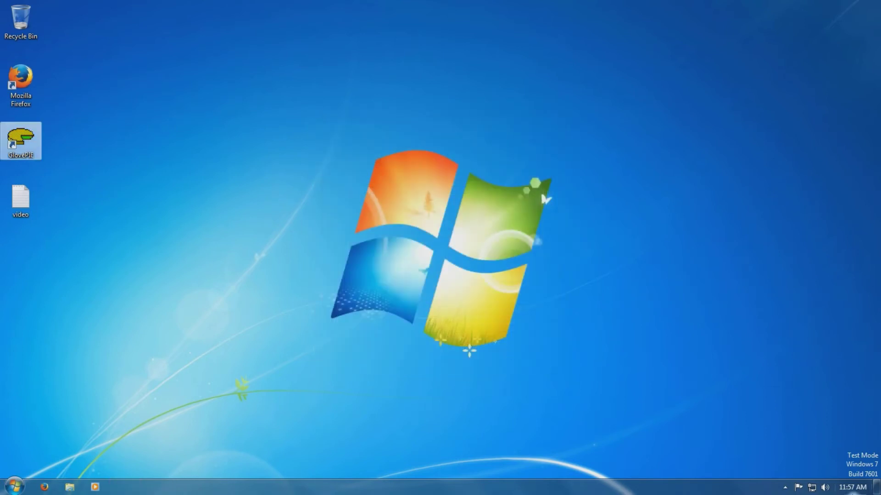
# Launch GlovePIE from the desktop and load Wiimote PPJoy.PIE from the Downloads folder.
pyautogui.click(785, 487)
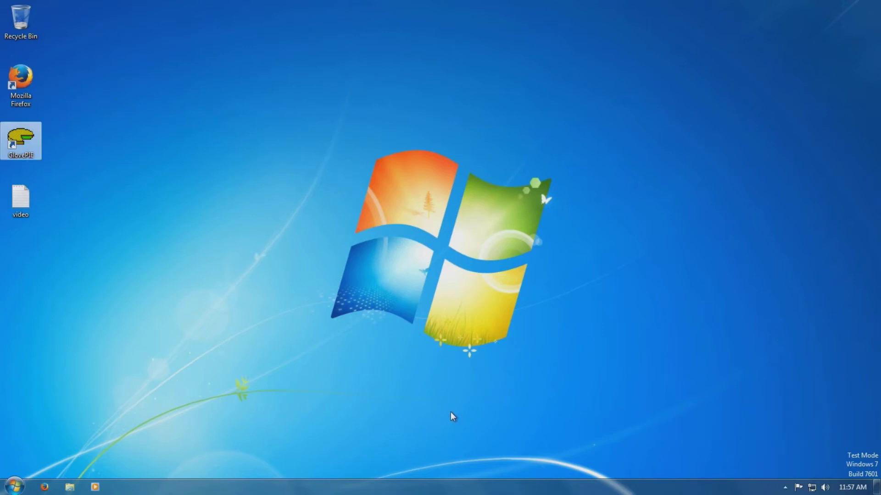
pyautogui.doubleClick(22, 140)
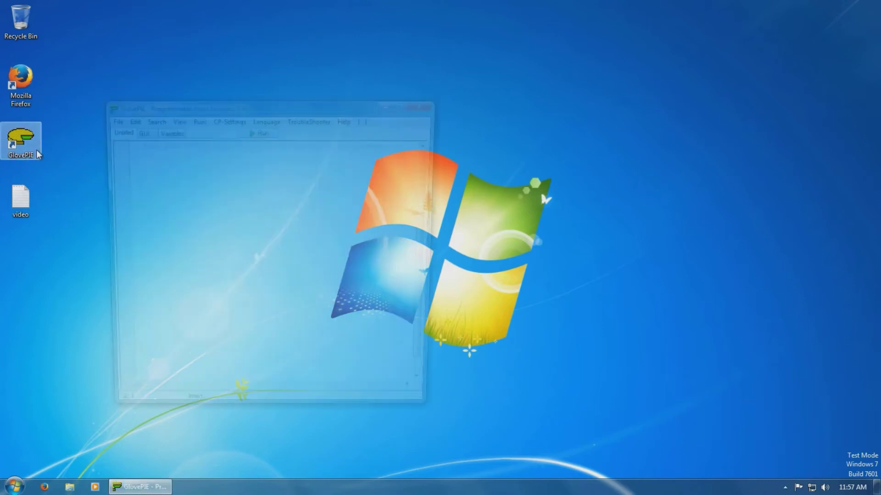
pyautogui.click(109, 118)
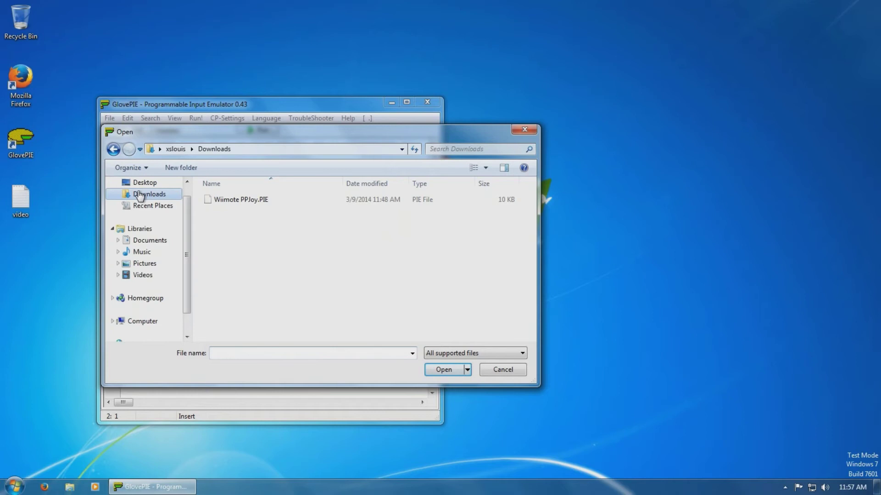
pyautogui.doubleClick(240, 199)
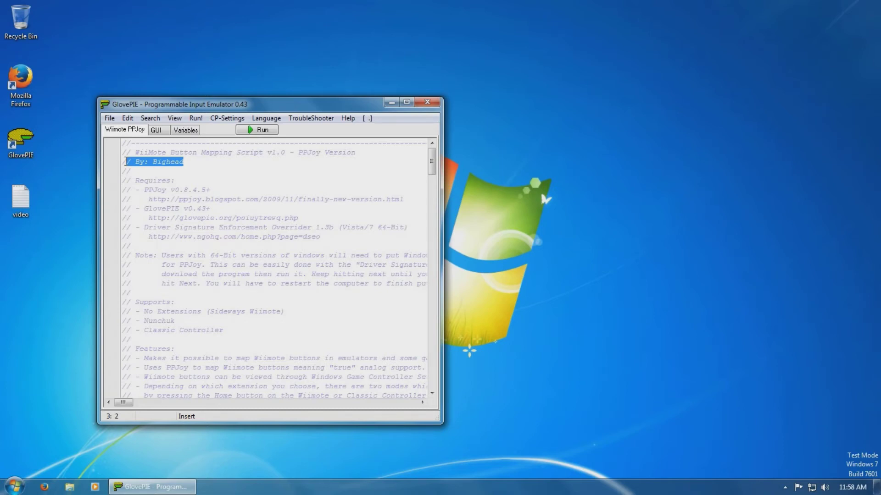
pyautogui.moveTo(196, 75)
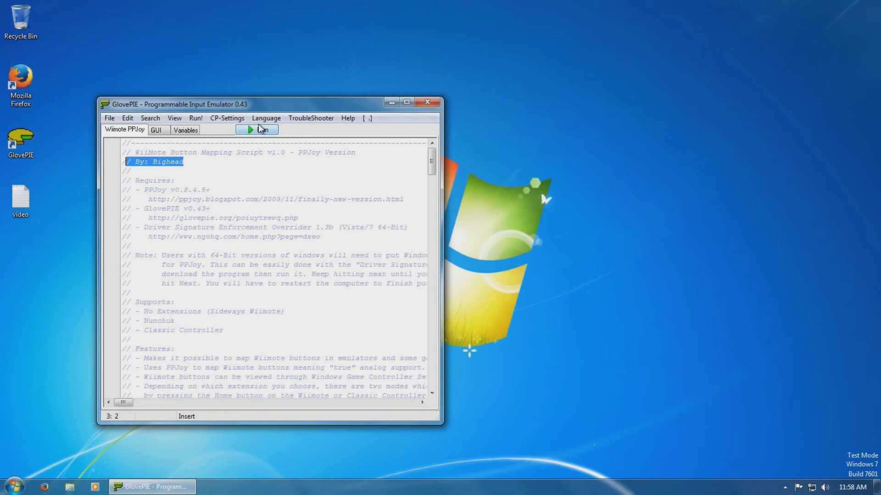
# Run the Wiimote PPJoy script and scroll through its Wiimote-to-PPJoy mapping code.
pyautogui.click(257, 129)
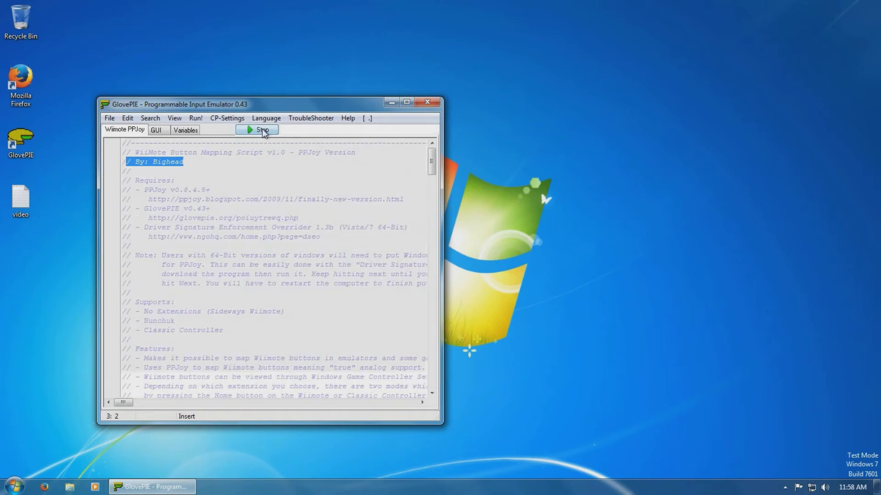
pyautogui.click(256, 130)
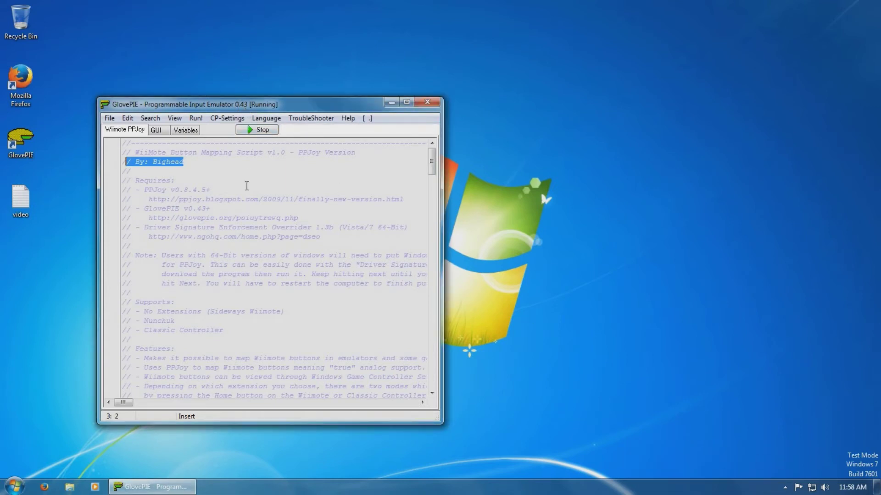
pyautogui.scroll(-3)
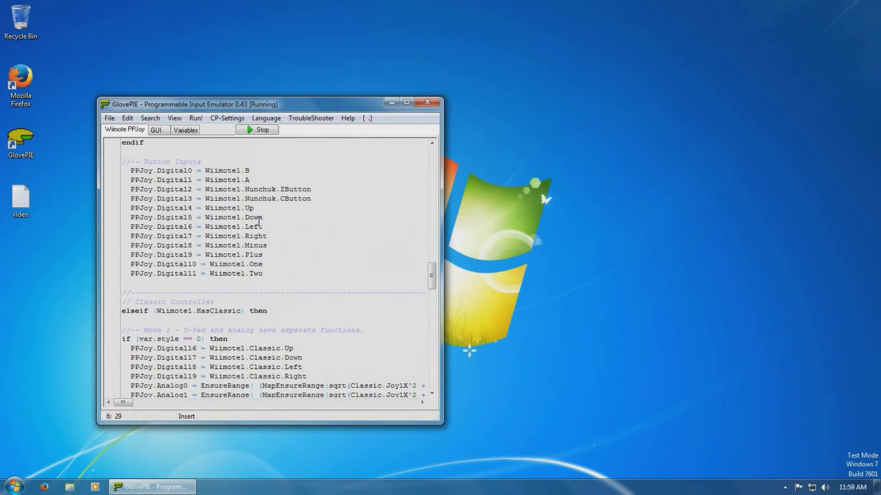
pyautogui.scroll(-3)
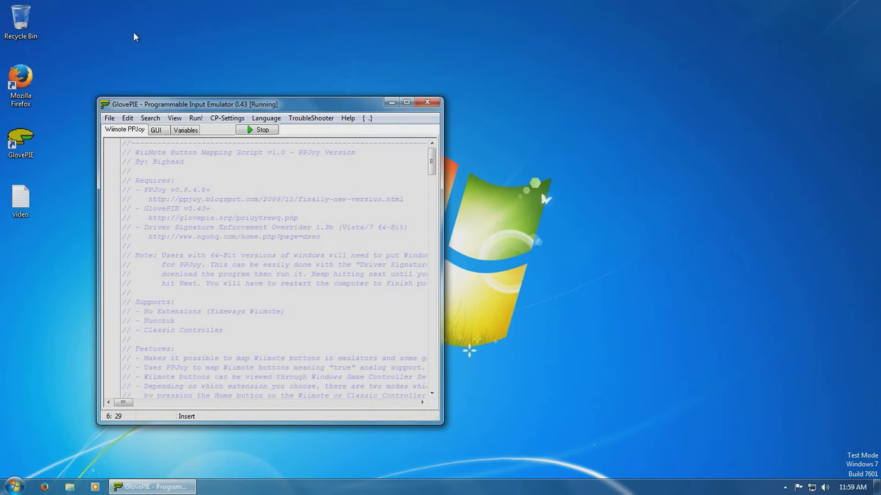
pyautogui.moveTo(14, 484)
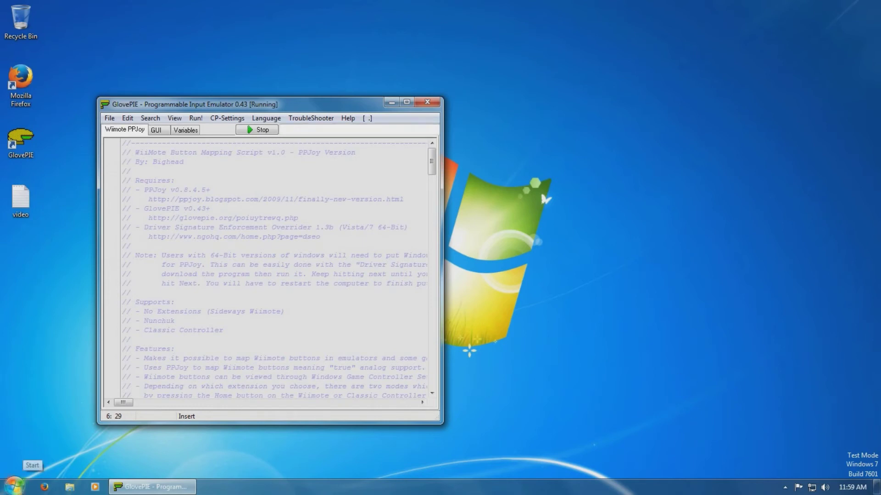
# Check the Nintendo RVL-CNT-01's Bluetooth services and connection in Devices and Printers, then close both windows.
pyautogui.click(22, 465)
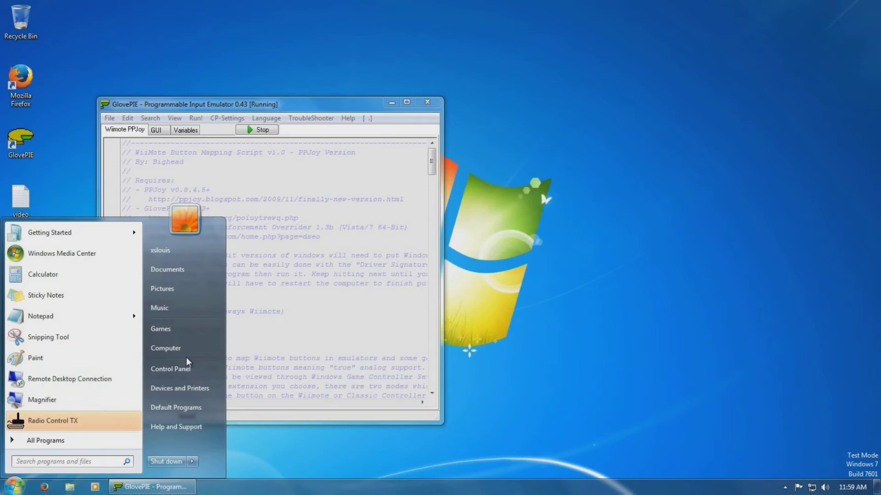
pyautogui.click(179, 388)
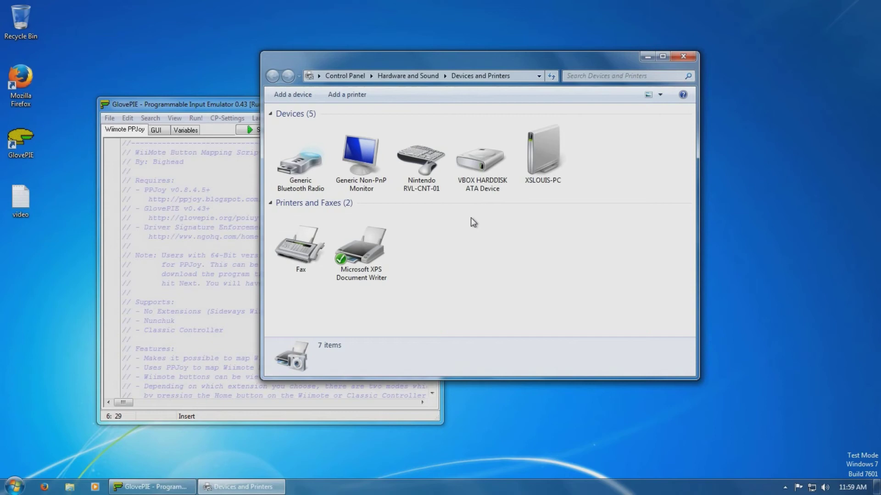
pyautogui.doubleClick(420, 154)
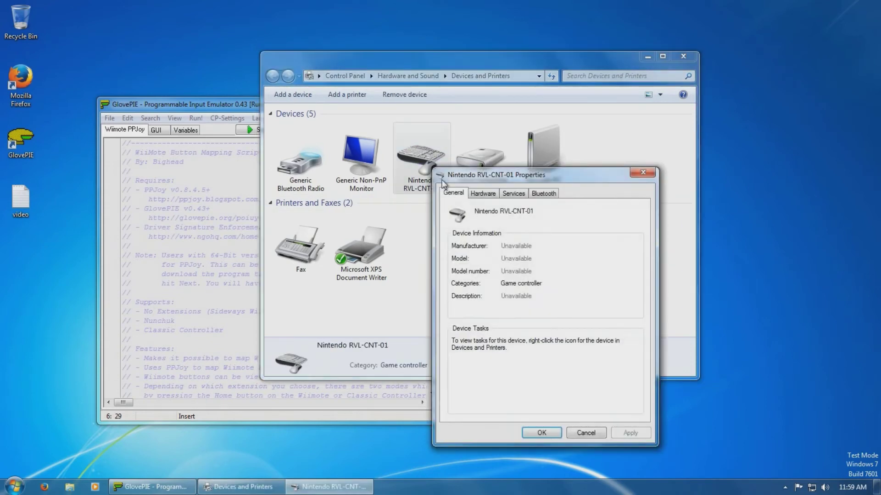
pyautogui.click(512, 192)
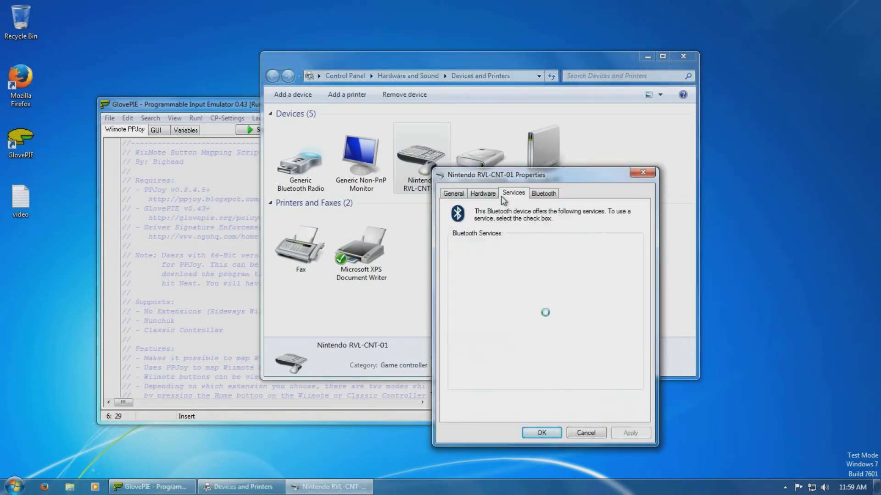
pyautogui.click(543, 192)
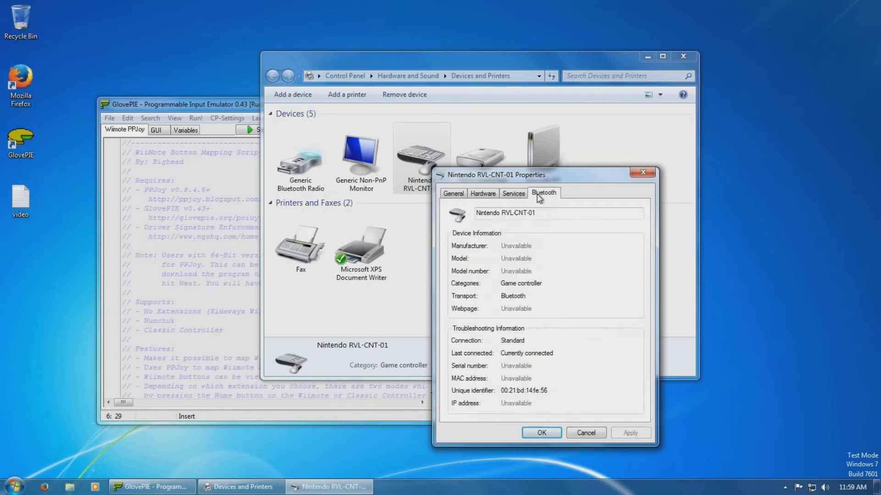
pyautogui.click(482, 193)
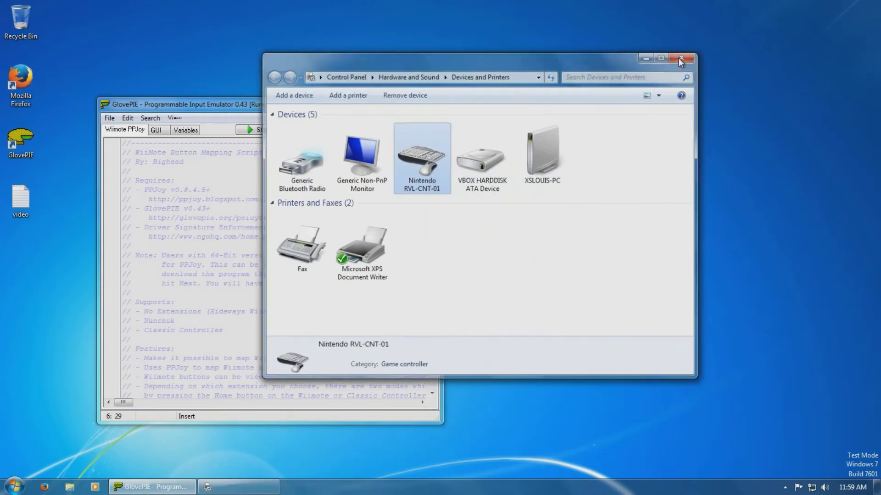
pyautogui.click(681, 59)
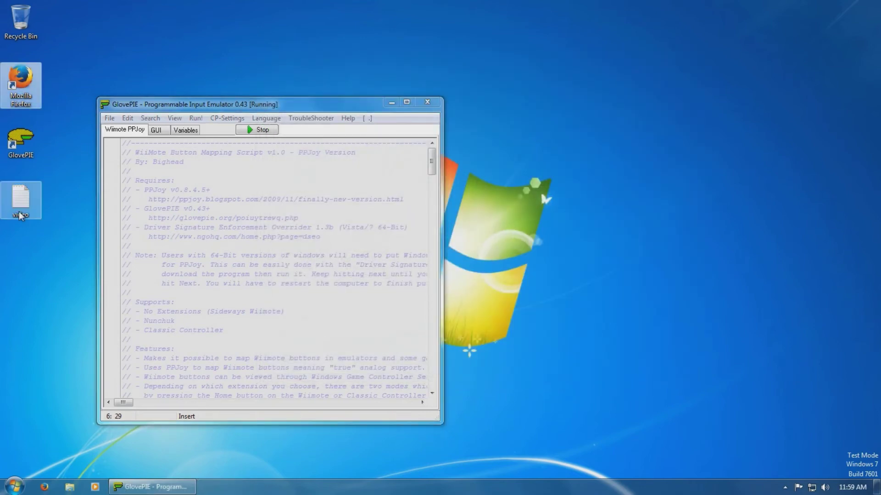
# Open the video notes text file and launch Firefox from the desktop.
pyautogui.doubleClick(20, 200)
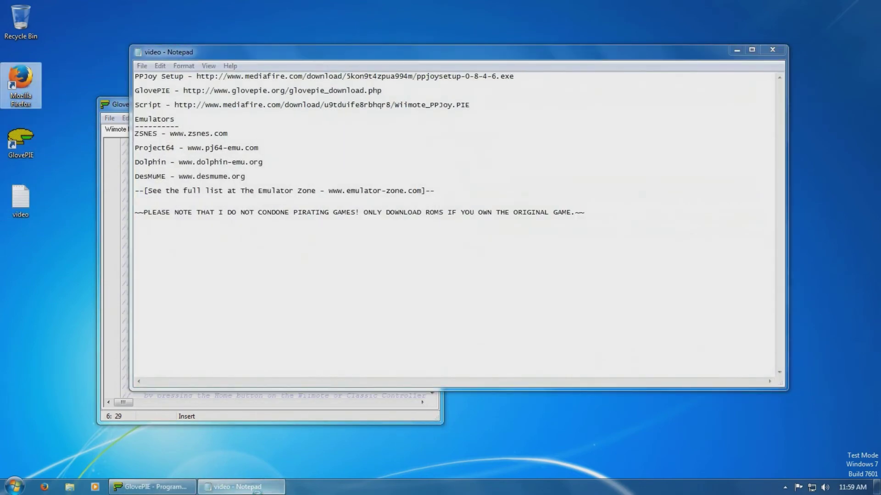
pyautogui.doubleClick(229, 162)
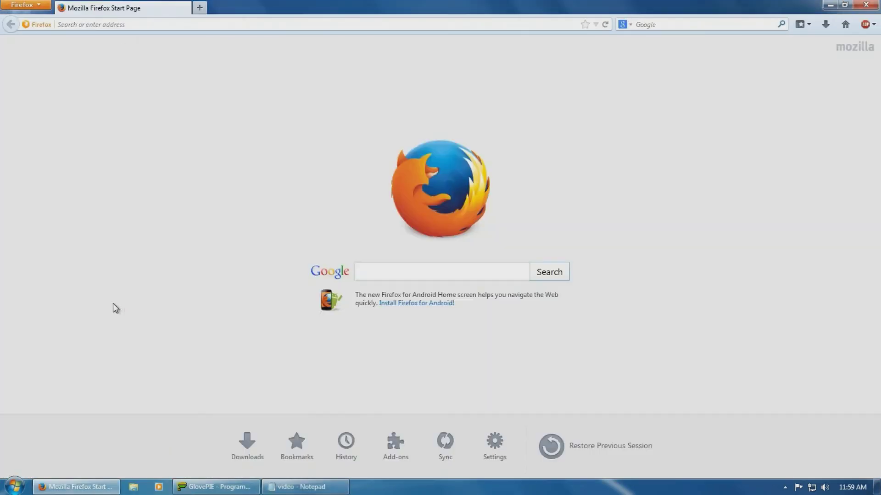
pyautogui.click(134, 24)
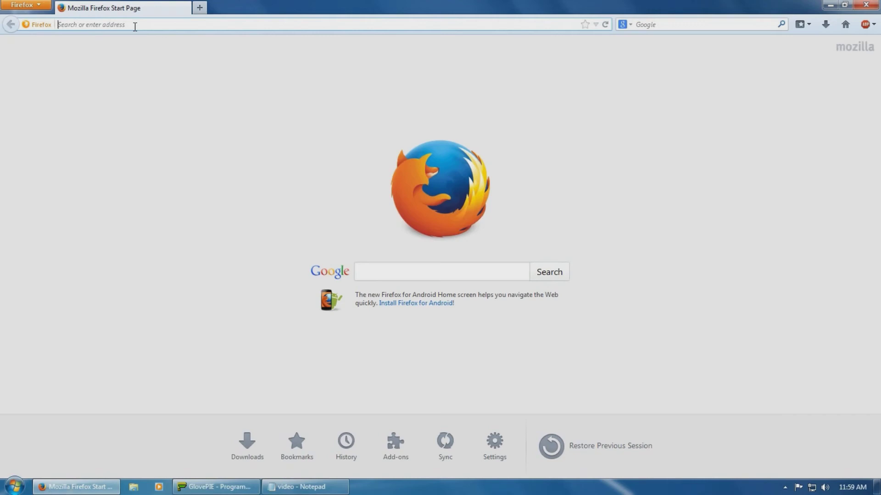
pyautogui.write('www.dolphin-emu.org')
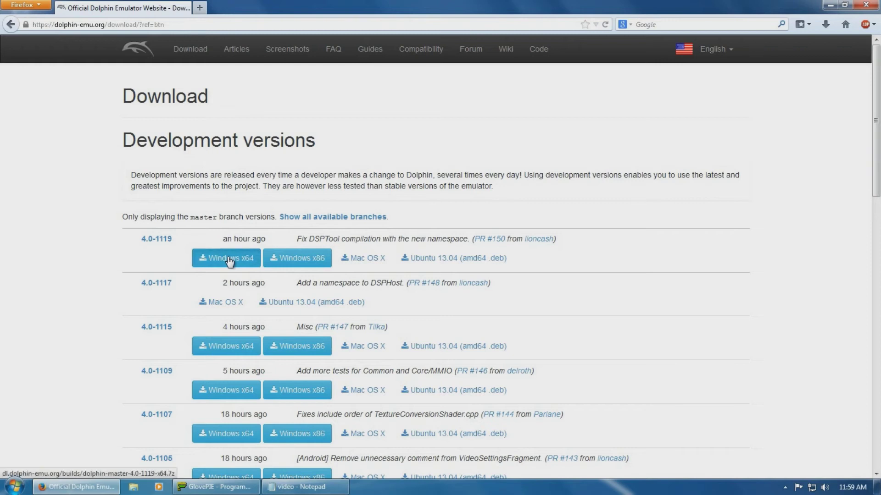
pyautogui.click(226, 257)
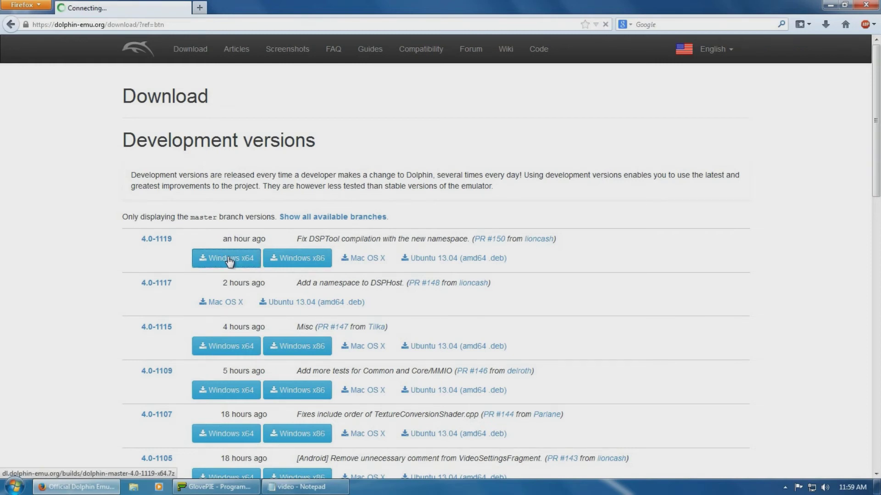
pyautogui.click(225, 258)
pyautogui.write('7')
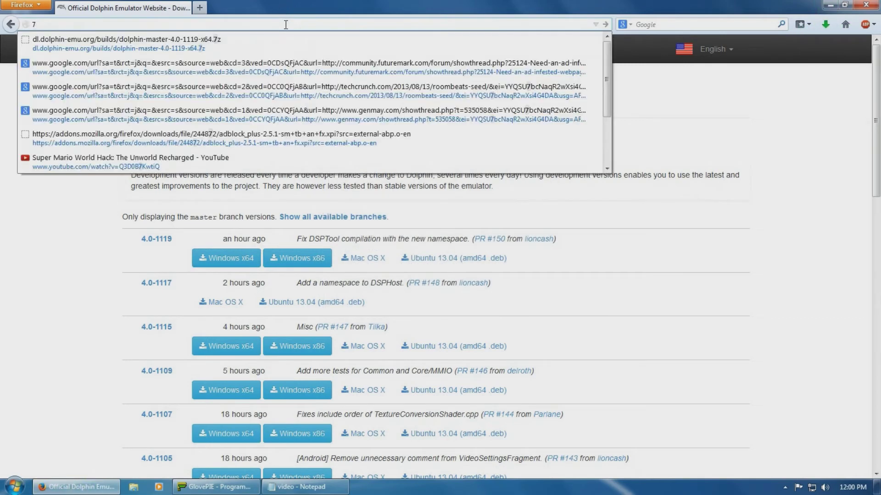
# Download the 64-bit 7-Zip 9.20 .msi installer from 7-zip.org via SourceForge.
pyautogui.write('zip.org')
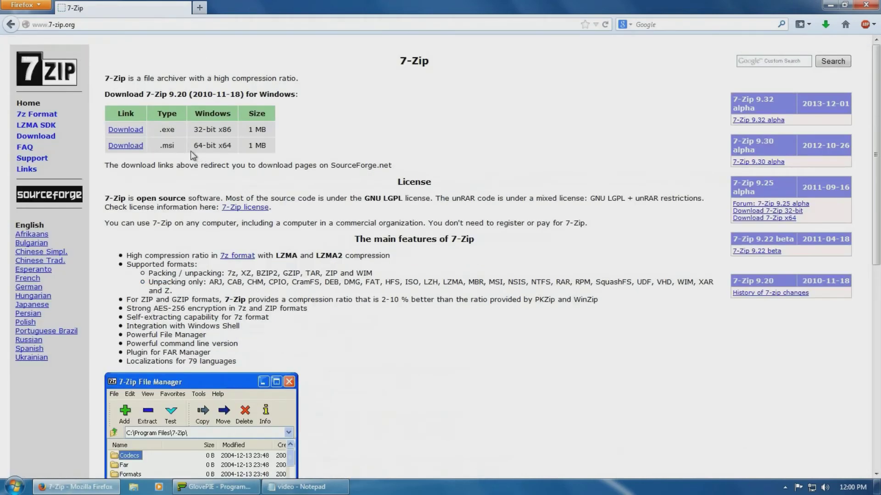
pyautogui.click(126, 145)
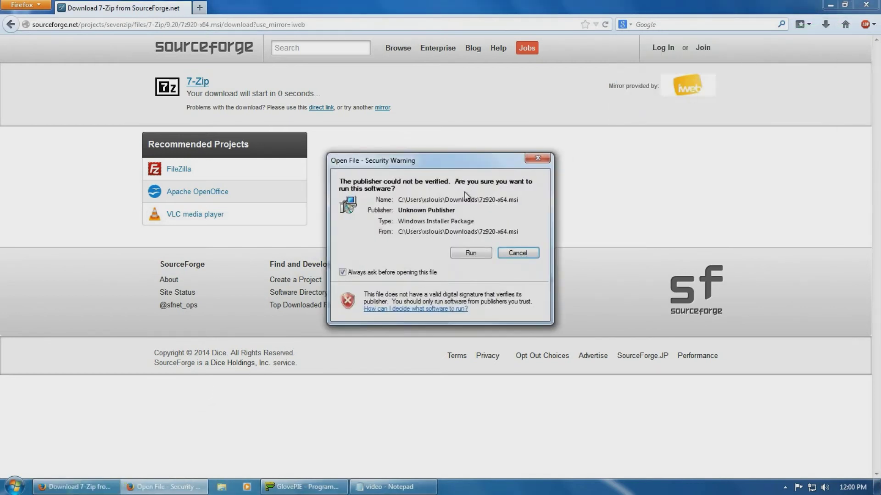
# Run the 7-Zip 9.20 x64 setup with the default Program Files install location.
pyautogui.click(470, 253)
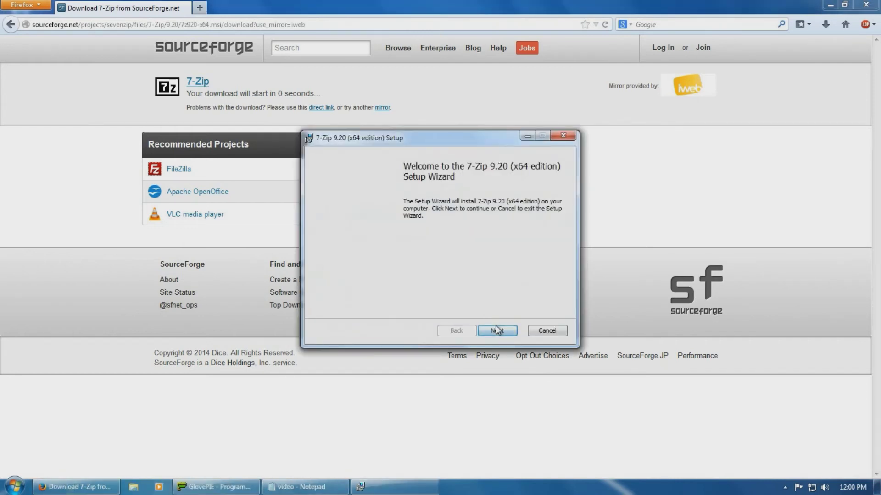
pyautogui.click(496, 330)
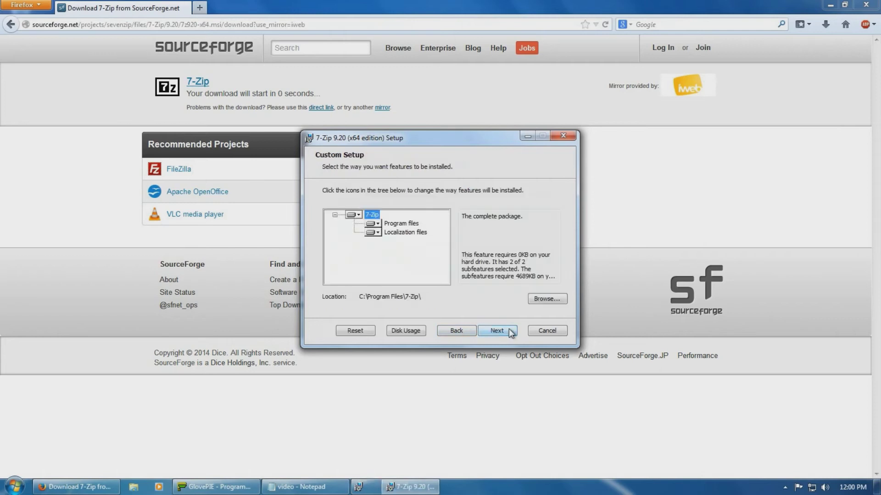
pyautogui.click(496, 331)
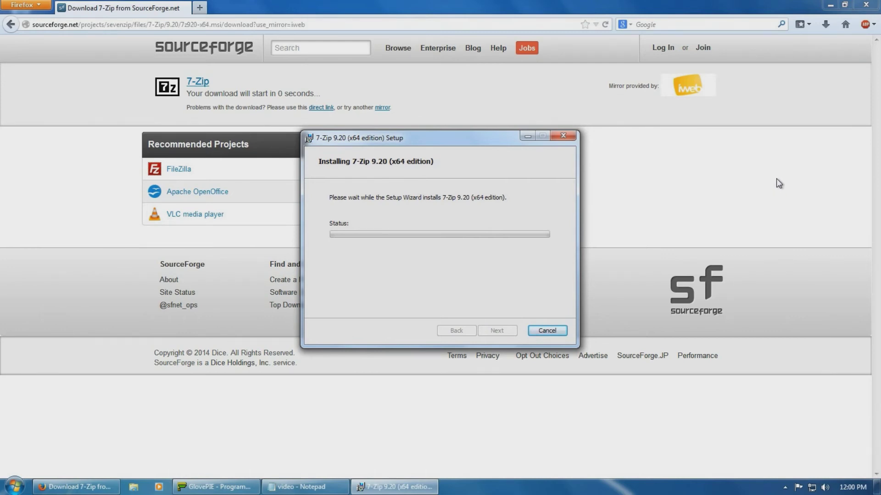
pyautogui.click(14, 486)
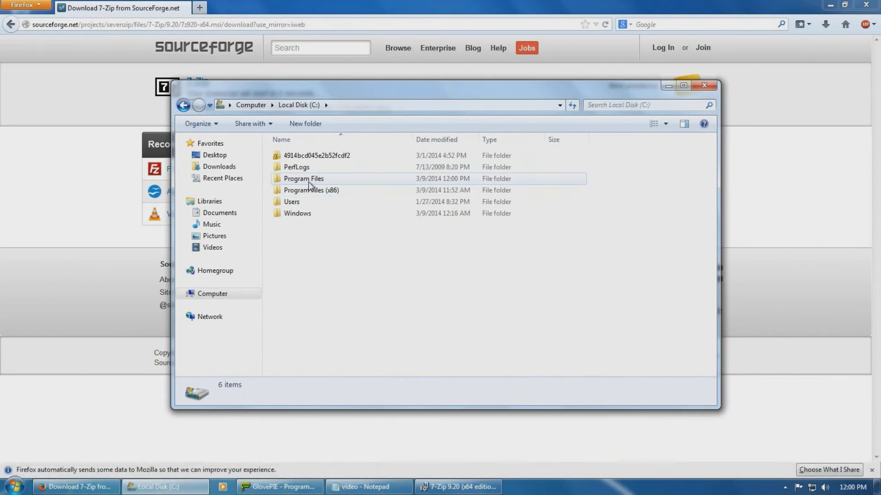
# Check C:\Program Files\7-Zip, launch 7zFM, finish setup and close the folder window.
pyautogui.doubleClick(303, 179)
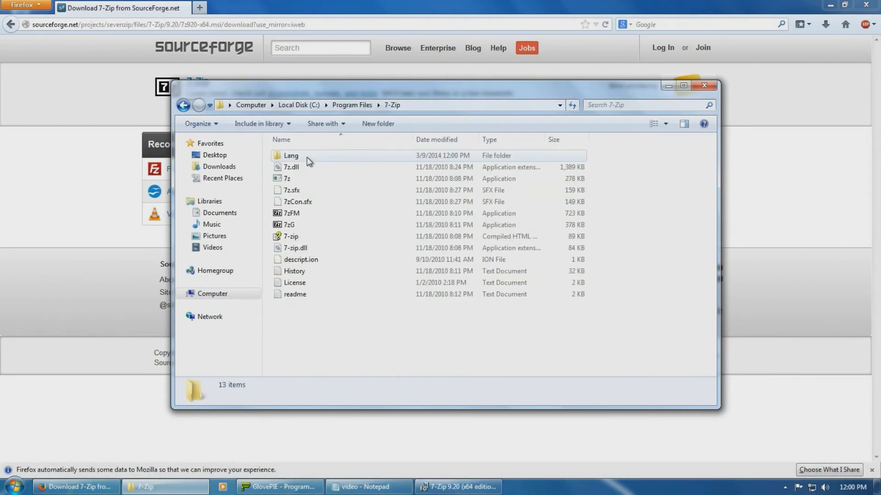
pyautogui.rightClick(289, 213)
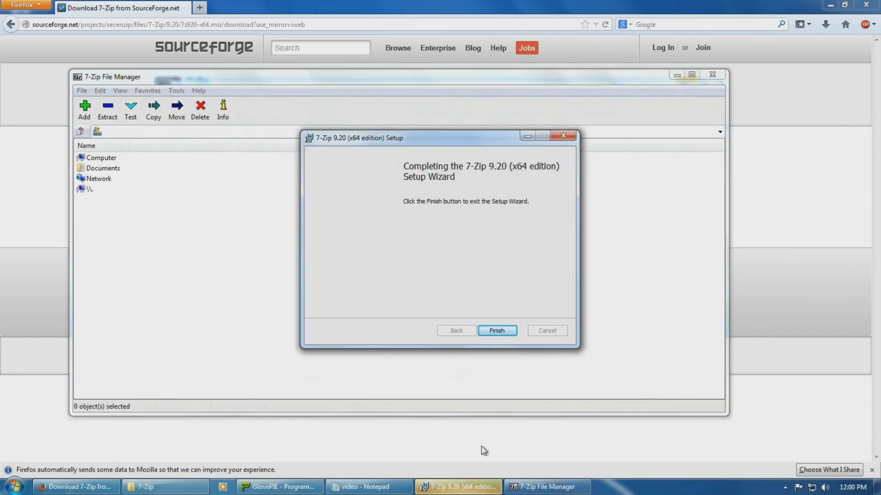
pyautogui.click(497, 330)
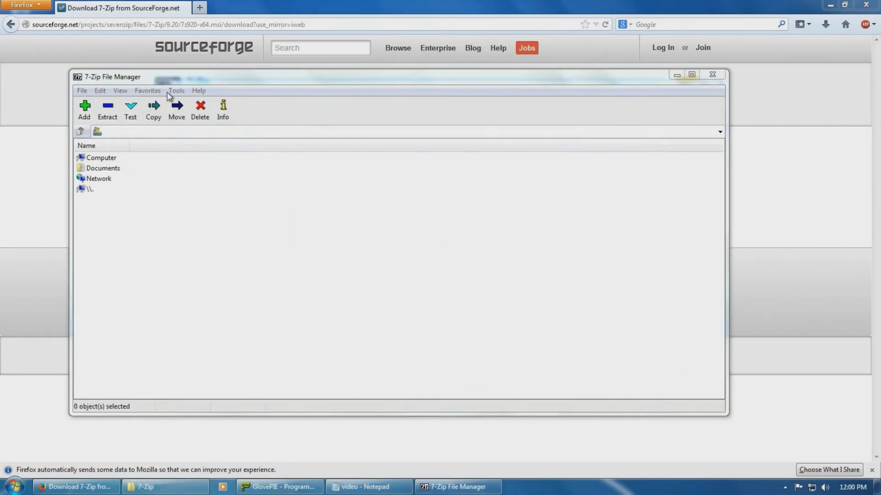
pyautogui.click(177, 91)
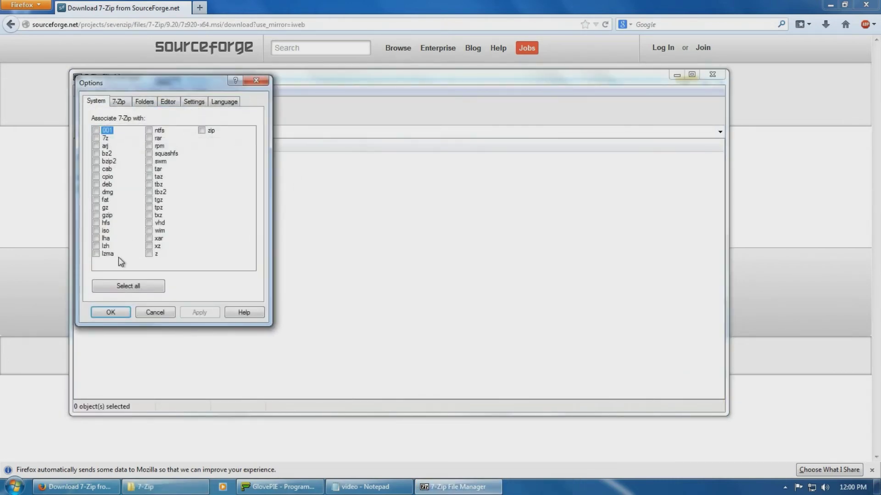
pyautogui.click(128, 286)
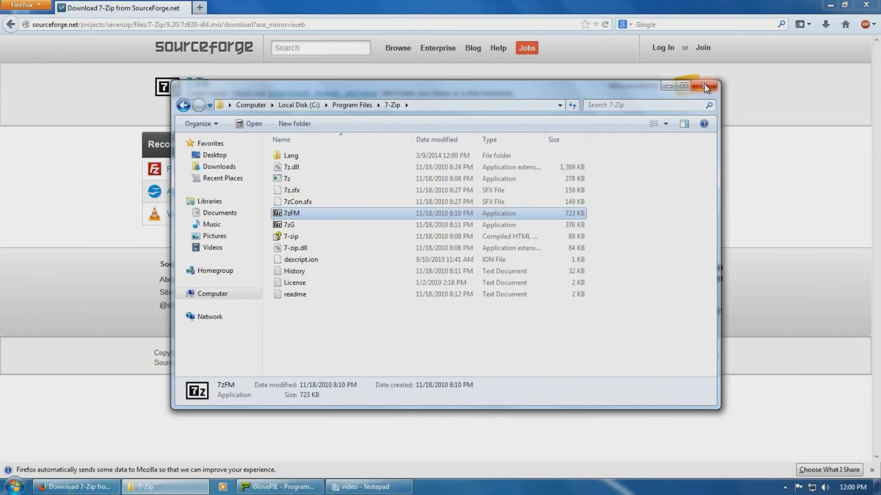
pyautogui.click(707, 86)
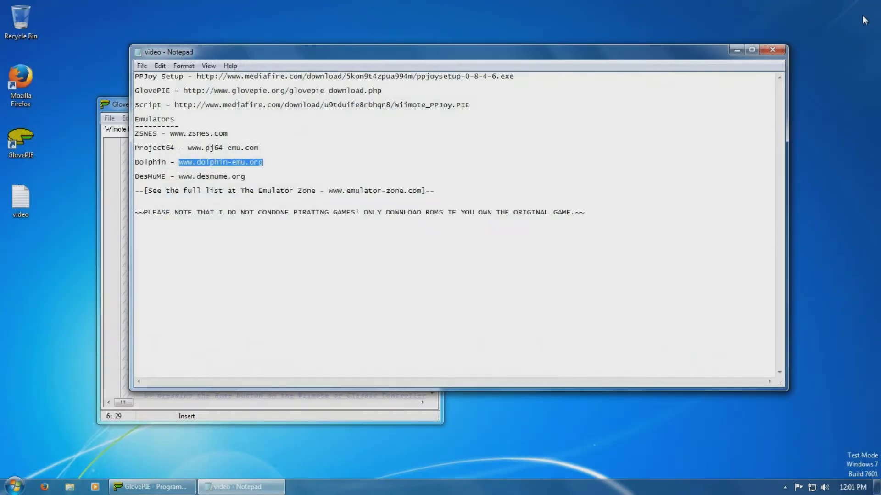
pyautogui.moveTo(21, 451)
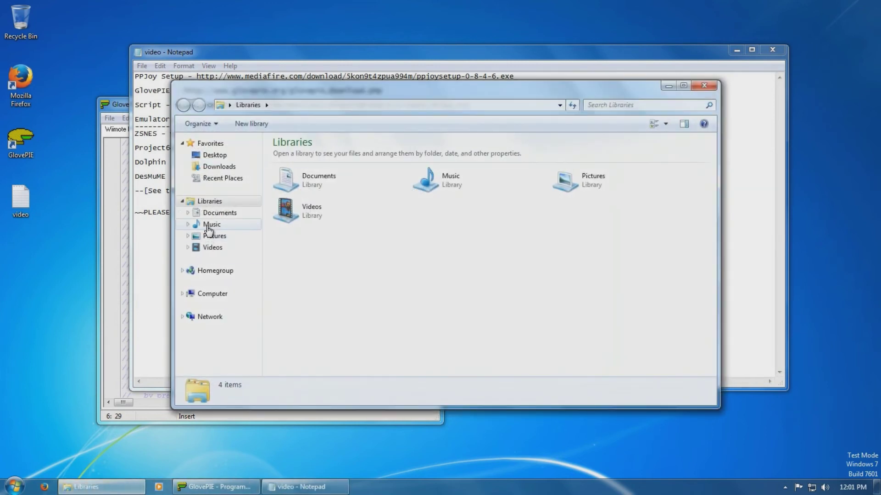
# Open dolphin-master-4.0-1119-x64.7z from Downloads and browse Computer to Local Disk (C:).
pyautogui.click(219, 166)
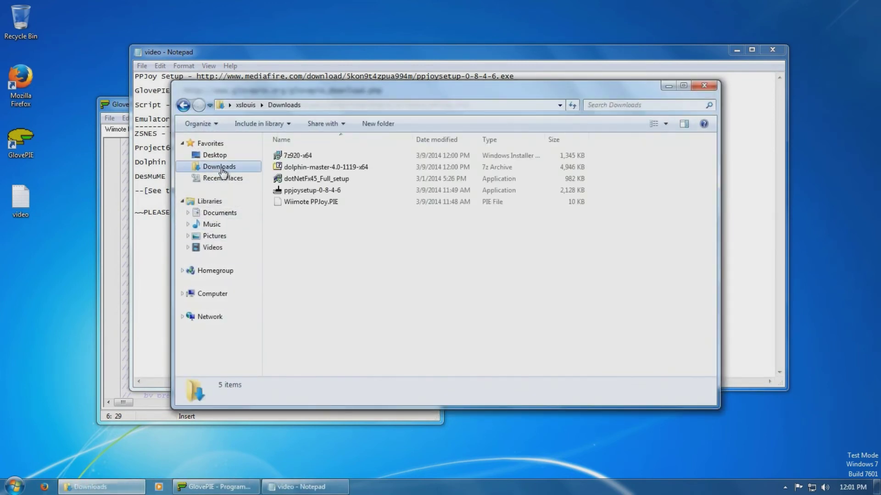
pyautogui.doubleClick(325, 167)
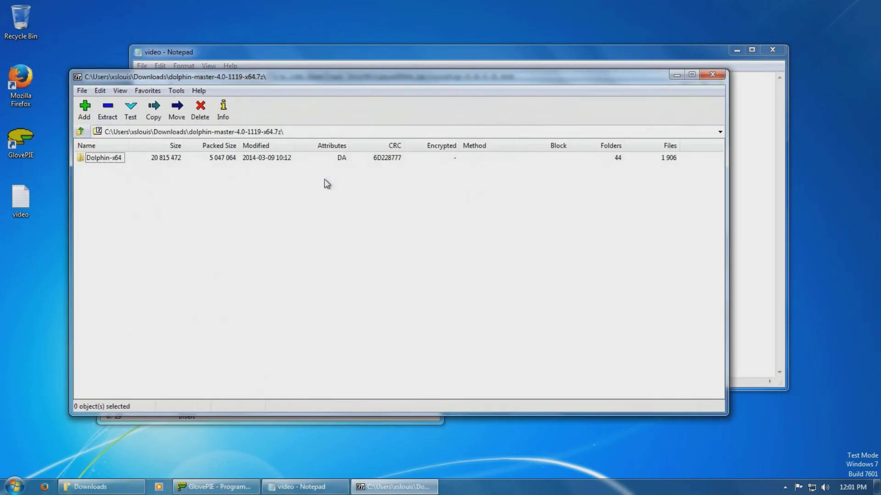
pyautogui.click(13, 486)
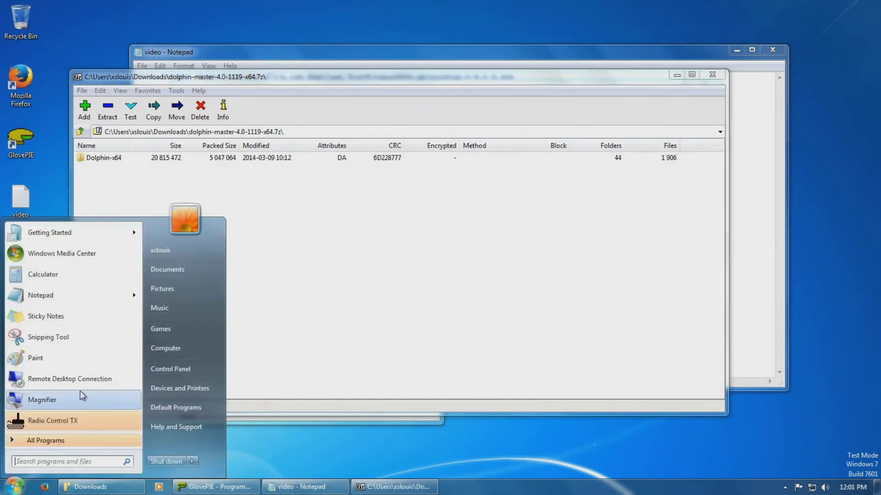
pyautogui.click(165, 348)
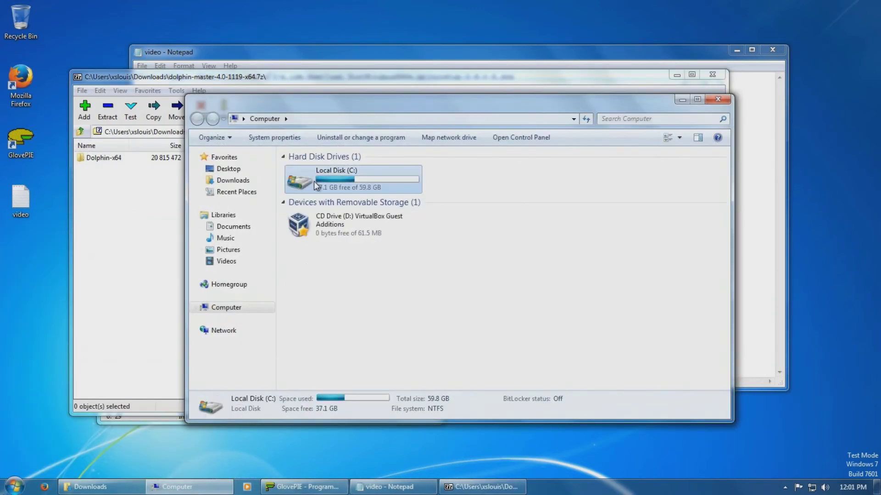
pyautogui.doubleClick(336, 180)
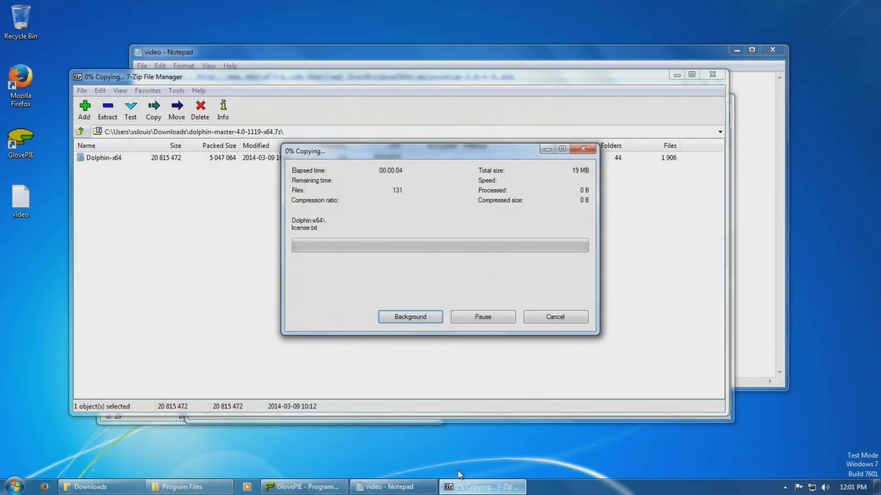
pyautogui.moveTo(444, 460)
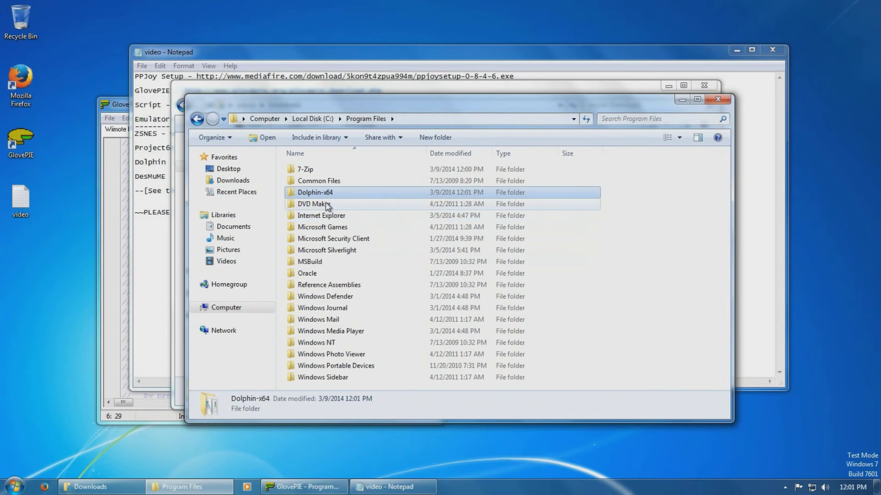
# Launch Dolphin.exe from Dolphin-x64 and show the GCPad Pad 1 device list.
pyautogui.doubleClick(316, 191)
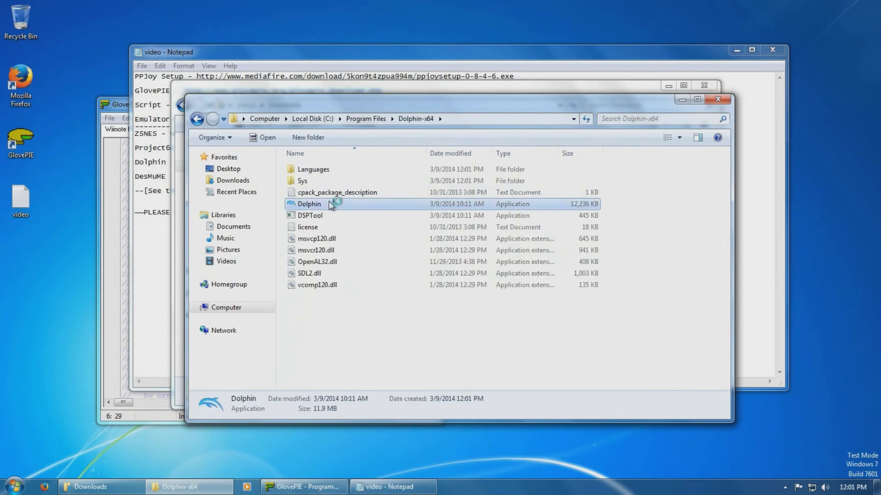
pyautogui.doubleClick(308, 203)
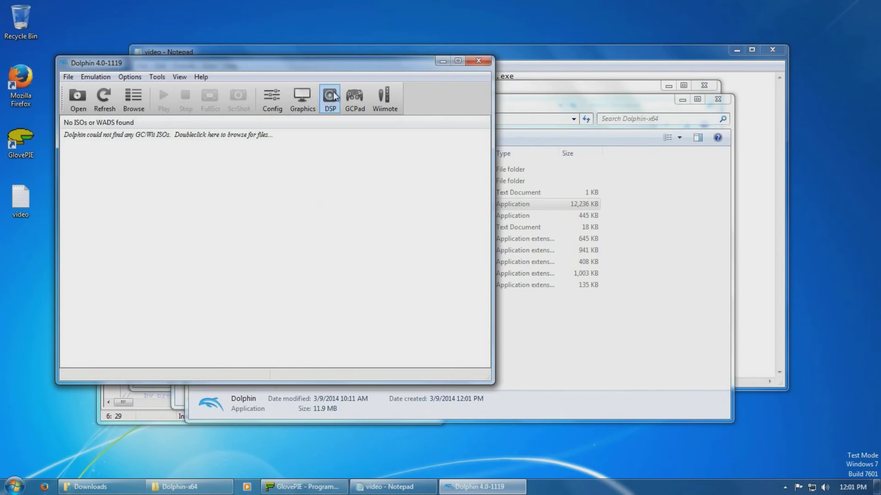
pyautogui.click(355, 98)
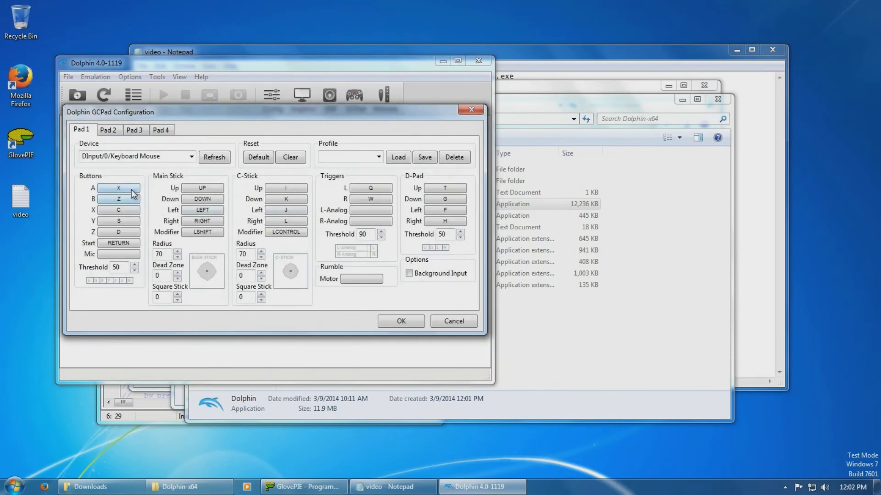
pyautogui.click(118, 187)
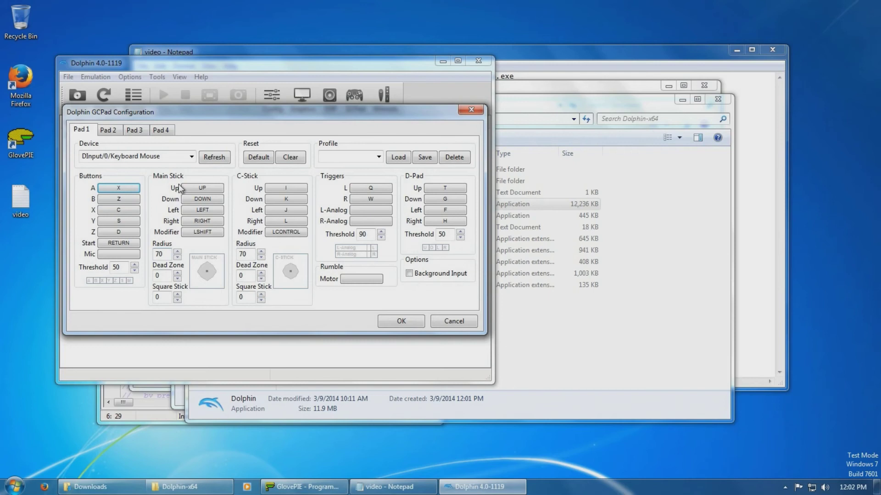
pyautogui.click(191, 156)
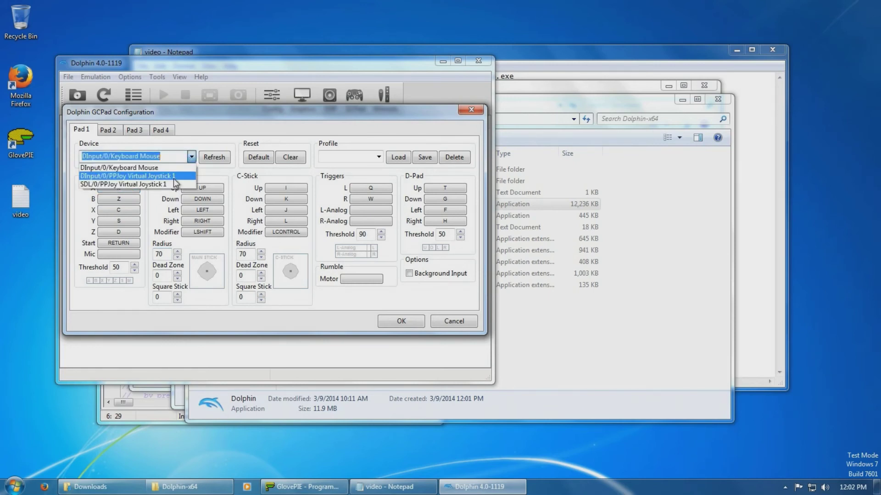
pyautogui.moveTo(163, 179)
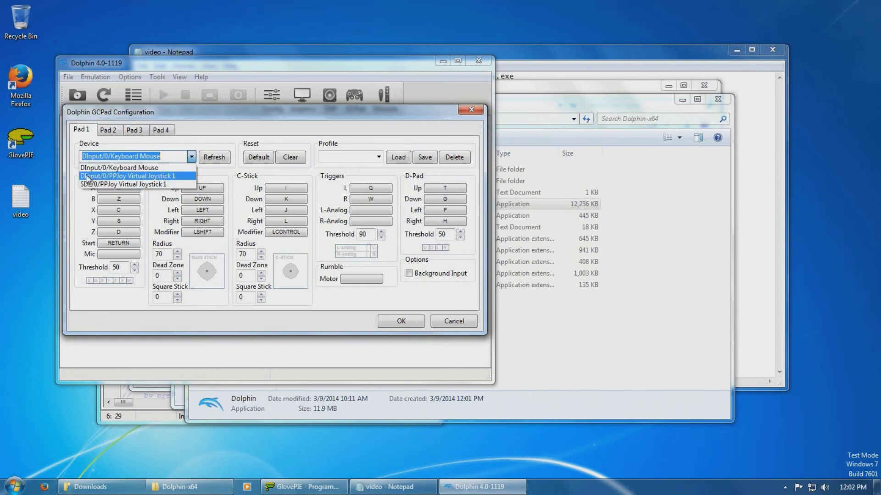
# Select DInput/0/PPJoy Virtual Joystick 1 and assign joystick buttons to X, Y and Z.
pyautogui.click(131, 176)
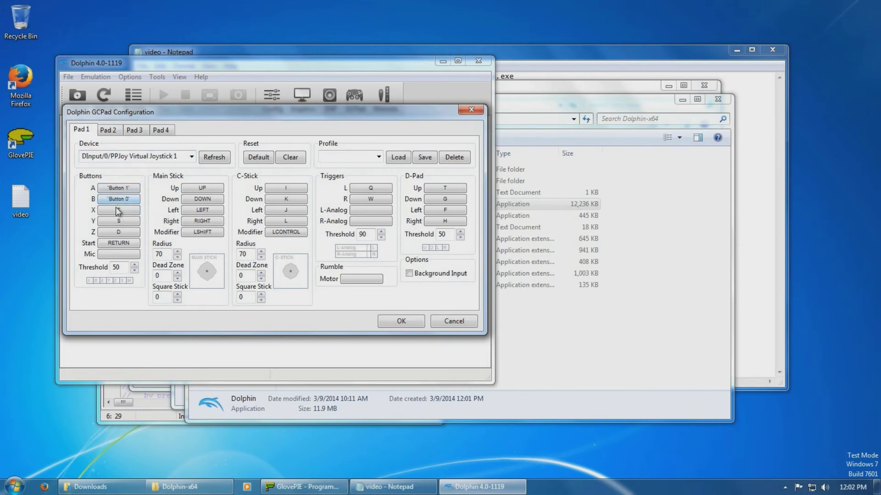
pyautogui.click(118, 209)
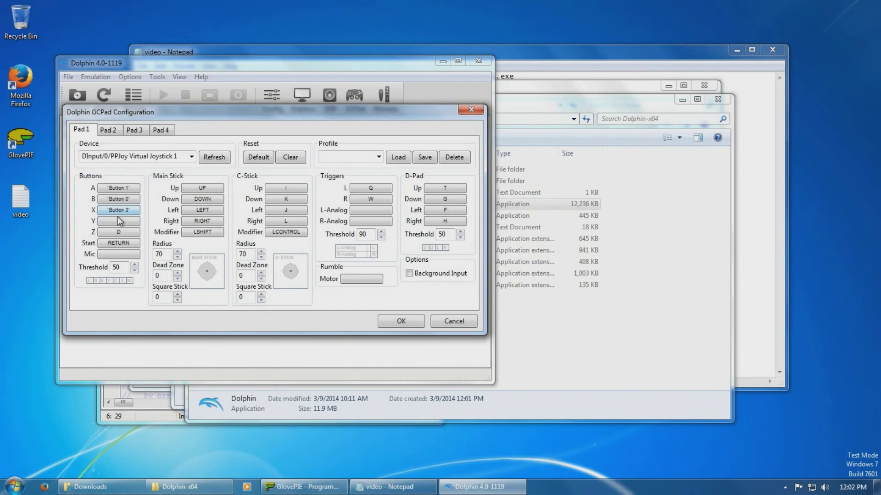
pyautogui.click(118, 221)
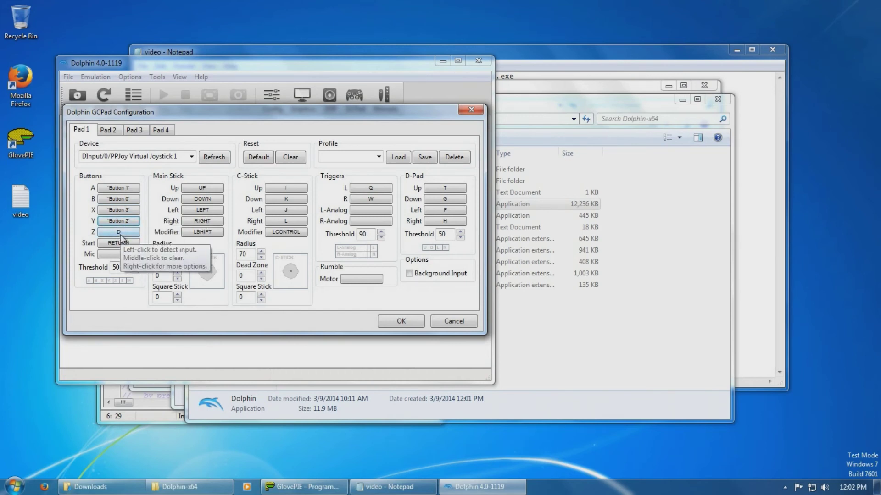
pyautogui.click(118, 232)
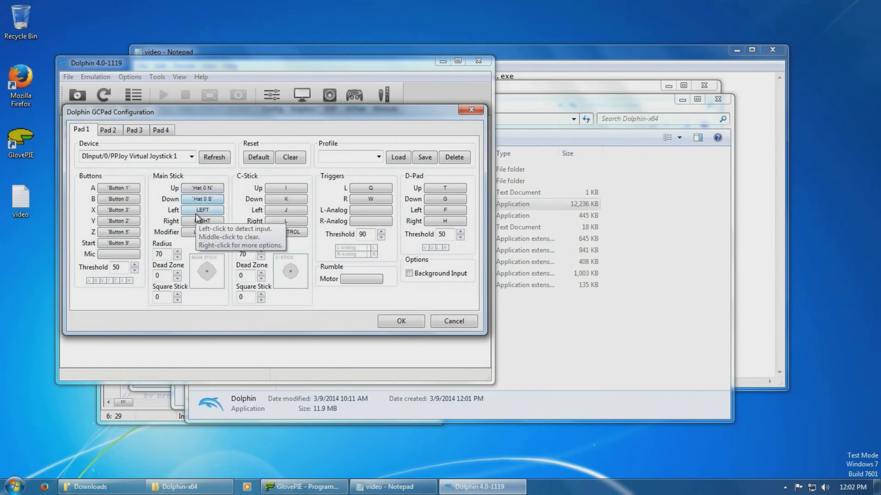
# Map Main Stick left and right to the joystick hat.
pyautogui.click(202, 222)
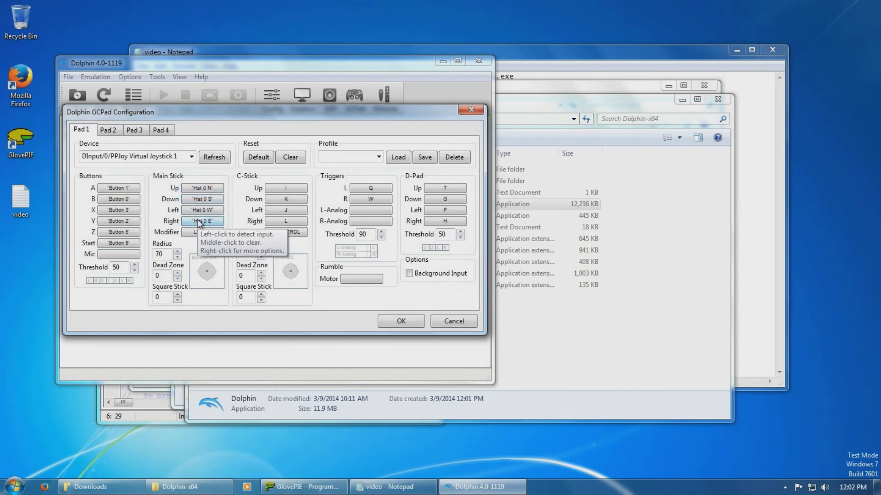
pyautogui.click(201, 232)
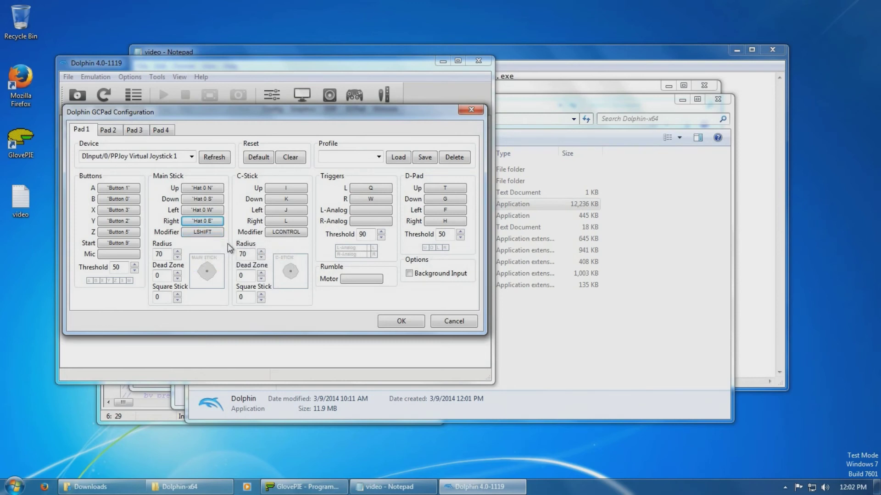
pyautogui.moveTo(201, 188)
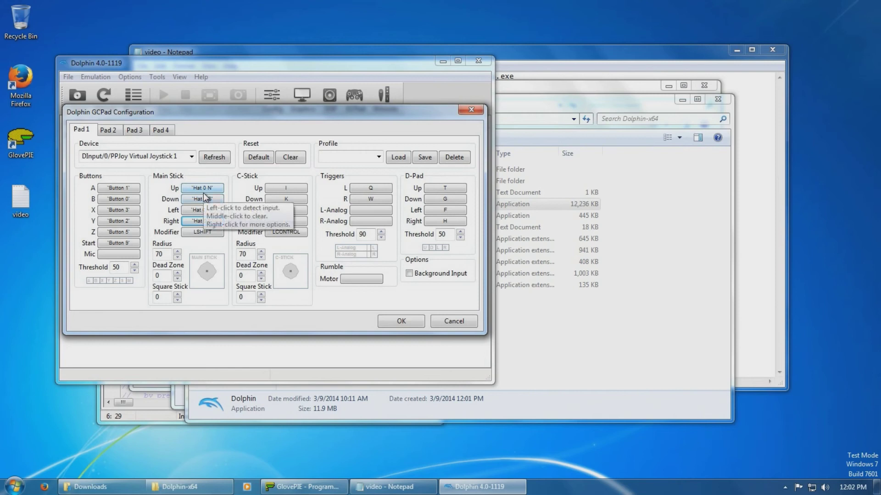
# Map Main Stick and C-Stick directions to joystick axes and confirm the Pad 1 mapping with OK.
pyautogui.click(202, 187)
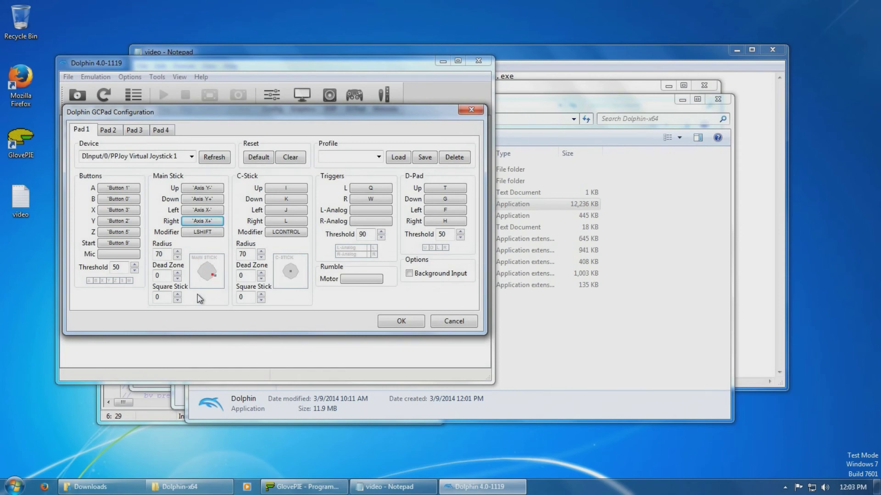
pyautogui.moveTo(284, 186)
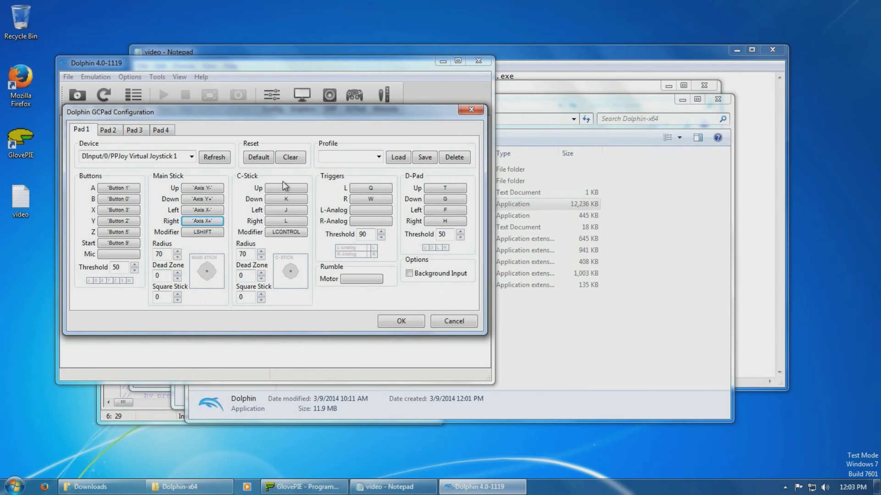
pyautogui.click(286, 199)
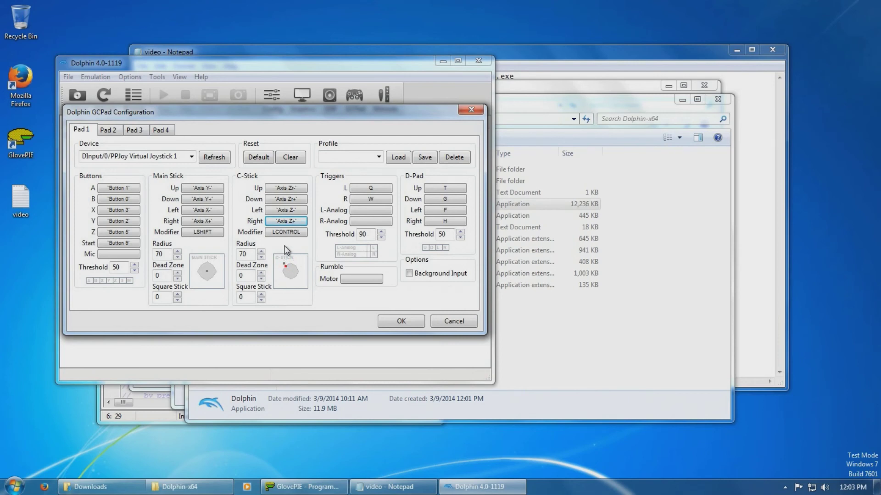
pyautogui.click(444, 187)
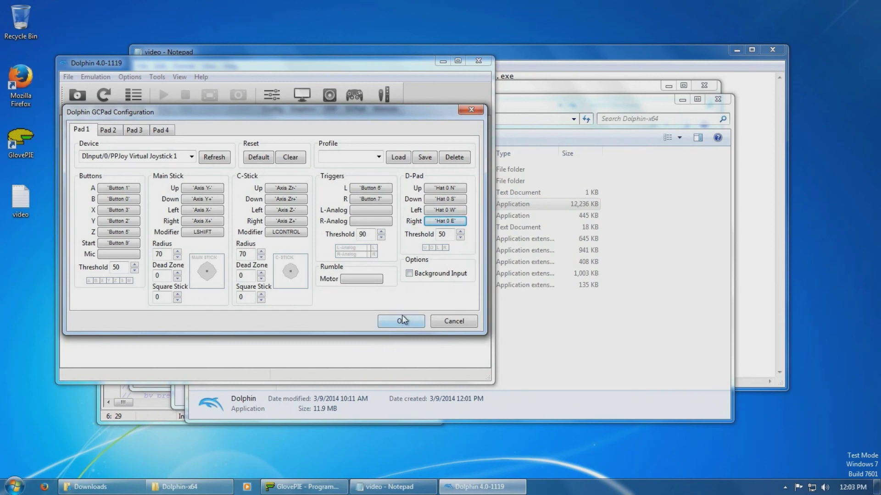
pyautogui.click(401, 321)
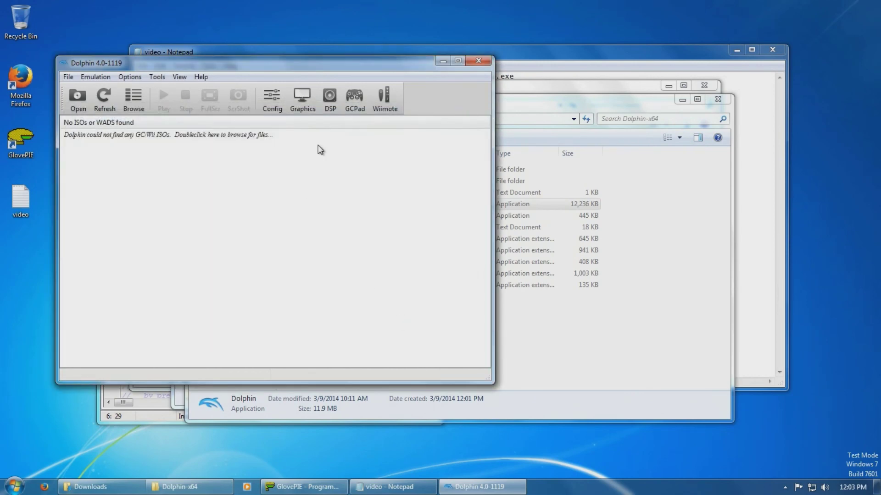
# Verify the saved Pad 1 mapping, quit Dolphin and close the Dolphin-x64 folder.
pyautogui.click(354, 99)
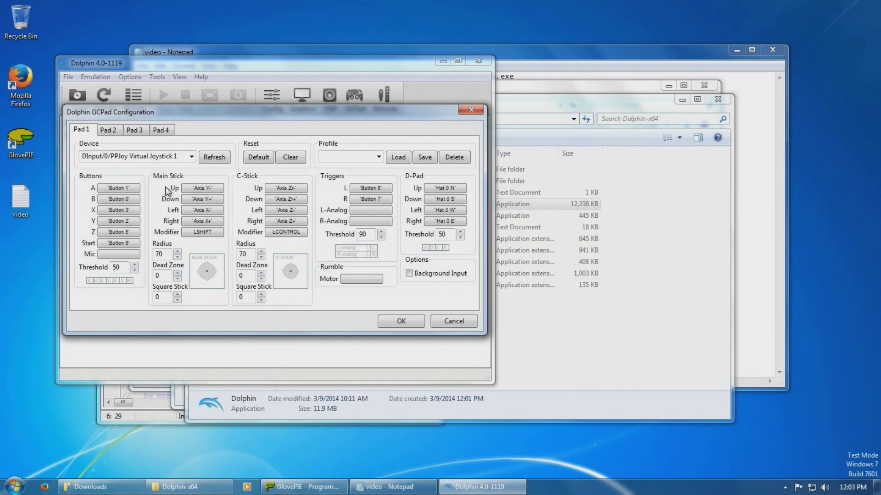
pyautogui.moveTo(515, 308)
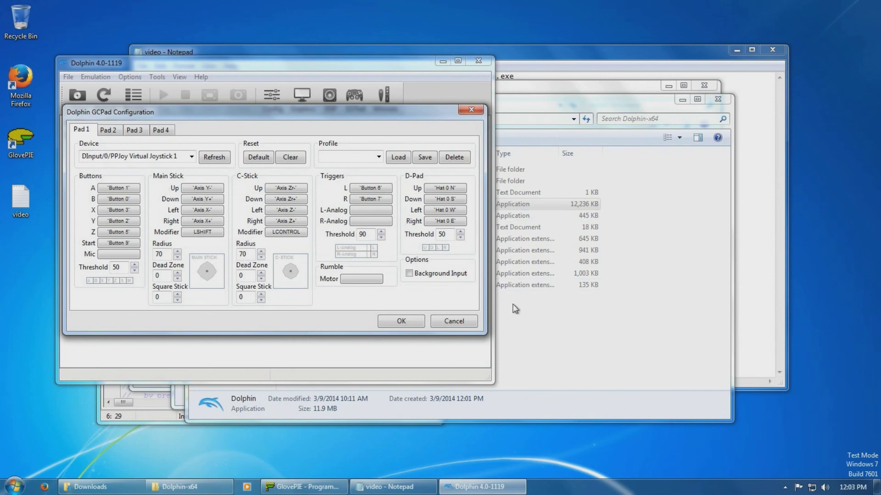
pyautogui.click(400, 321)
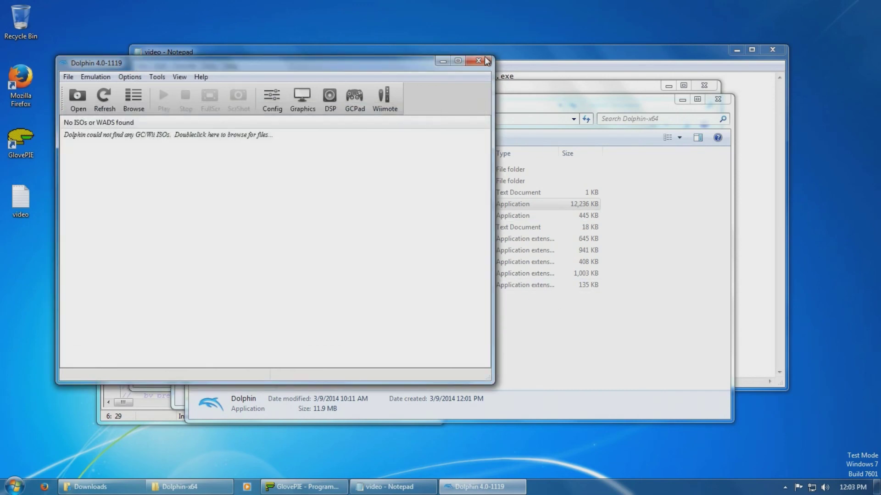
pyautogui.click(484, 61)
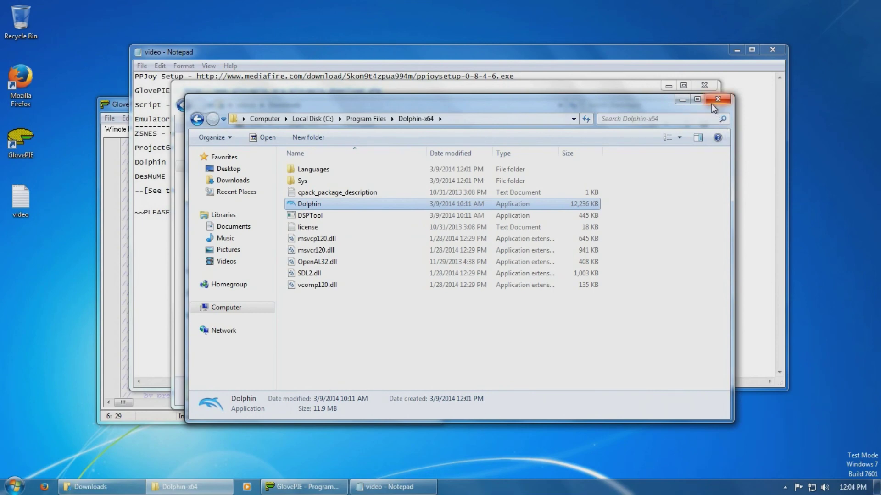
pyautogui.click(717, 99)
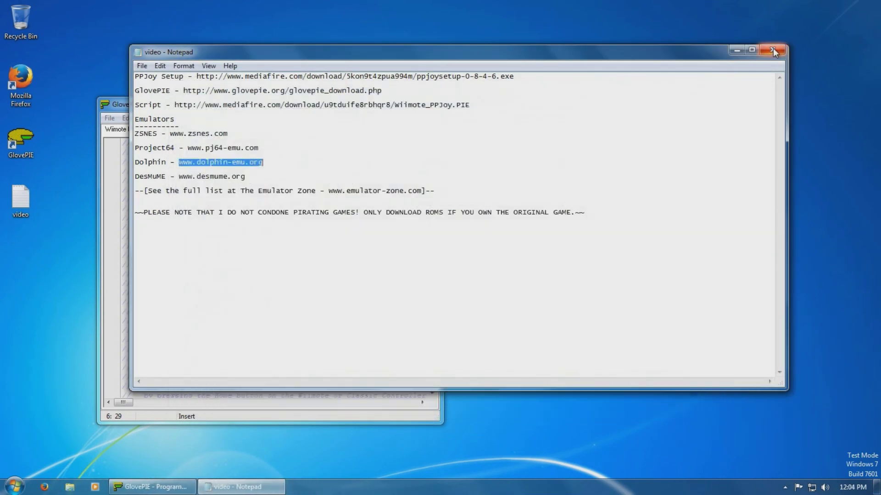
# Close the Notepad video notes, leaving GlovePIE running the Wiimote PPJoy script.
pyautogui.click(773, 50)
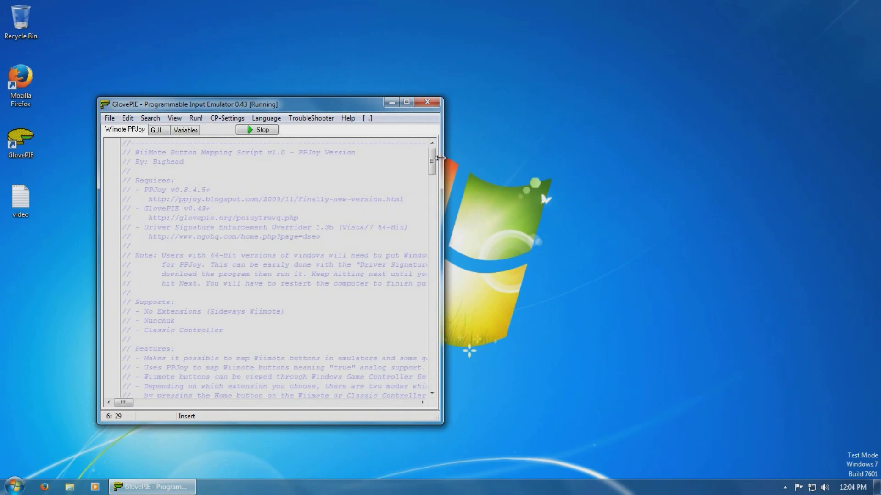
pyautogui.moveTo(441, 162)
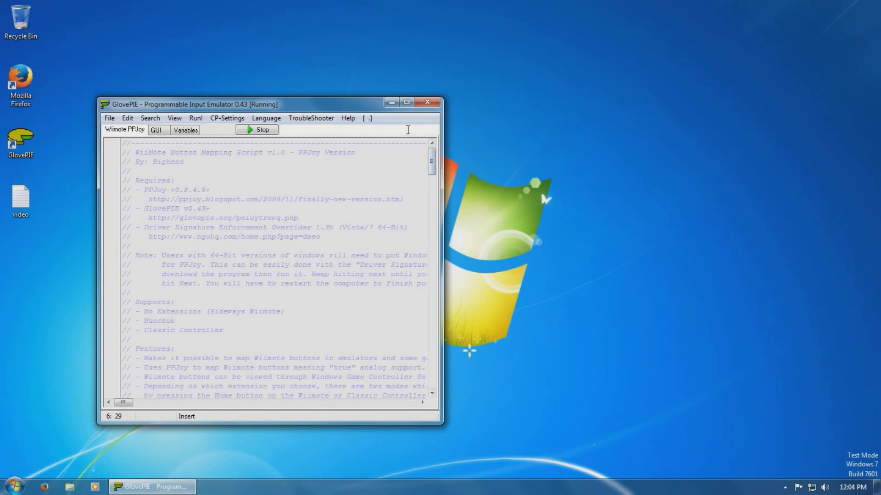
pyautogui.moveTo(405, 127)
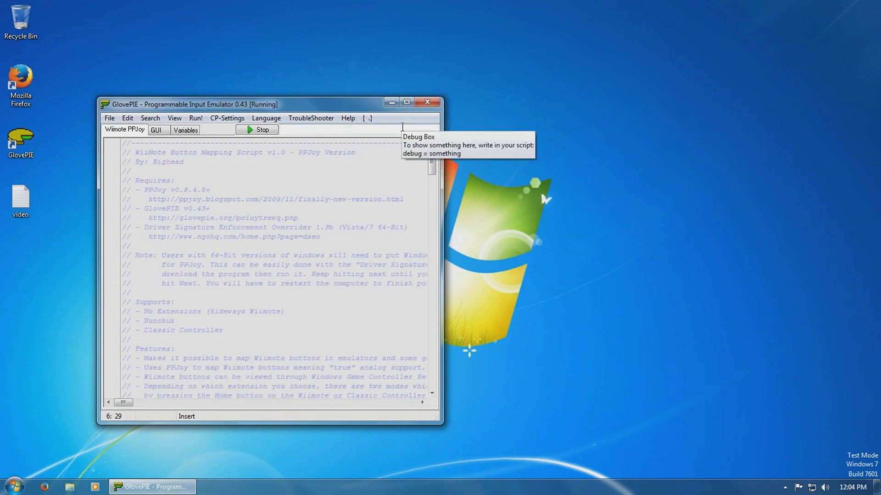